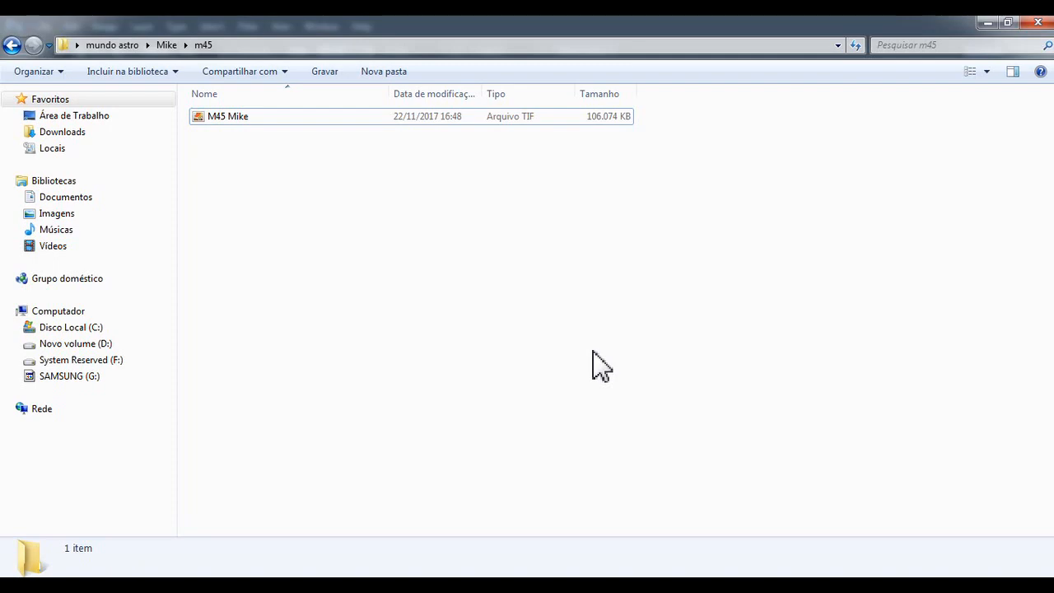
Bring M45 Mike.TIF from the m45 folder into Photoshop.
{"action": "double_click", "coordinate": [227, 116]}
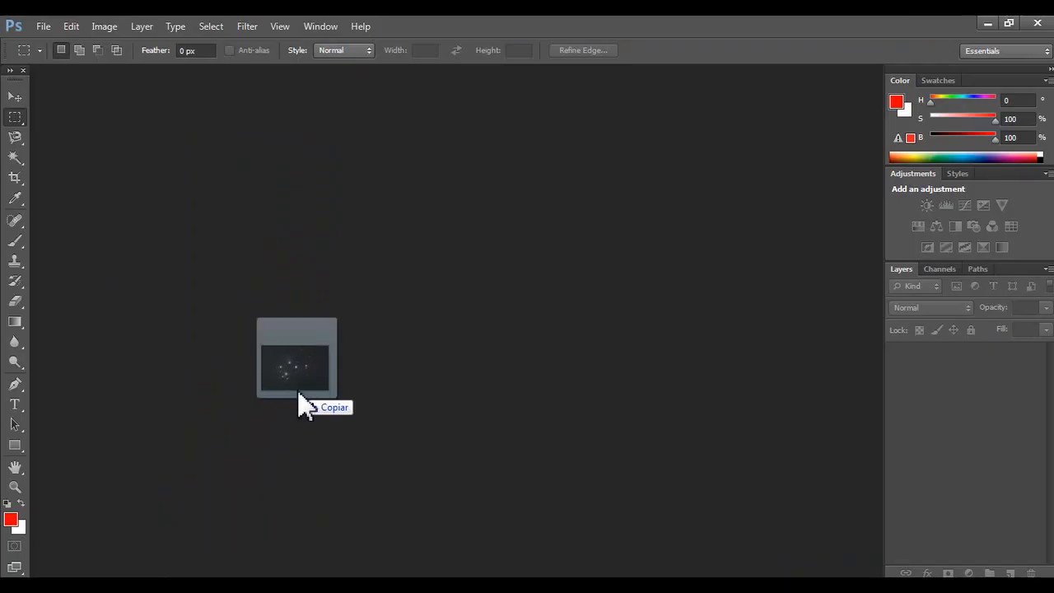
Check the Pleiades image's colour mode and launch the Topaz ReStyle filter.
{"action": "left_click", "coordinate": [71, 25]}
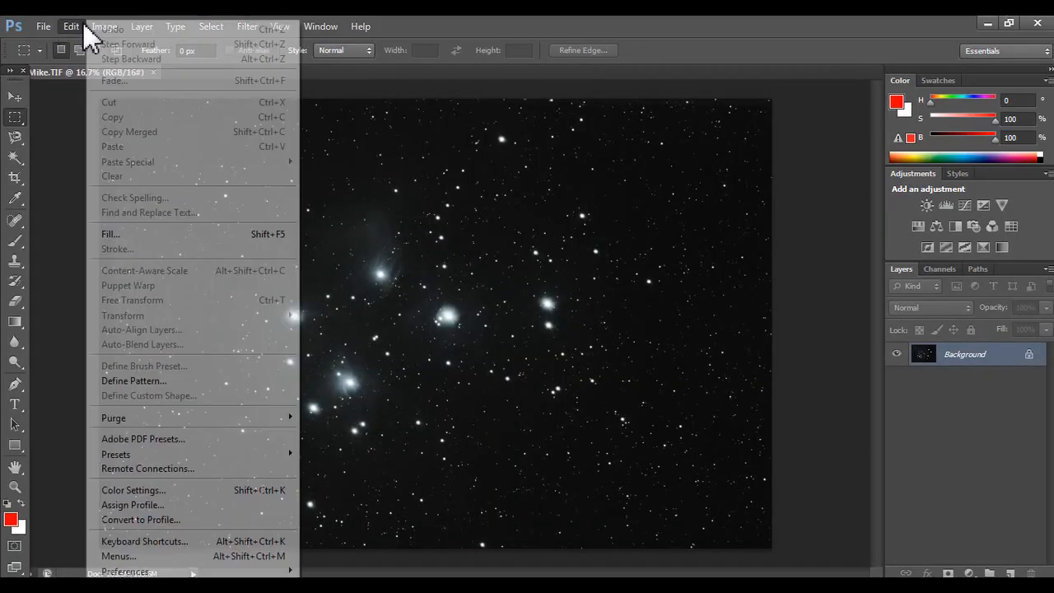
{"action": "left_click", "coordinate": [104, 26]}
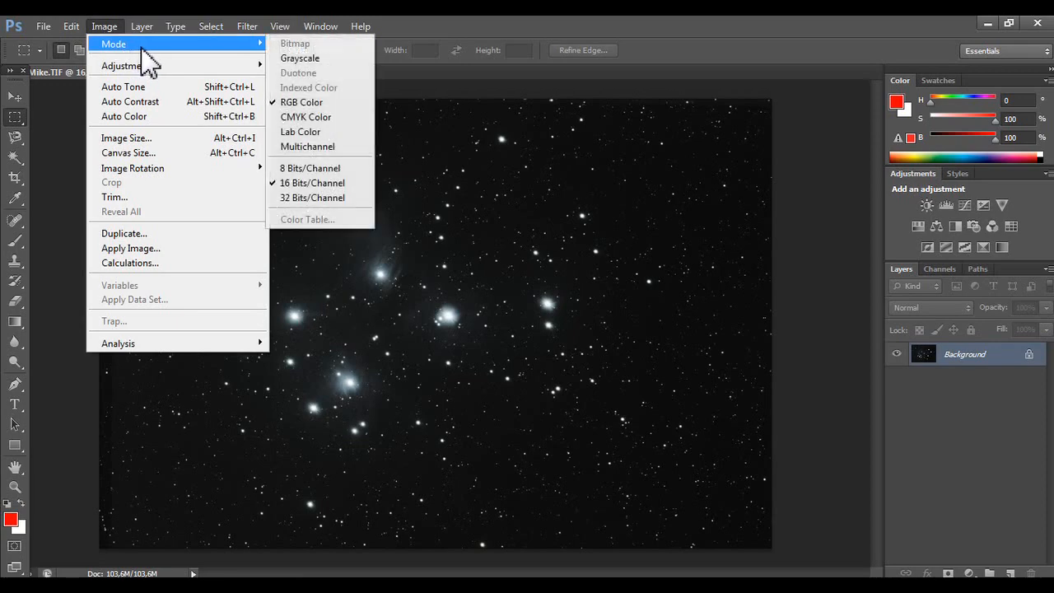
{"action": "mouse_move", "coordinate": [321, 168]}
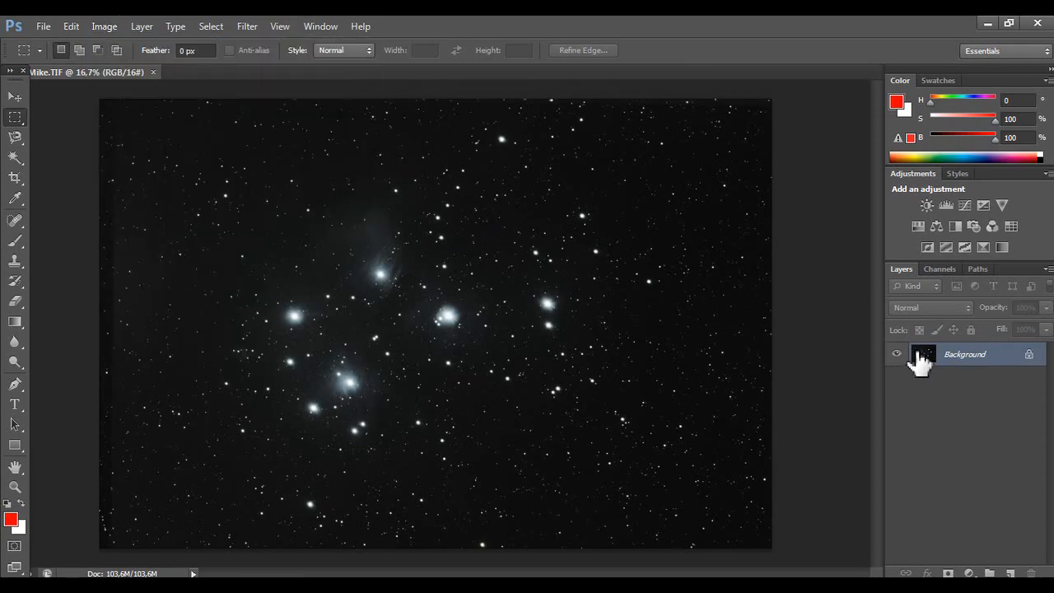
{"action": "left_click", "coordinate": [211, 26]}
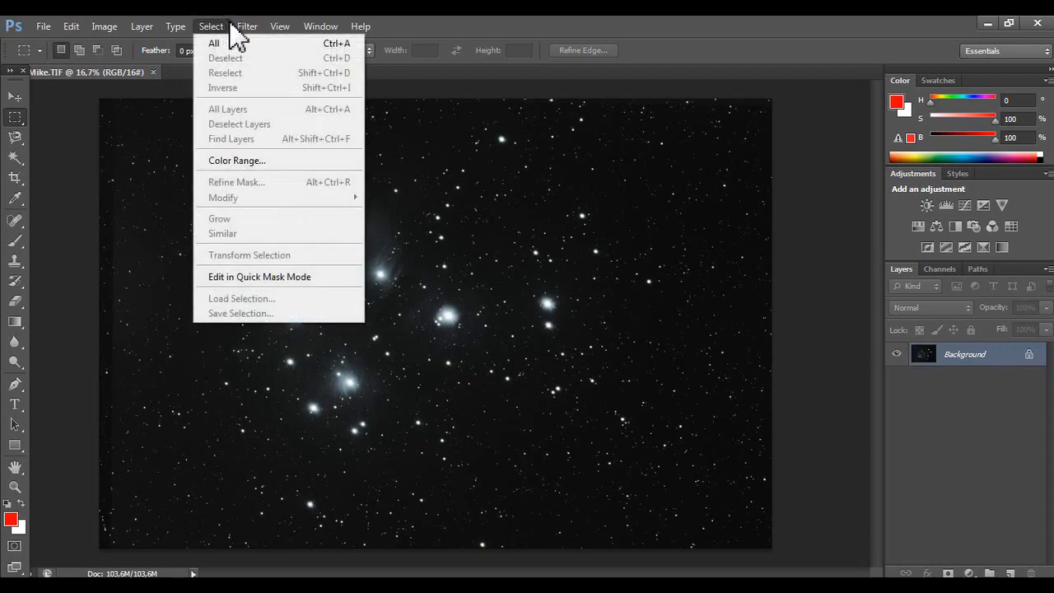
{"action": "left_click", "coordinate": [247, 26]}
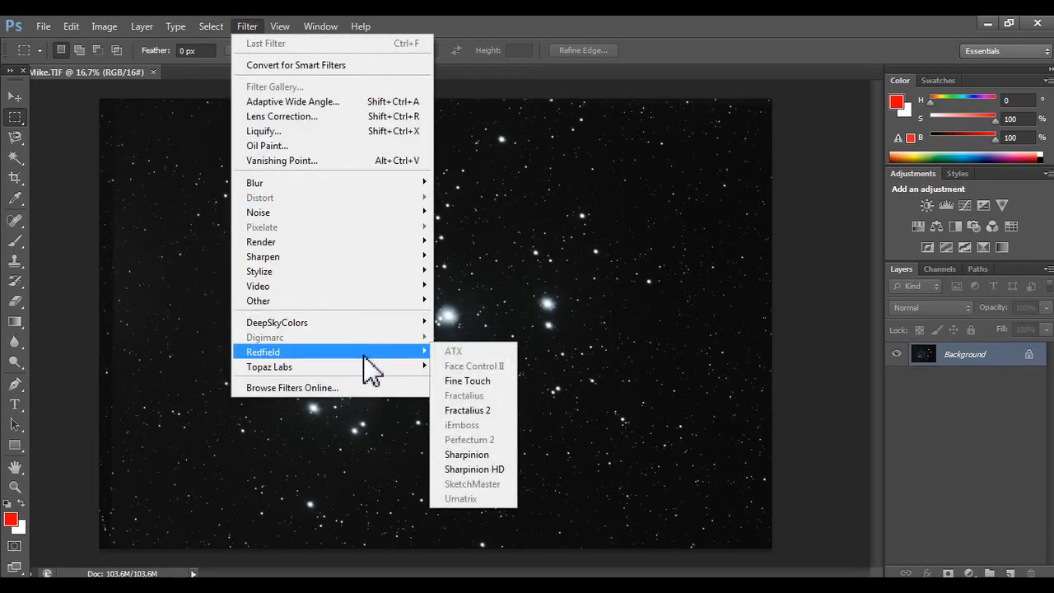
{"action": "mouse_move", "coordinate": [269, 366]}
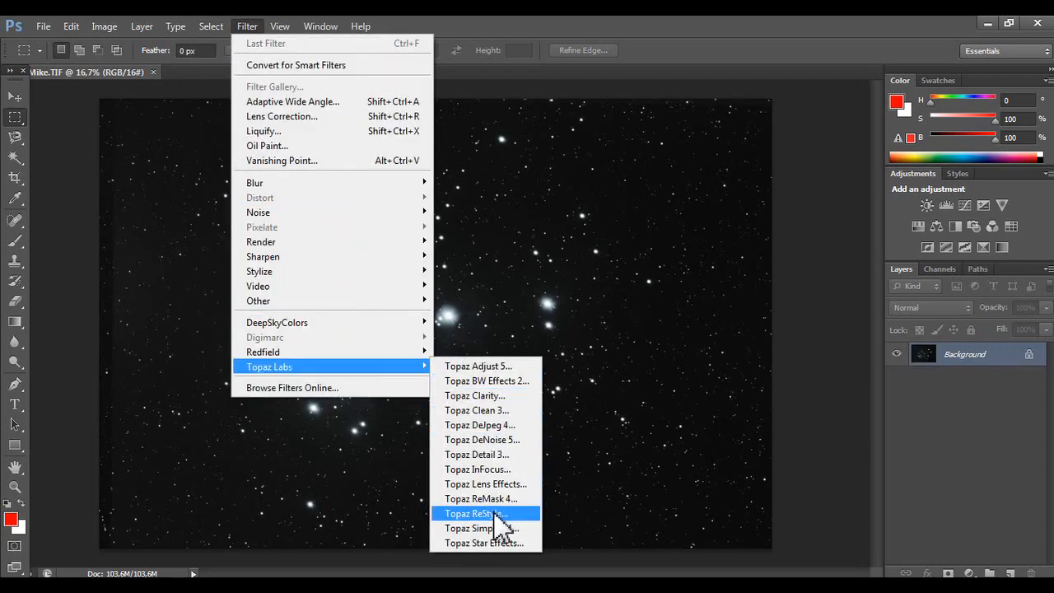
{"action": "left_click", "coordinate": [475, 512]}
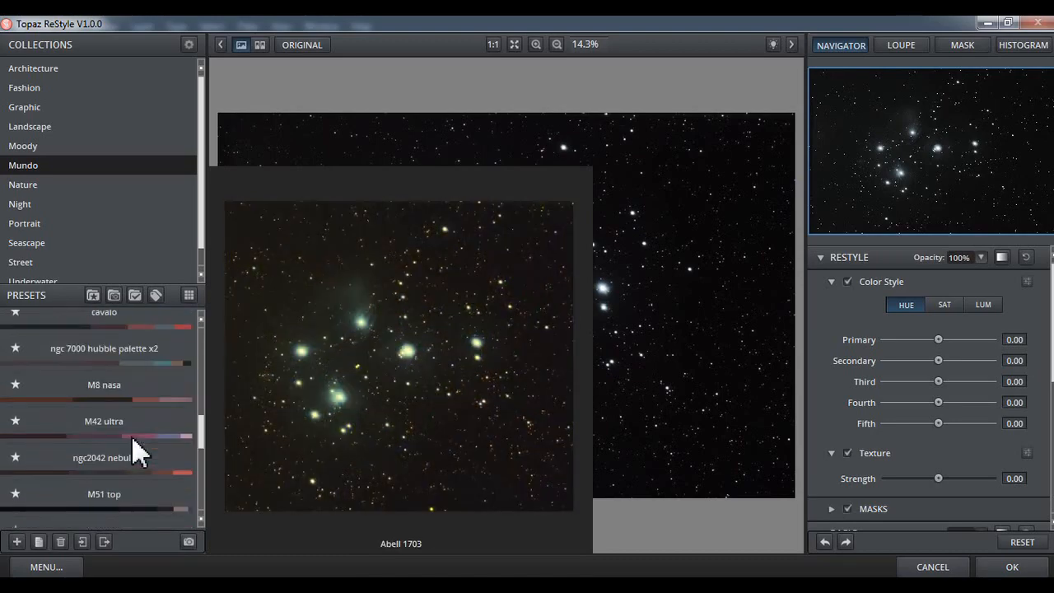
Apply the blue 'M45 max' ReStyle preset from the Mundo collection and confirm.
{"action": "left_click", "coordinate": [104, 416]}
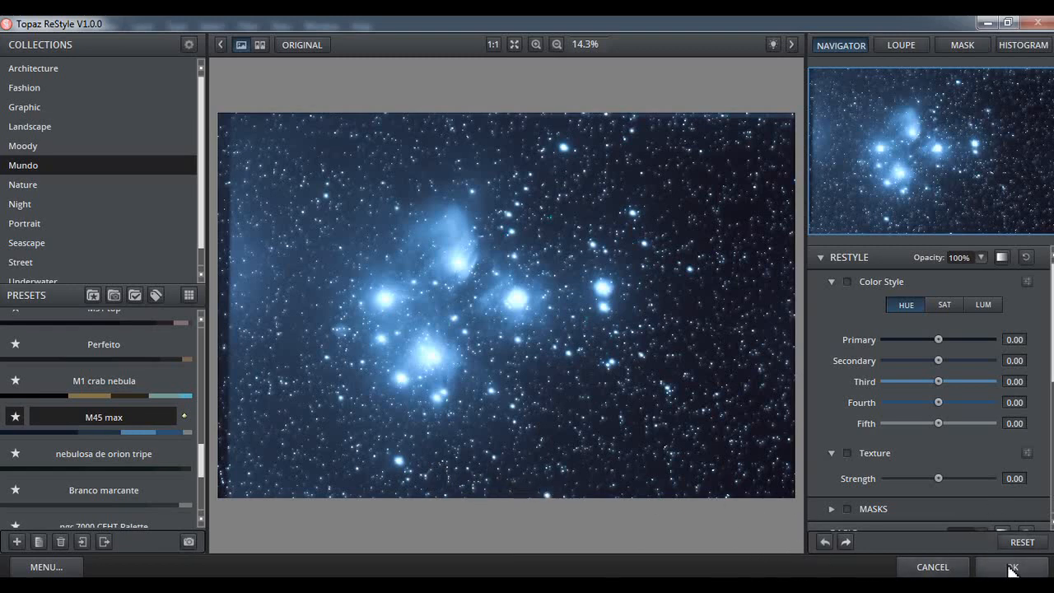
{"action": "left_click", "coordinate": [1012, 567]}
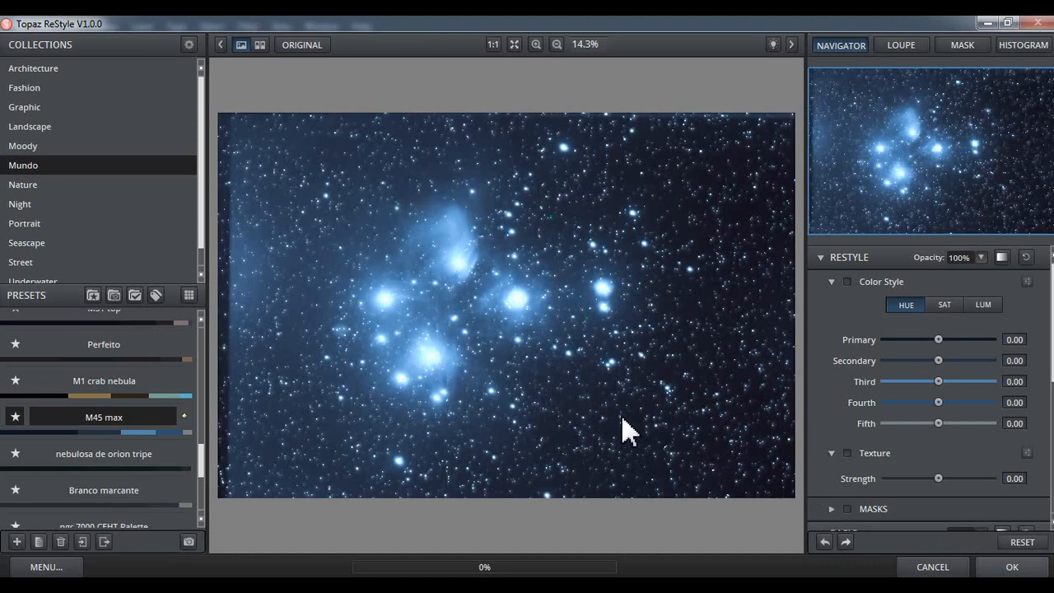
{"action": "mouse_move", "coordinate": [452, 349]}
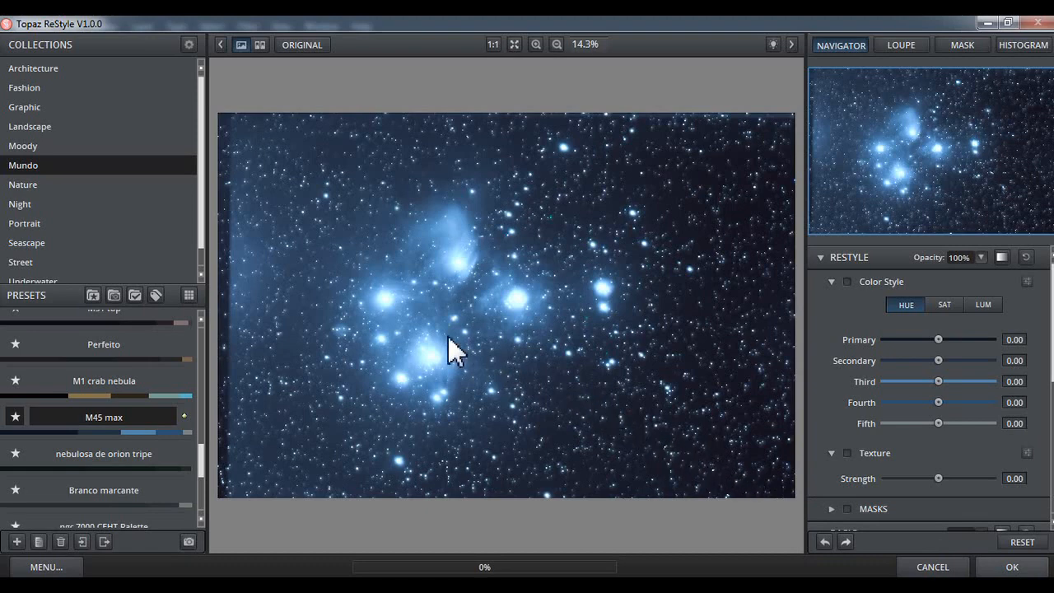
{"action": "left_click", "coordinate": [1012, 566]}
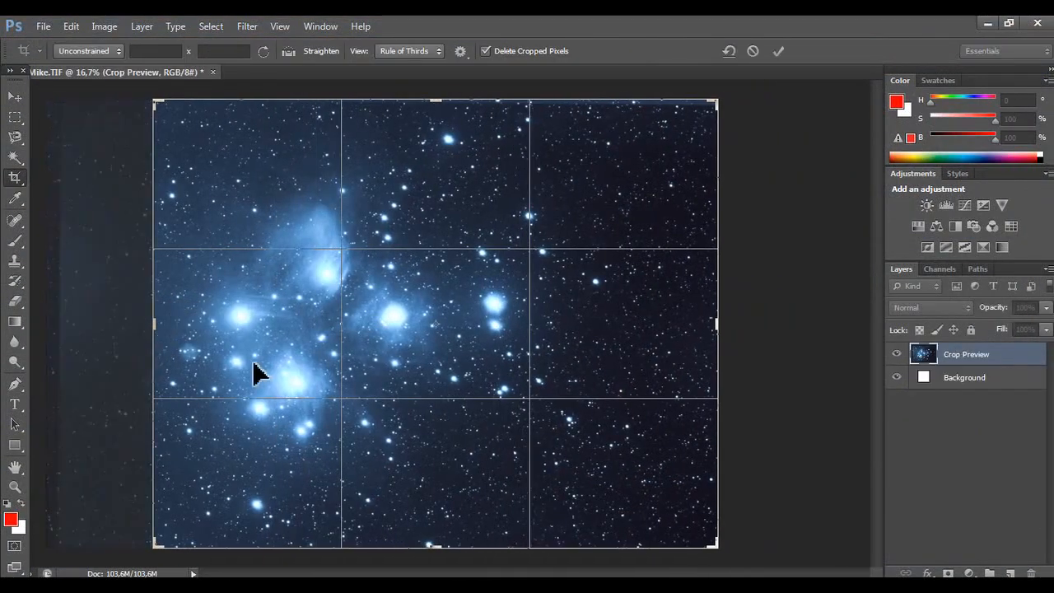
Crop the blue image to a tighter, nearly square frame around the cluster.
{"action": "left_click_drag", "start_coordinate": [716, 323], "coordinate": [630, 322]}
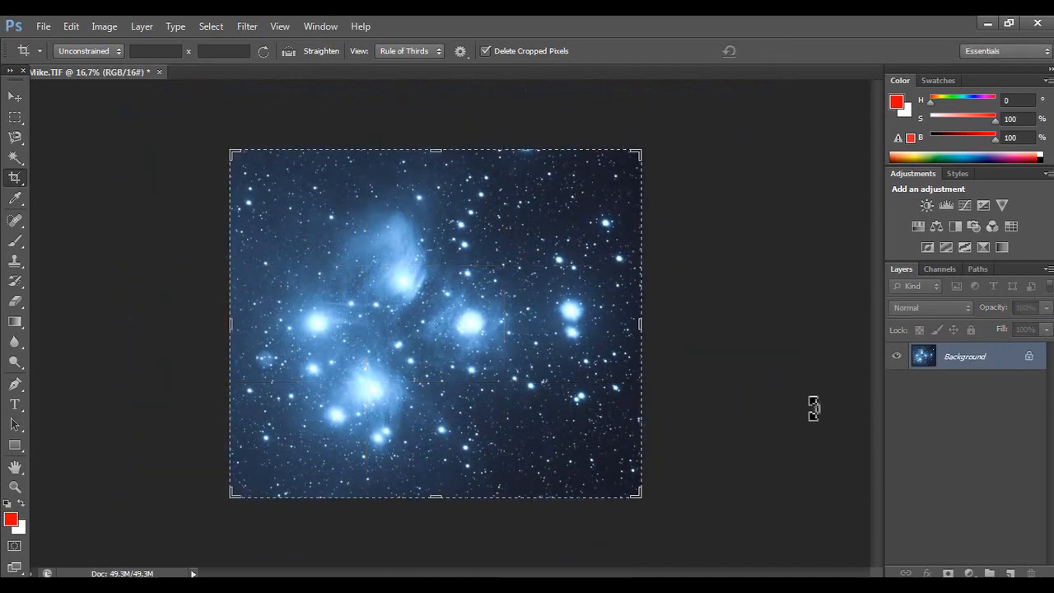
{"action": "mouse_move", "coordinate": [945, 205]}
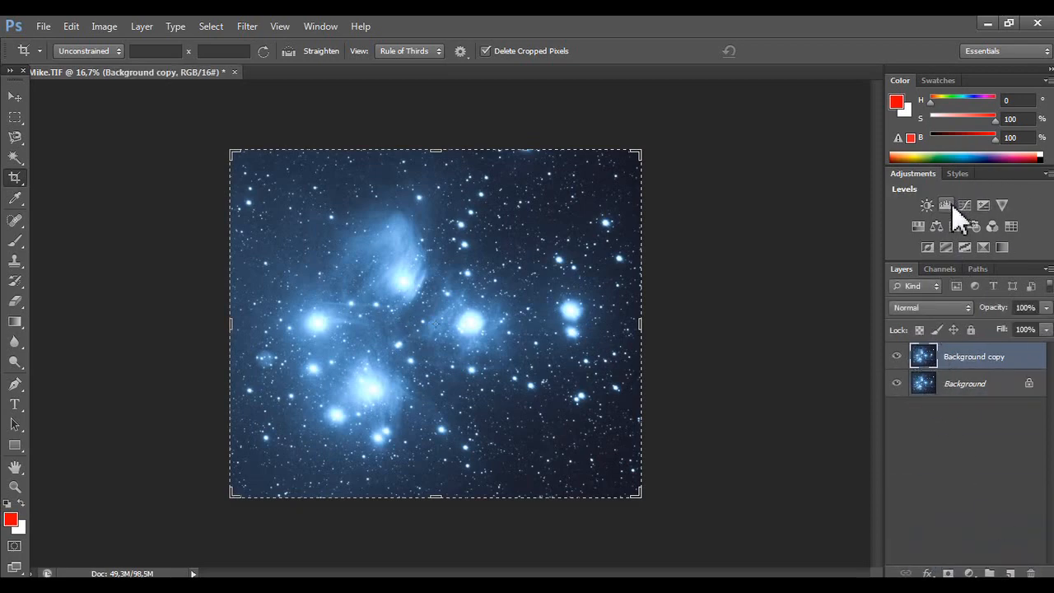
Add a Levels adjustment and sample the sky as the black point, input 26.
{"action": "left_click", "coordinate": [944, 205]}
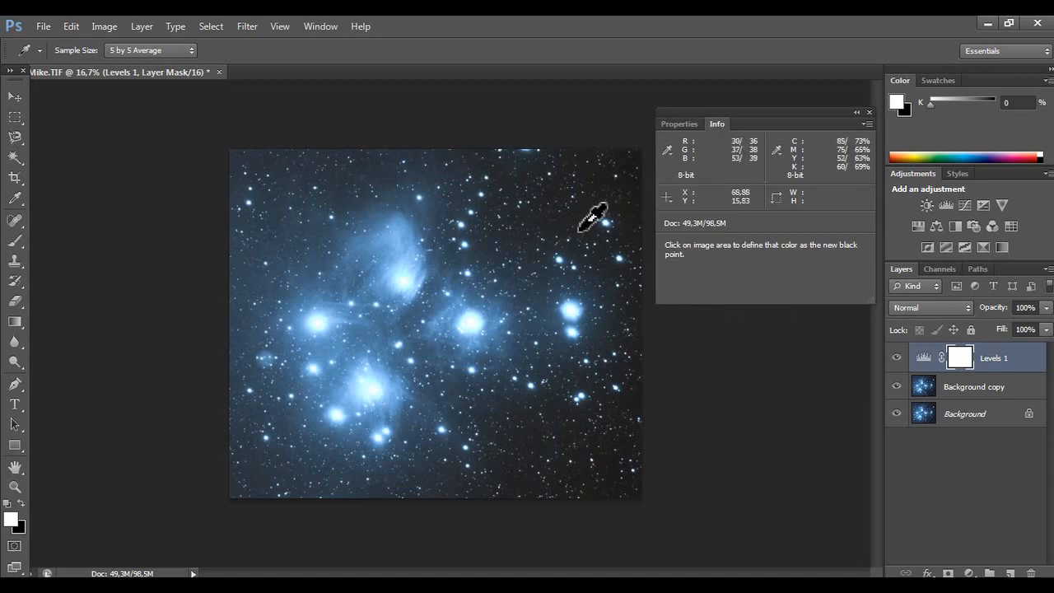
{"action": "mouse_move", "coordinate": [555, 218]}
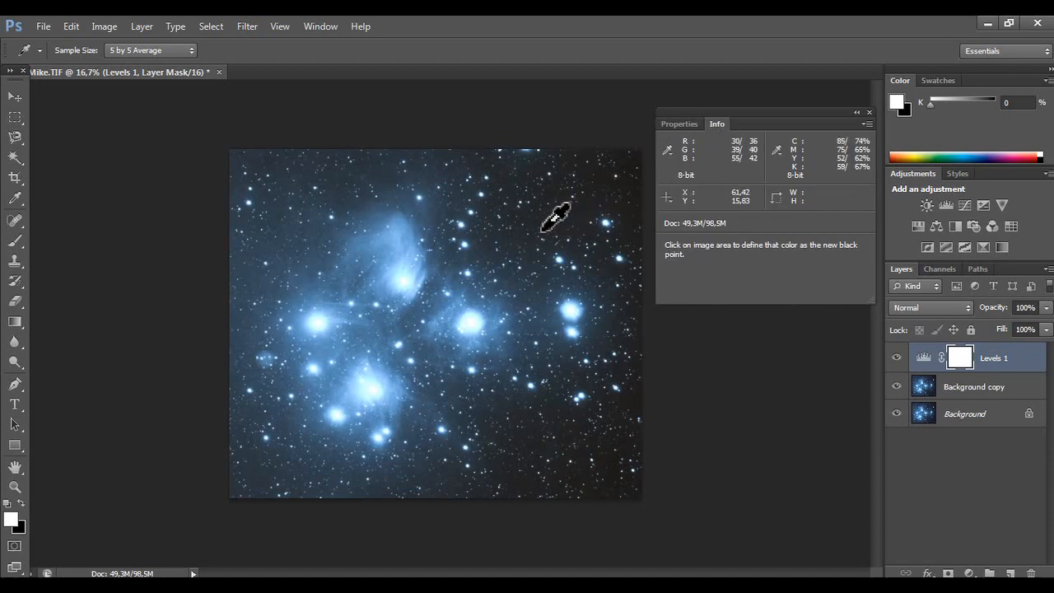
{"action": "mouse_move", "coordinate": [531, 230]}
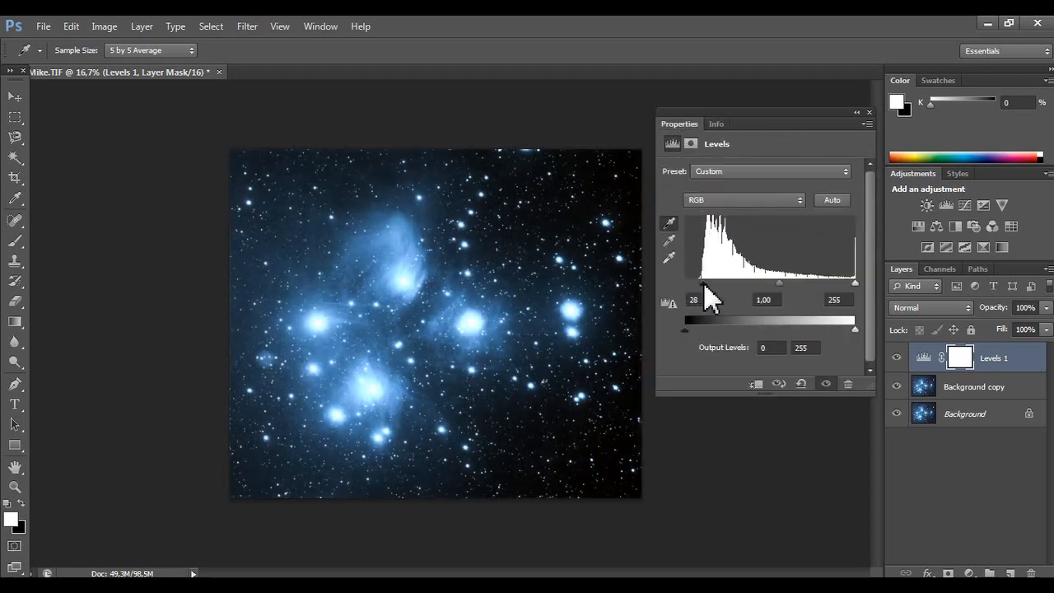
{"action": "left_click", "coordinate": [715, 124]}
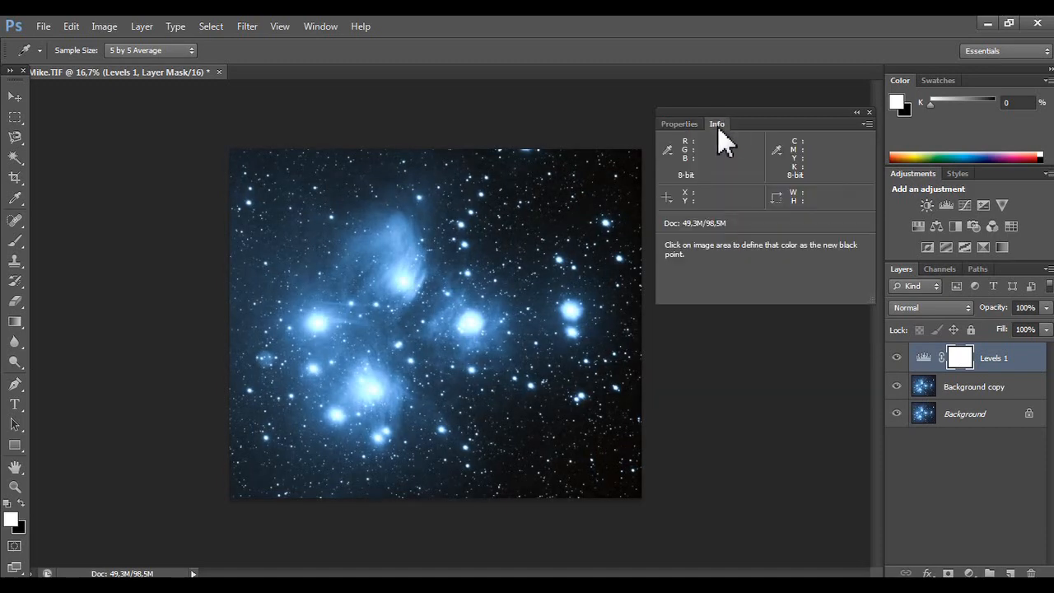
{"action": "mouse_move", "coordinate": [646, 107]}
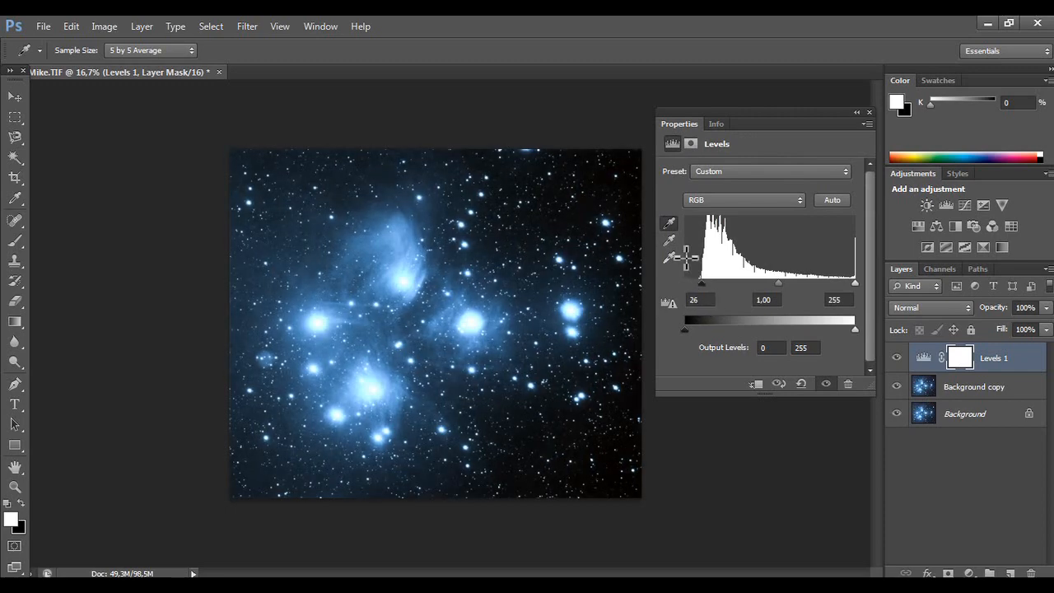
{"action": "left_click", "coordinate": [715, 124]}
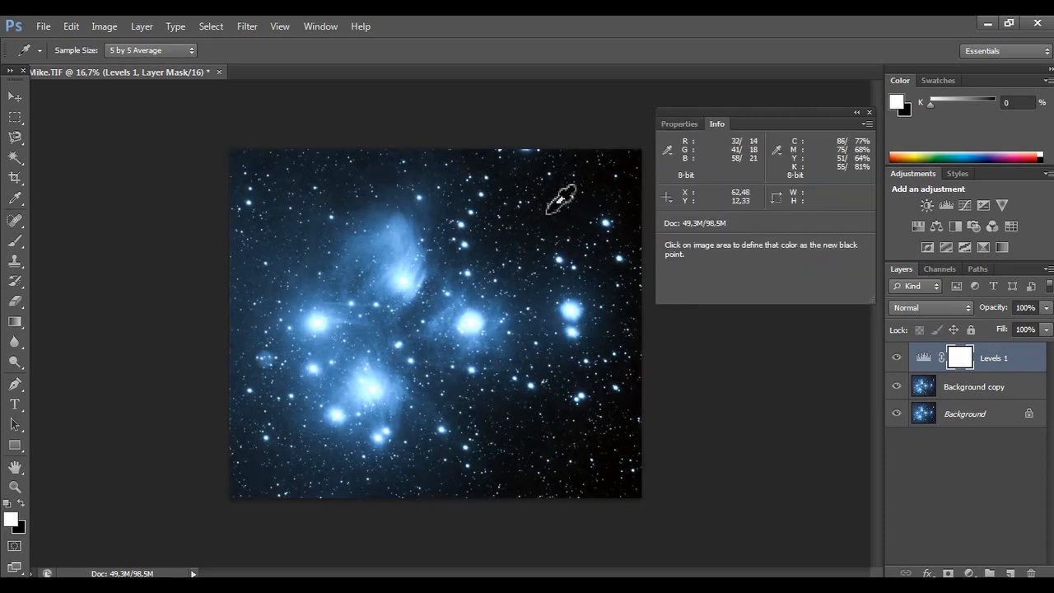
{"action": "mouse_move", "coordinate": [552, 189]}
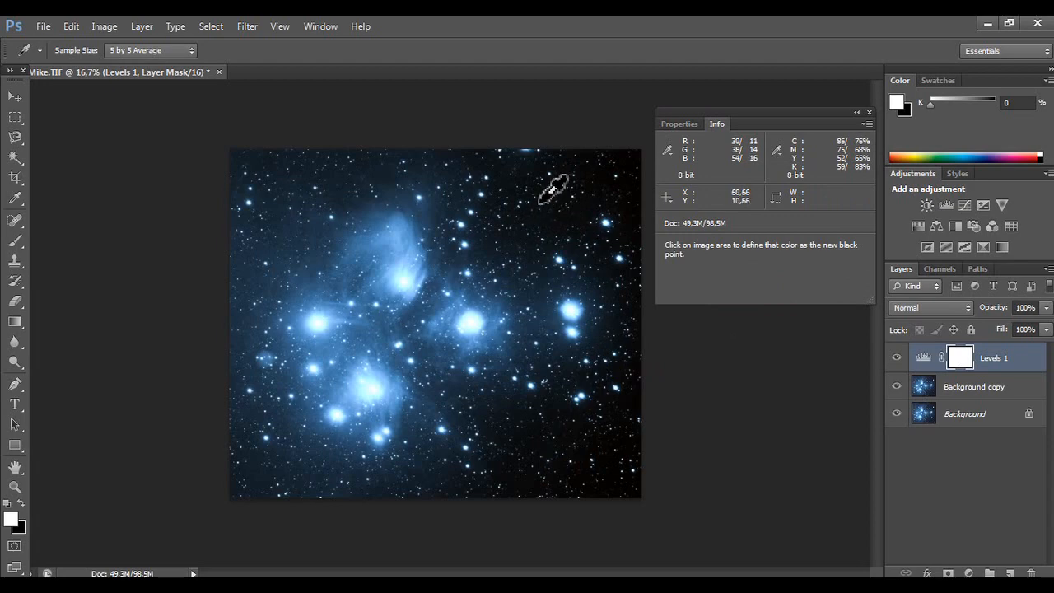
{"action": "mouse_move", "coordinate": [560, 195]}
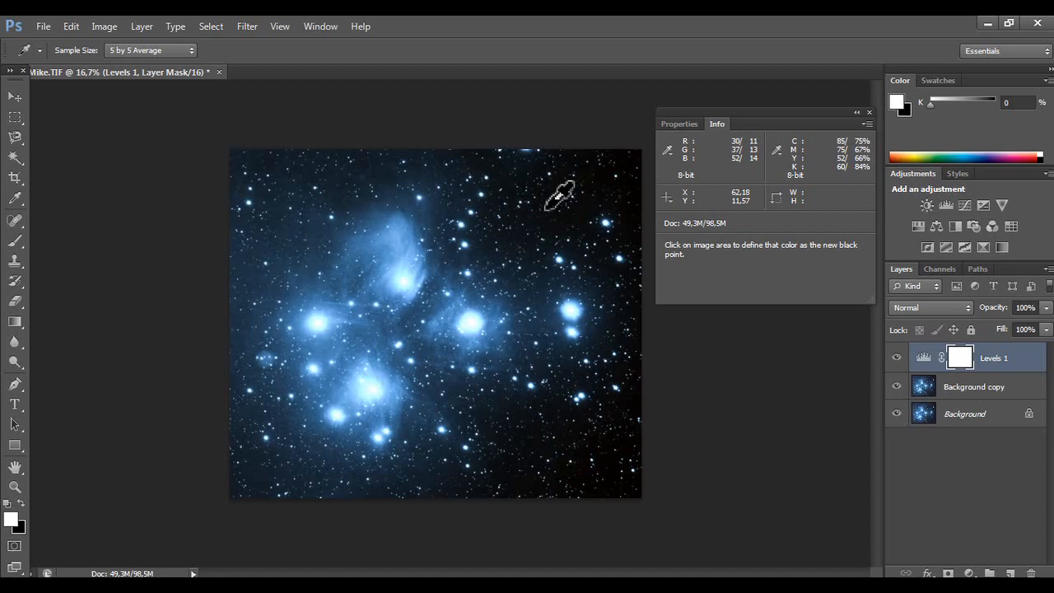
{"action": "mouse_move", "coordinate": [690, 136]}
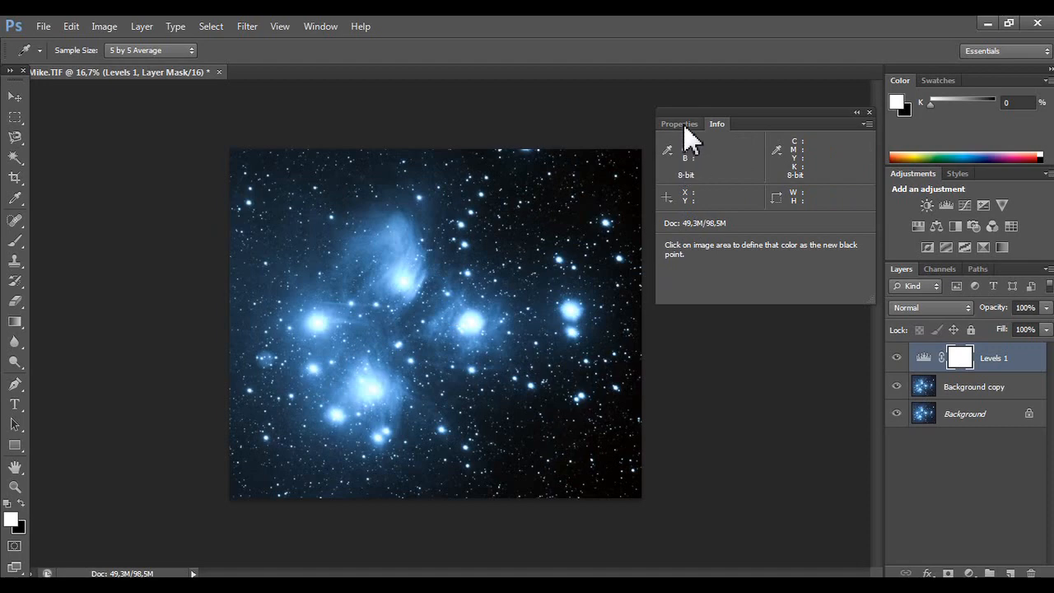
{"action": "left_click", "coordinate": [678, 123]}
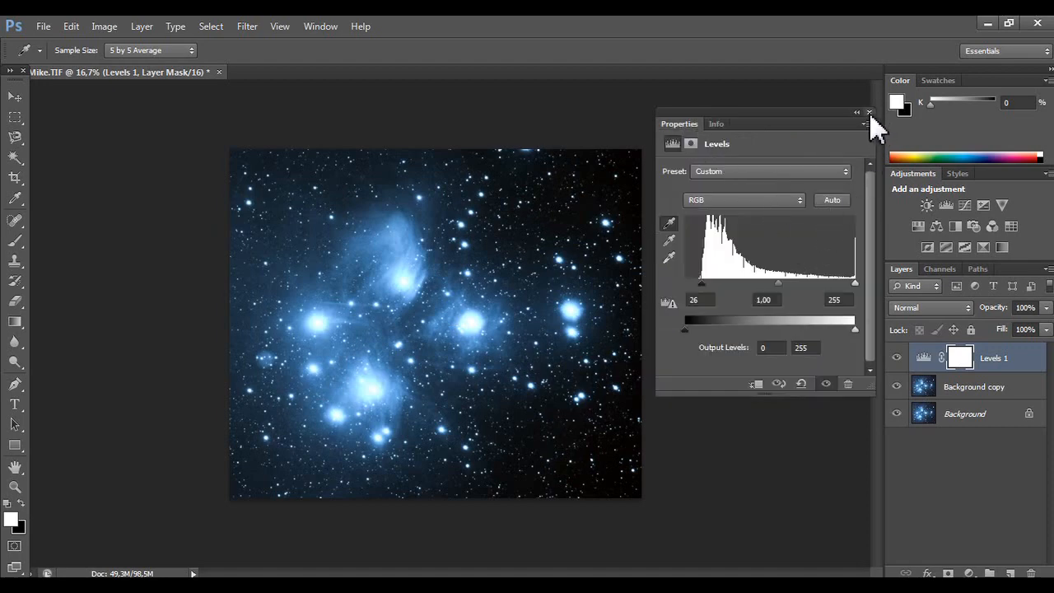
{"action": "right_click", "coordinate": [993, 358]}
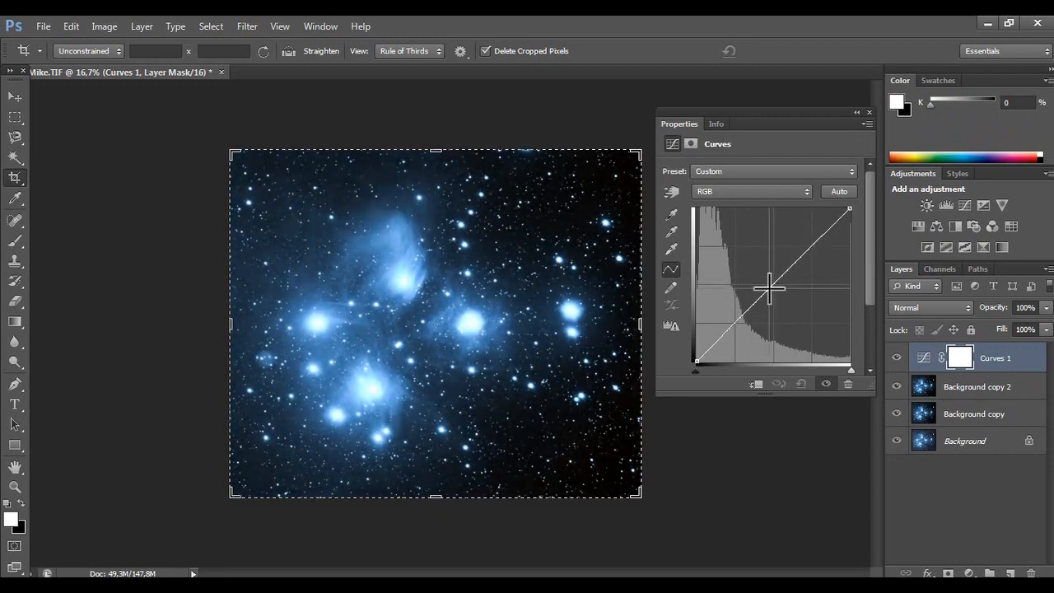
Bend the Curves adjustment's tone curve before merging into layer '1'.
{"action": "left_click_drag", "start_coordinate": [769, 288], "coordinate": [737, 276]}
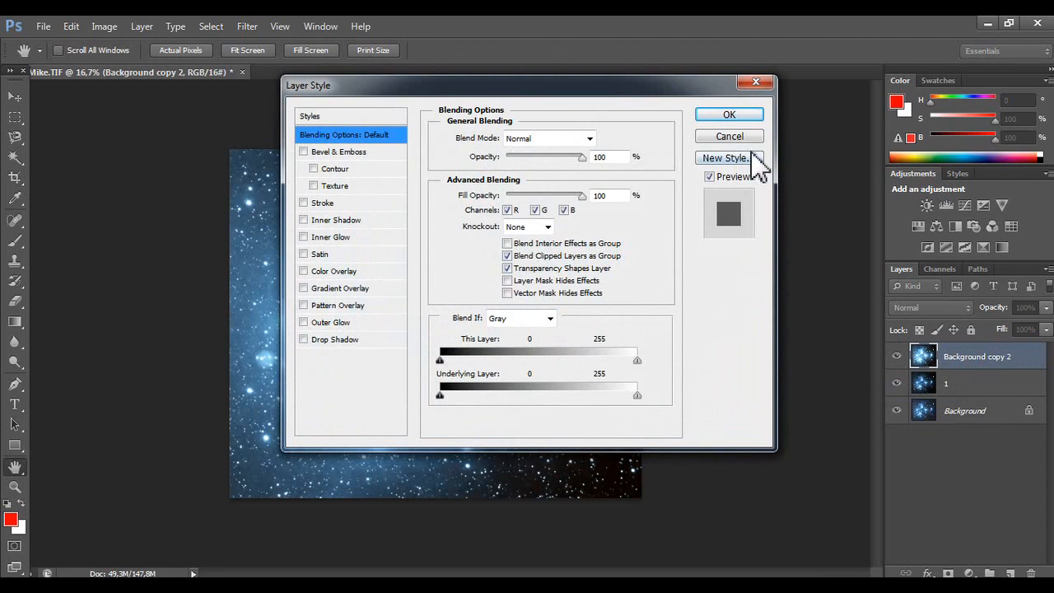
Close blending options and toggle layer 2's visibility to compare before and after.
{"action": "left_click", "coordinate": [727, 114]}
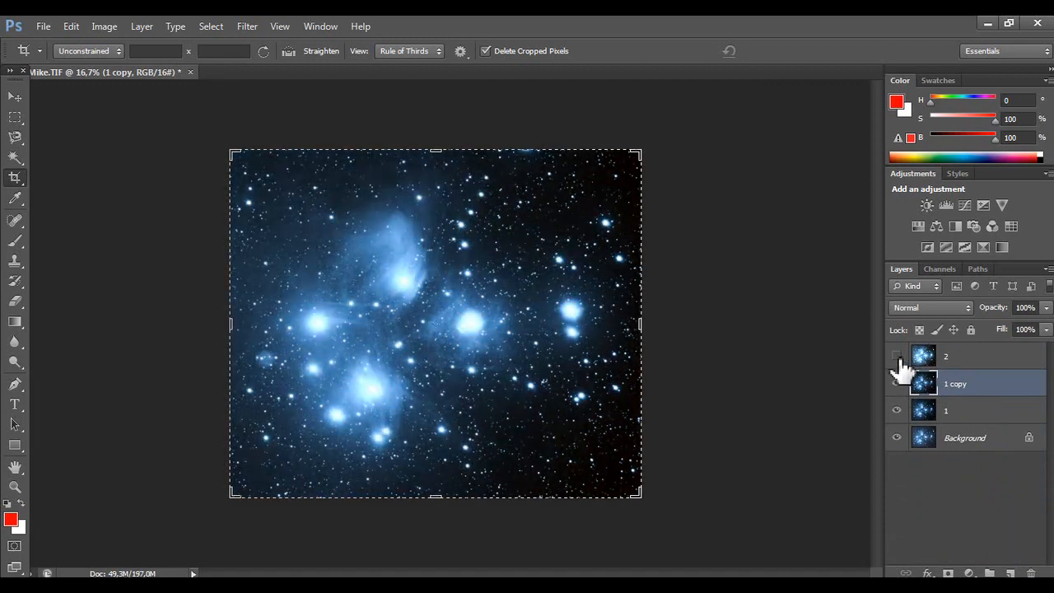
{"action": "left_click", "coordinate": [897, 356]}
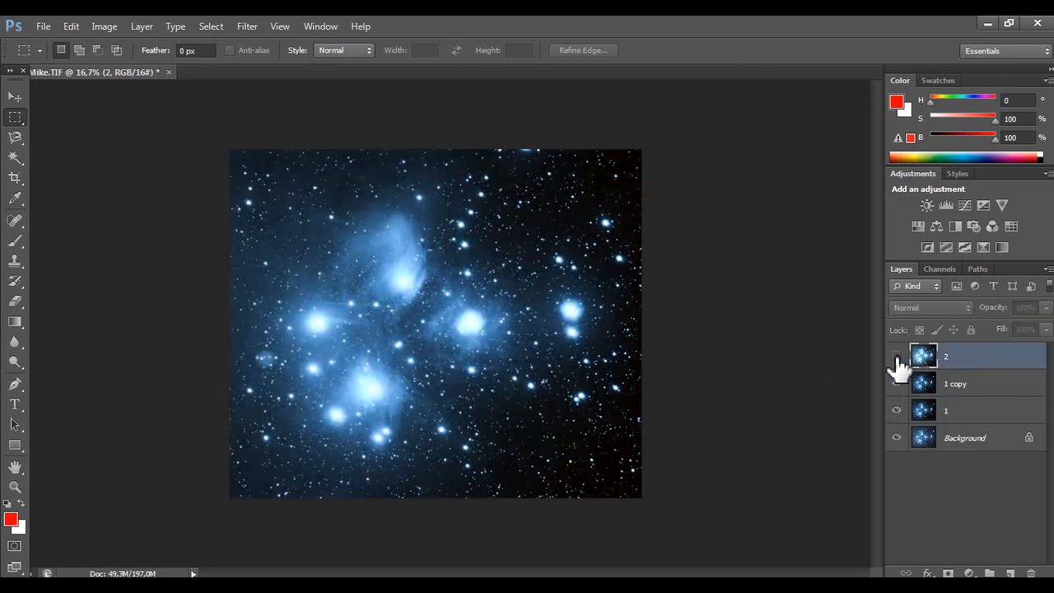
{"action": "left_click", "coordinate": [896, 356]}
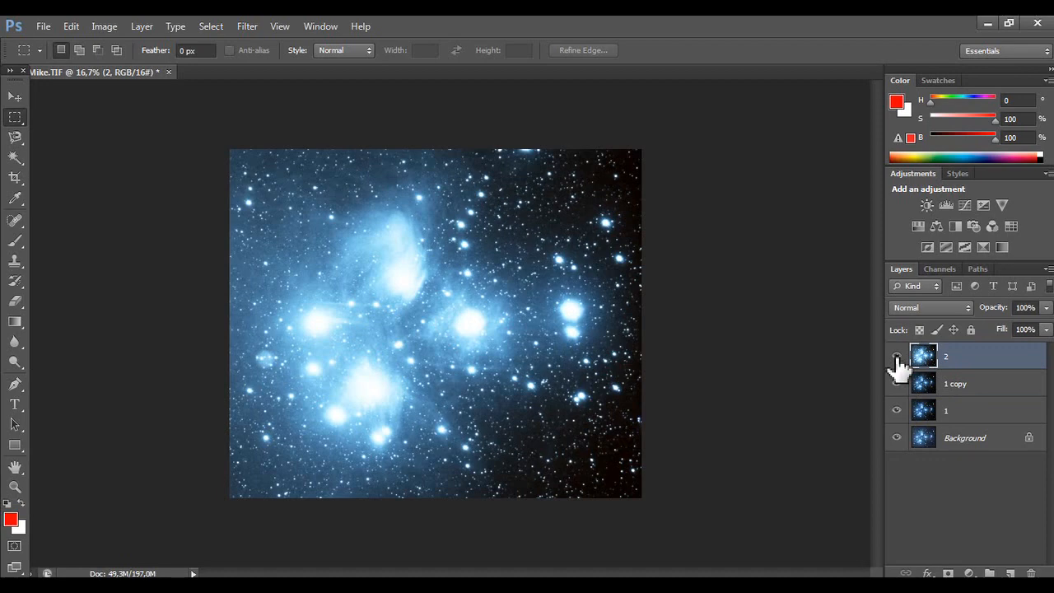
{"action": "left_click", "coordinate": [140, 26]}
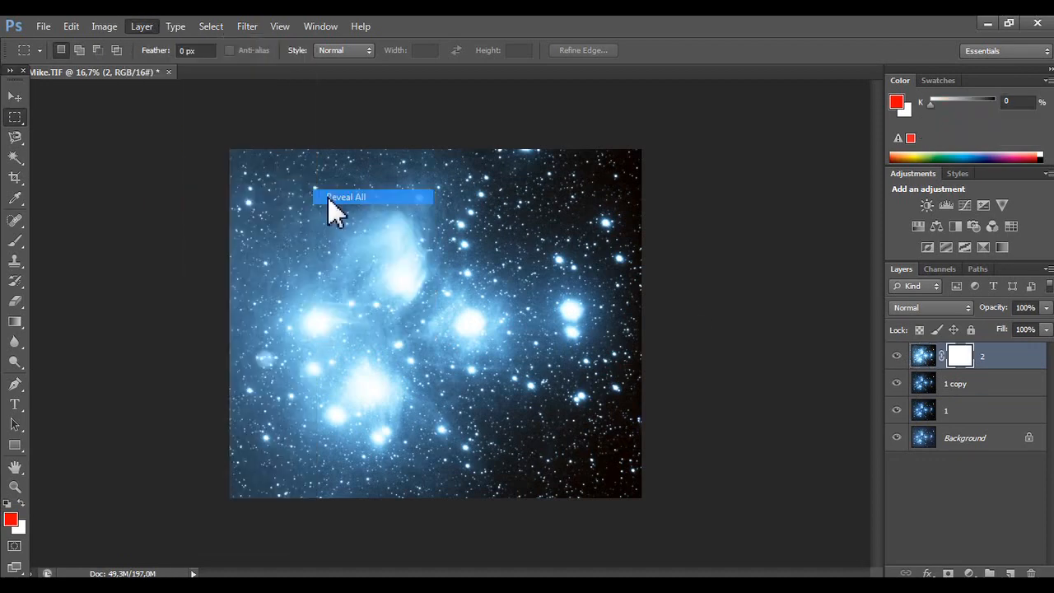
Add a Reveal All mask to layer 2 for painting out the bright stars.
{"action": "left_click", "coordinate": [345, 196]}
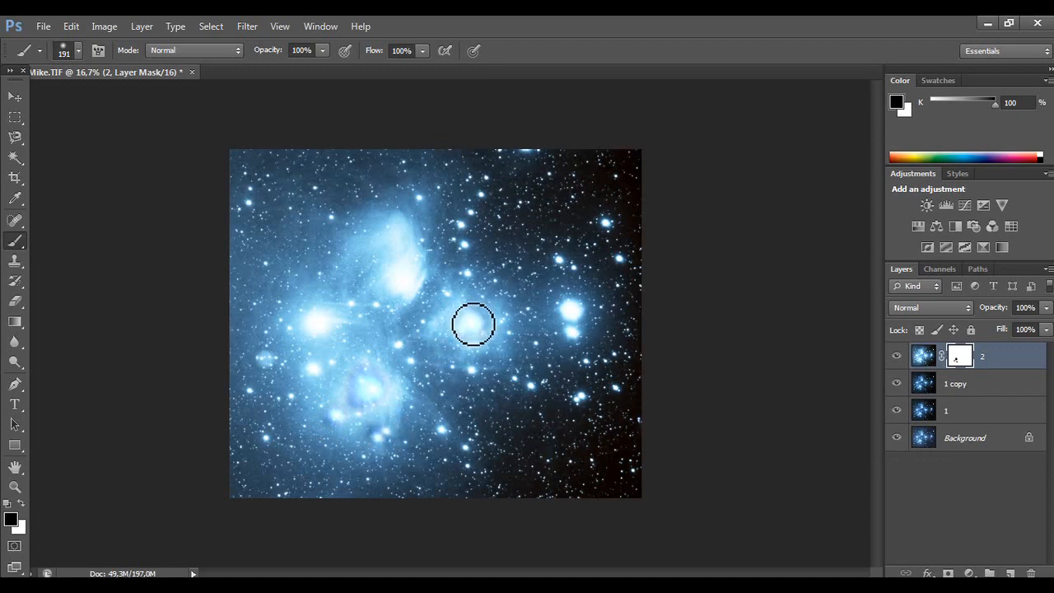
{"action": "mouse_move", "coordinate": [407, 291]}
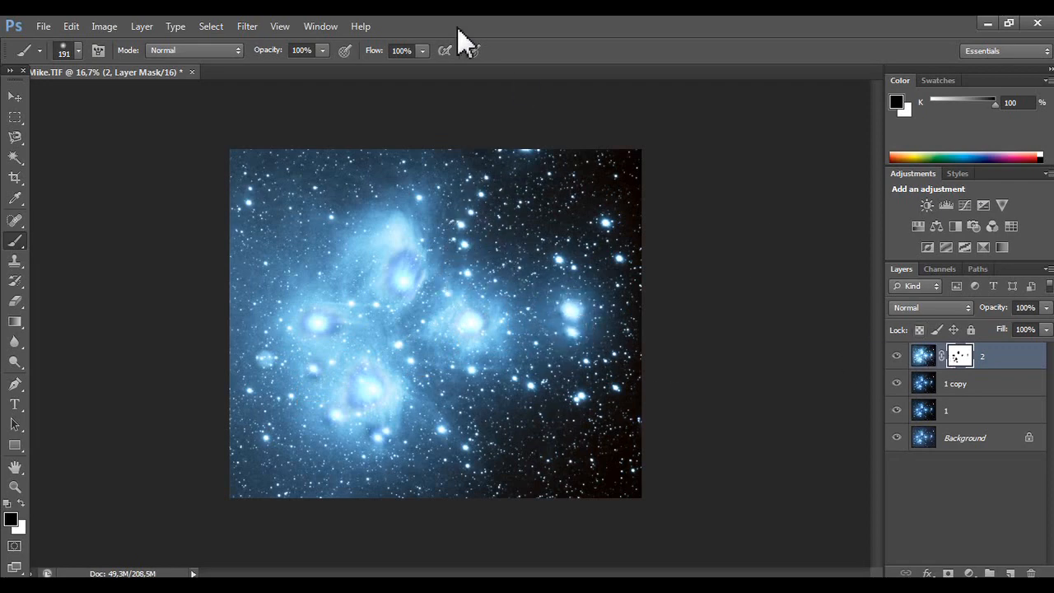
Blur layer 2's mask with a Gaussian Blur radius of 69.2 pixels.
{"action": "left_click", "coordinate": [247, 26]}
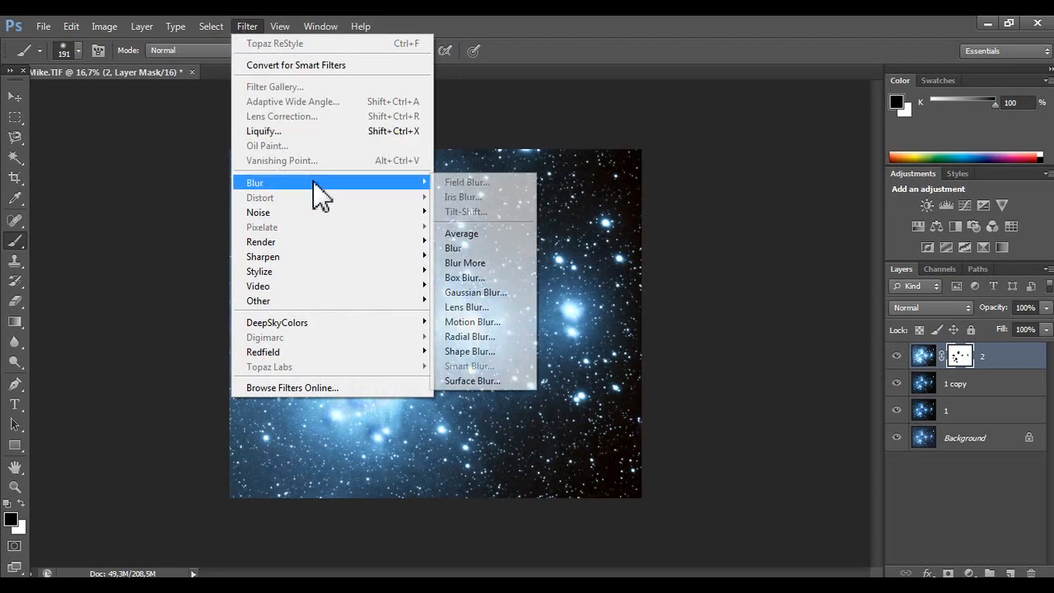
{"action": "left_click", "coordinate": [475, 293]}
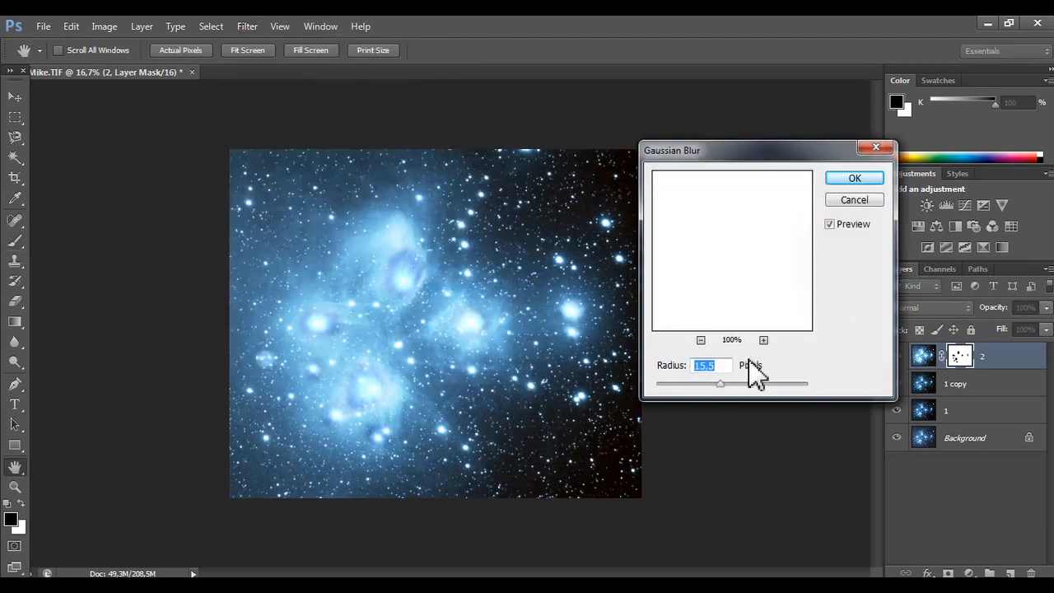
{"action": "left_click_drag", "start_coordinate": [719, 383], "coordinate": [759, 383]}
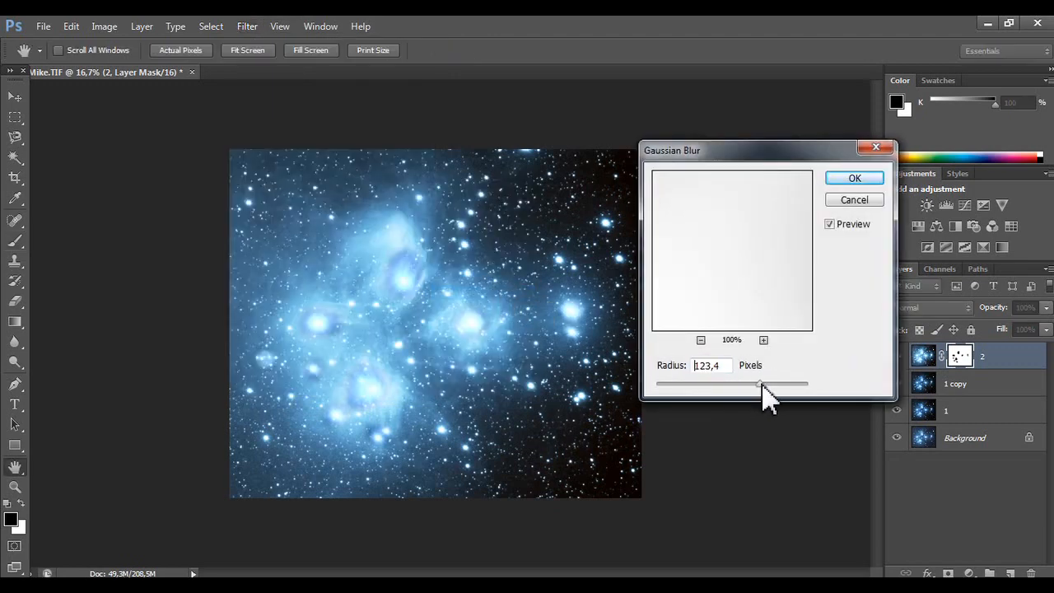
{"action": "left_click_drag", "start_coordinate": [759, 384], "coordinate": [724, 384]}
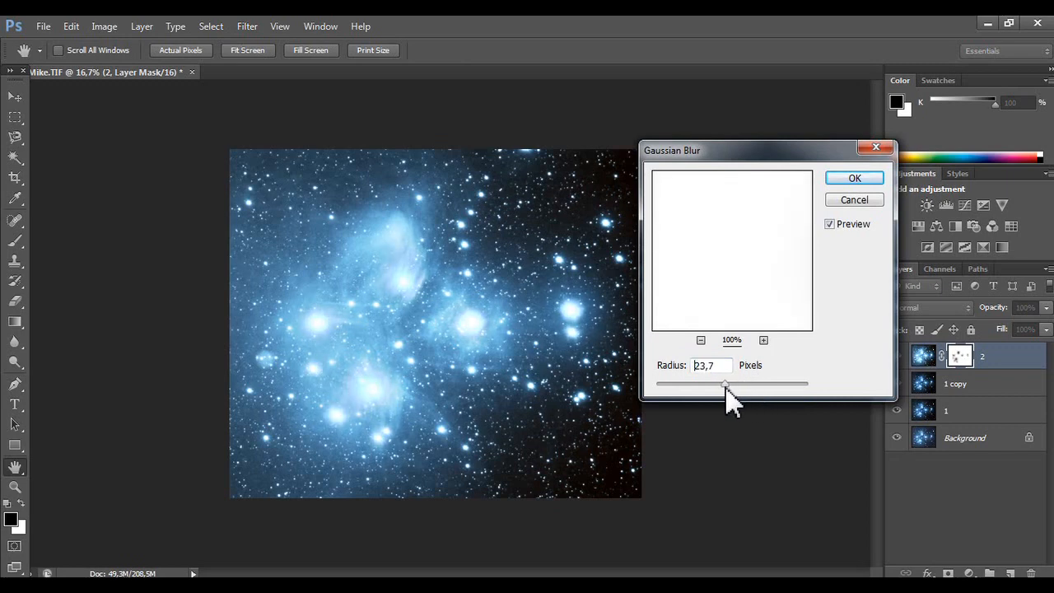
{"action": "left_click_drag", "start_coordinate": [724, 384], "coordinate": [729, 384]}
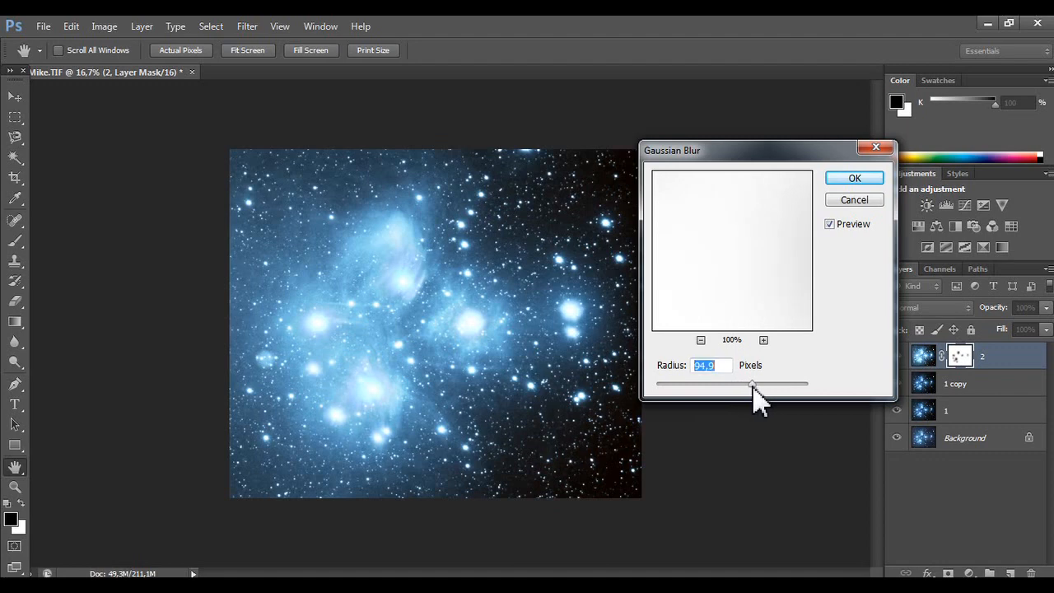
{"action": "left_click", "coordinate": [700, 340]}
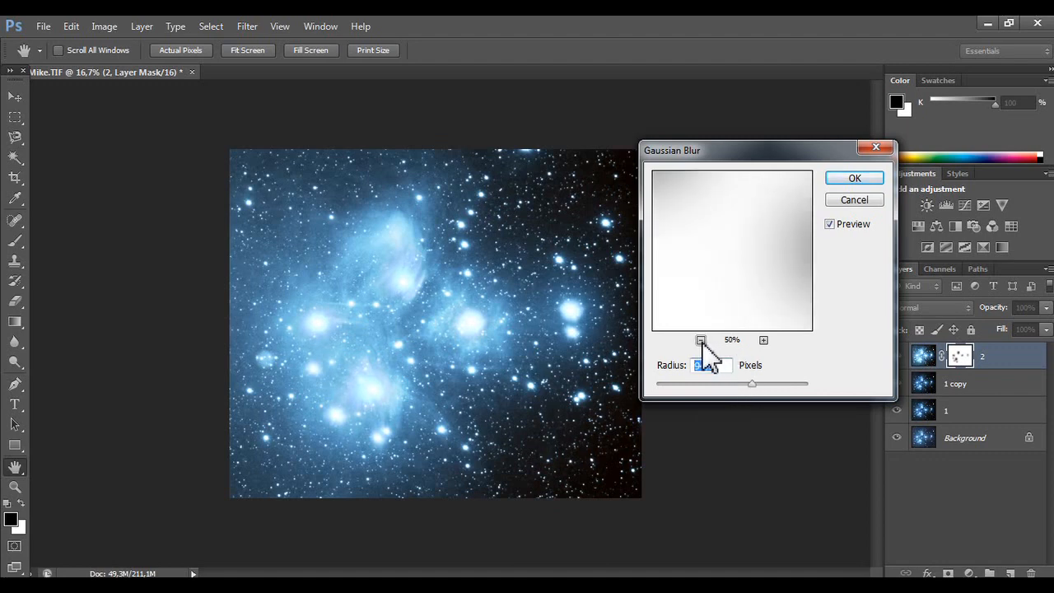
{"action": "left_click", "coordinate": [700, 340]}
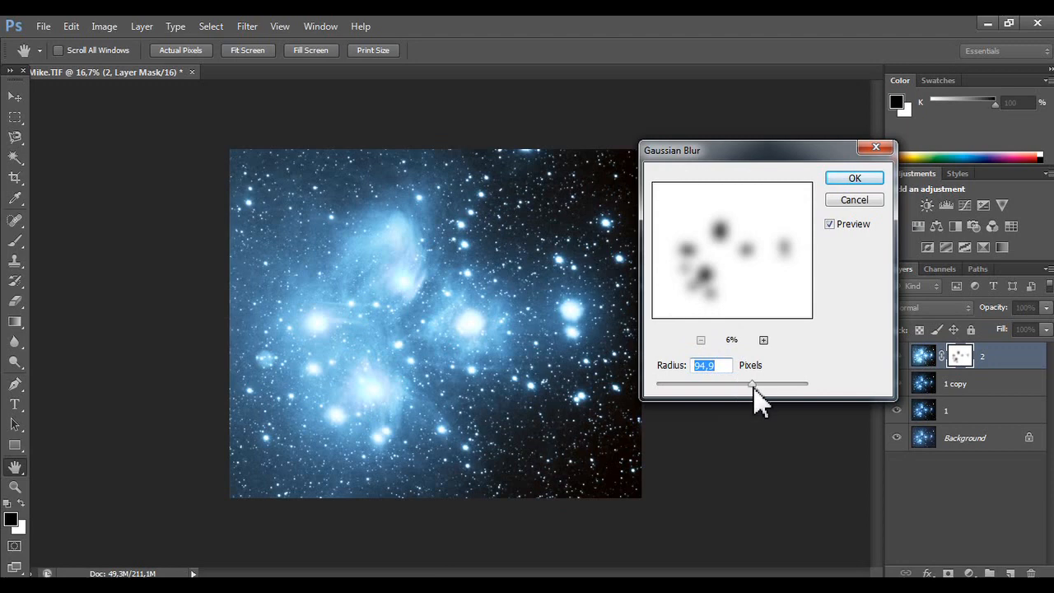
{"action": "left_click_drag", "start_coordinate": [753, 384], "coordinate": [662, 384]}
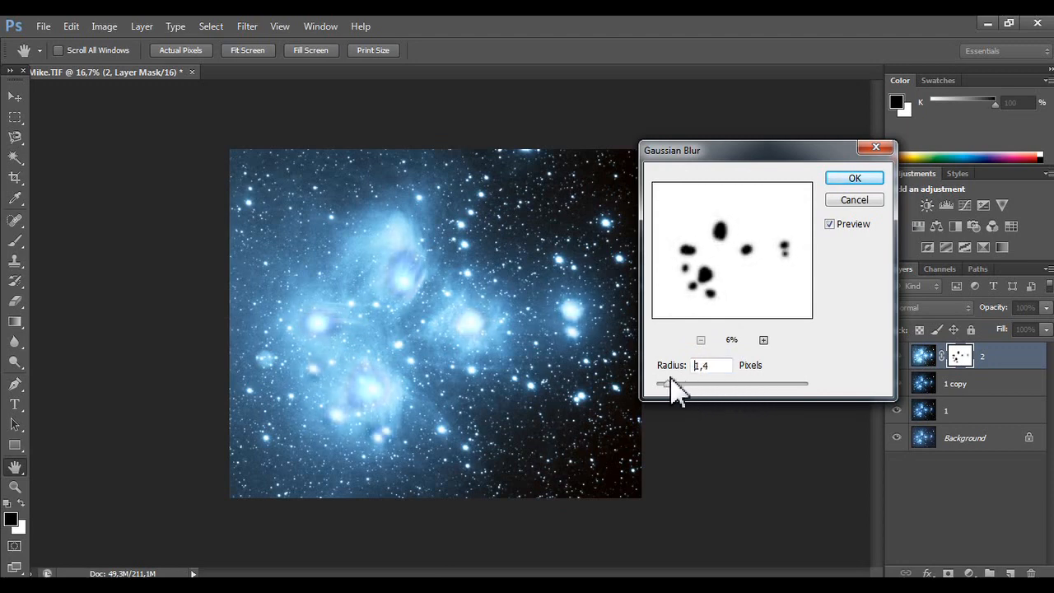
{"action": "left_click_drag", "start_coordinate": [667, 383], "coordinate": [749, 383]}
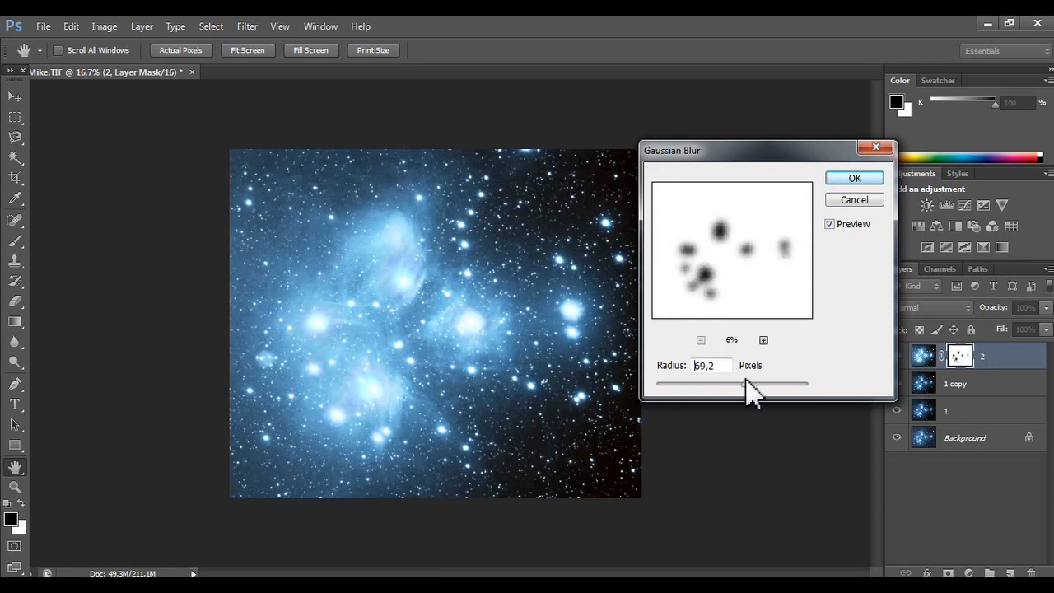
{"action": "triple_click", "coordinate": [707, 364]}
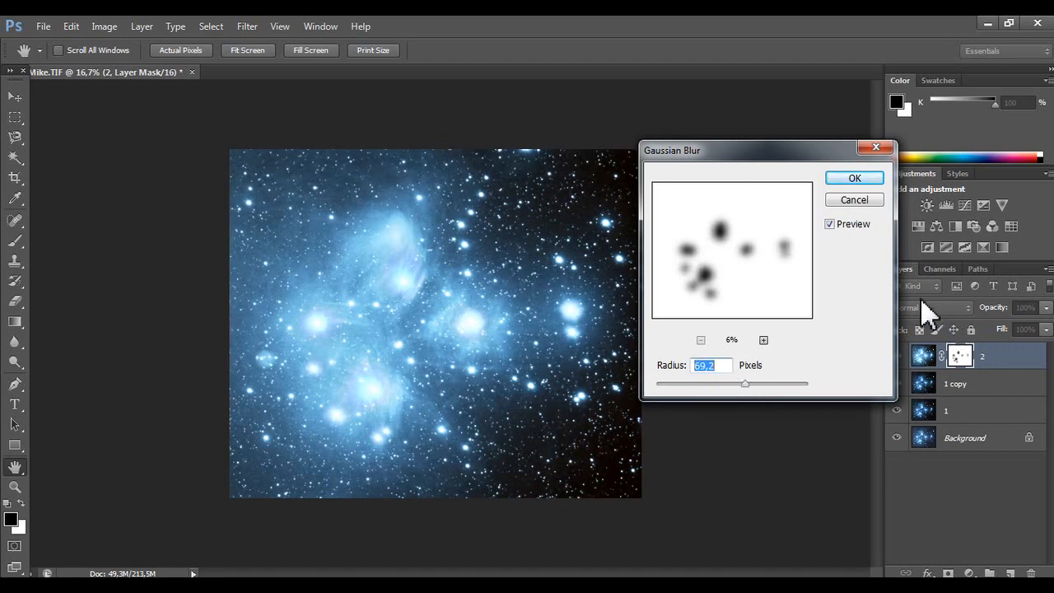
{"action": "left_click", "coordinate": [853, 178]}
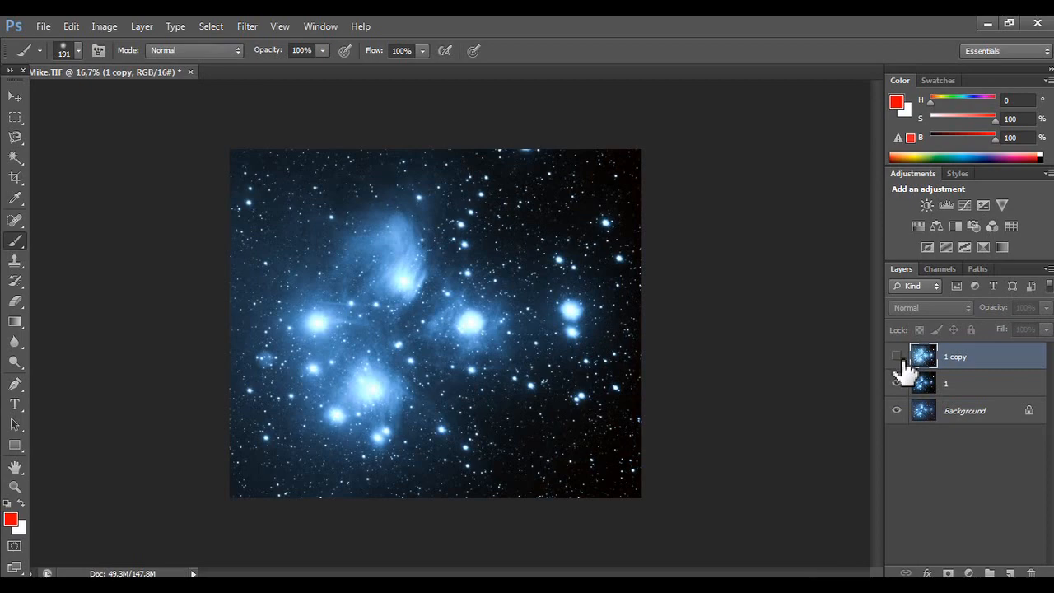
Toggle layer 1 copy to compare, then browse the recorded astronomy actions.
{"action": "left_click", "coordinate": [897, 356]}
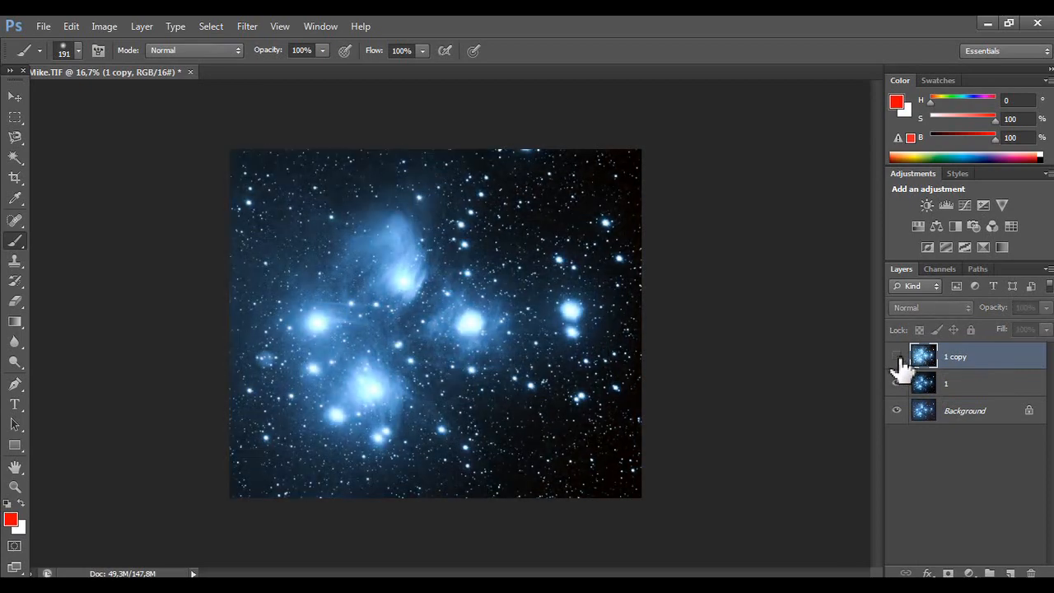
{"action": "left_click", "coordinate": [896, 356]}
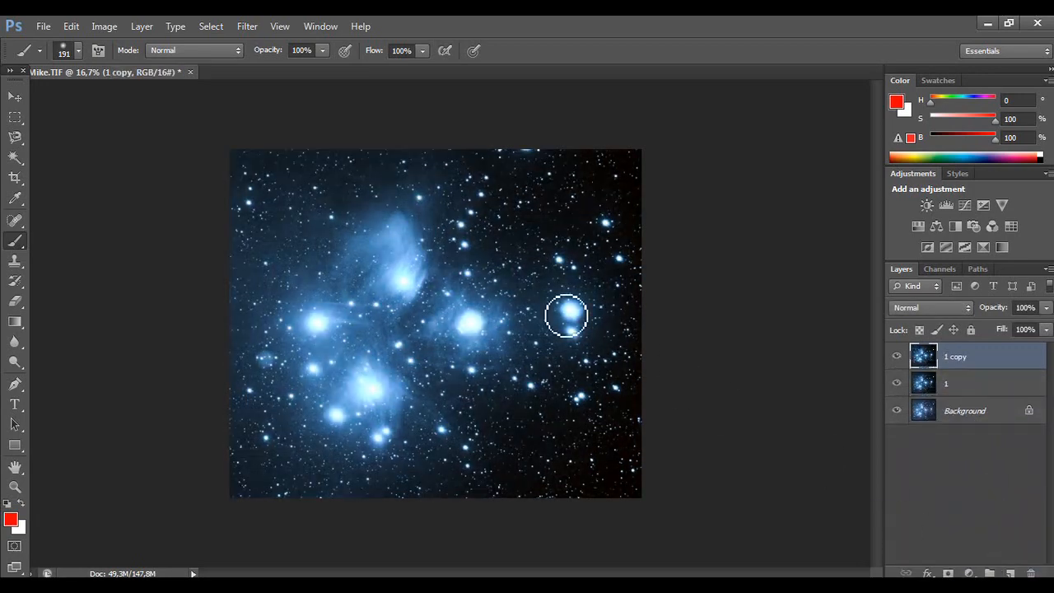
{"action": "left_click", "coordinate": [211, 26]}
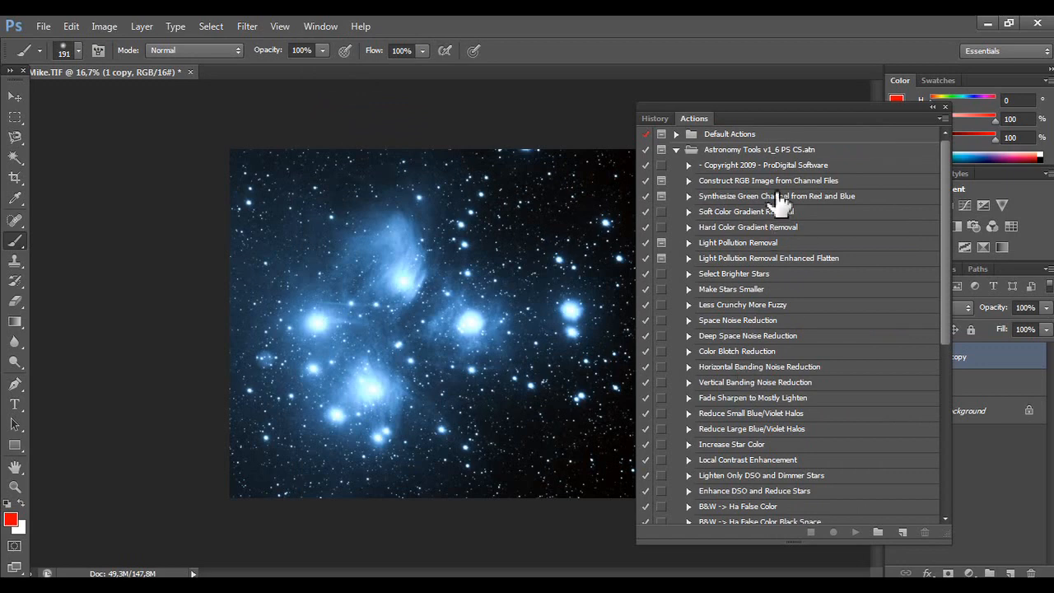
{"action": "scroll", "scroll_direction": "down", "scroll_amount": 3}
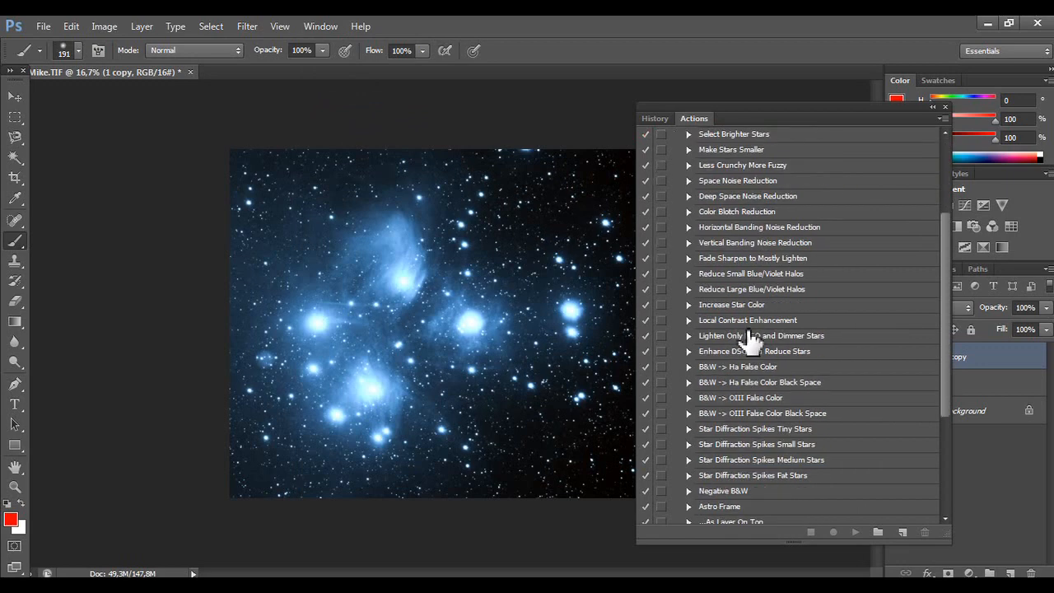
{"action": "scroll", "scroll_direction": "down", "scroll_amount": 3}
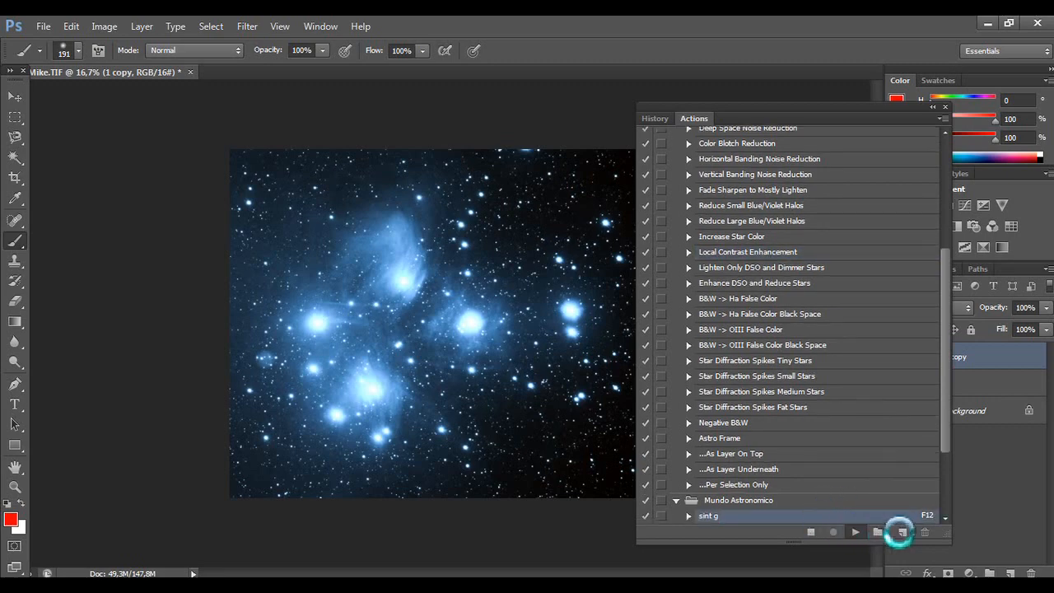
Try and stop the sint g action, then run Local Contrast Enhancement past the Fade warning.
{"action": "left_click", "coordinate": [853, 532]}
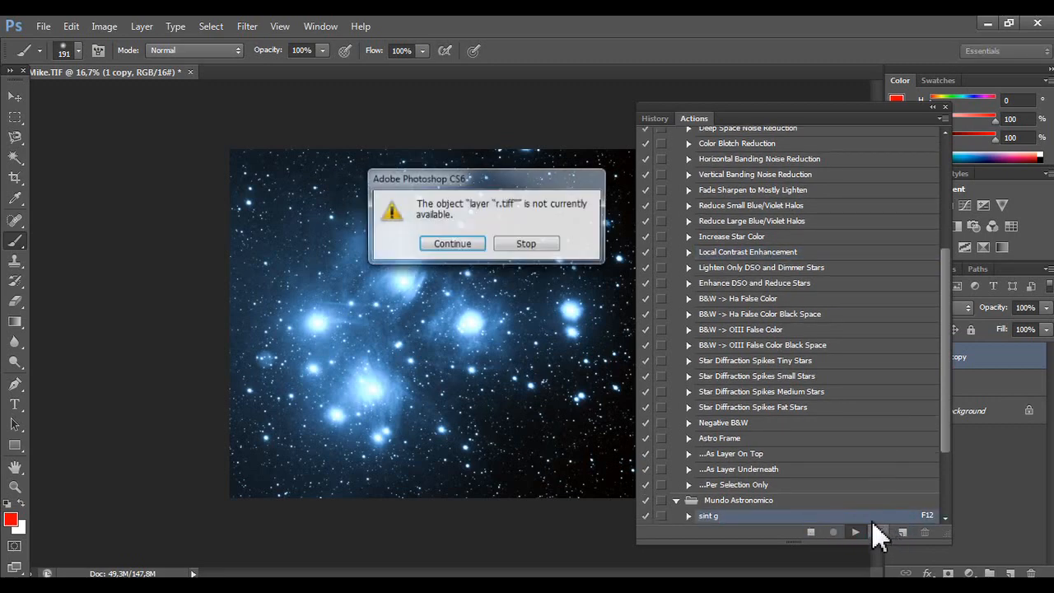
{"action": "left_click", "coordinate": [451, 243]}
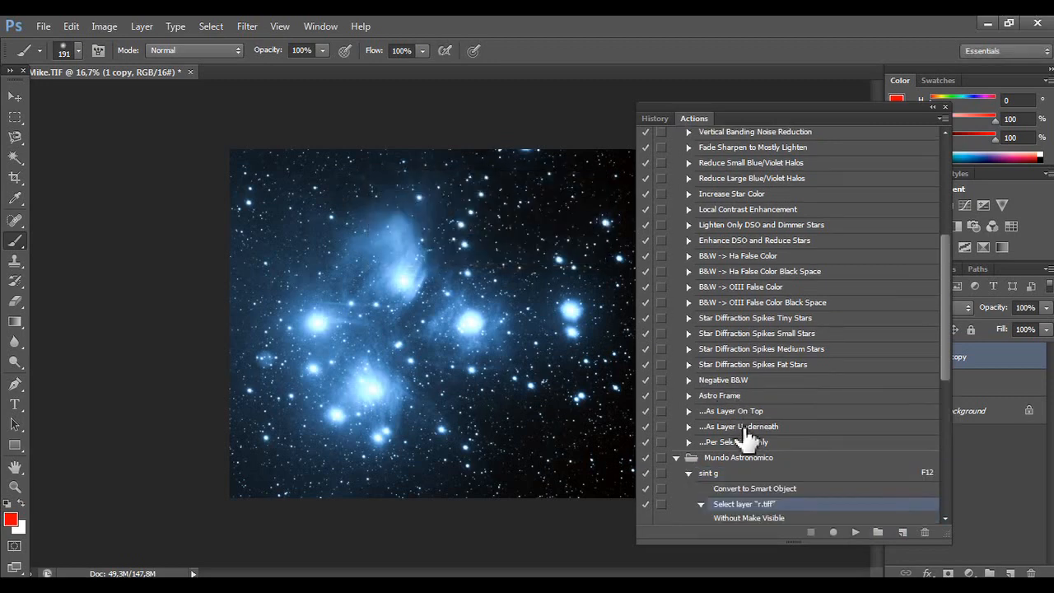
{"action": "mouse_move", "coordinate": [794, 230]}
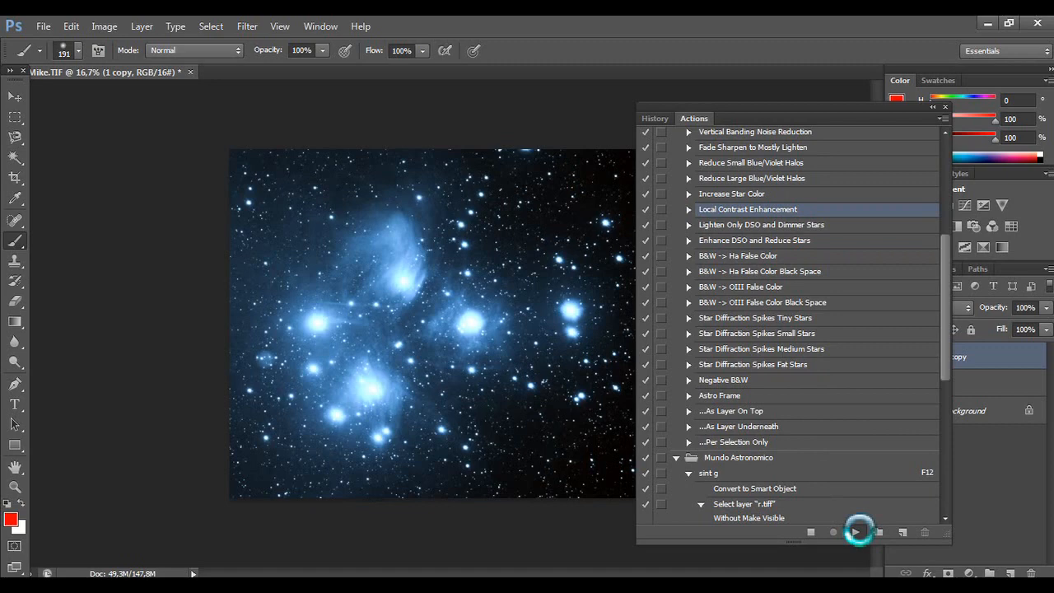
{"action": "left_click", "coordinate": [856, 531]}
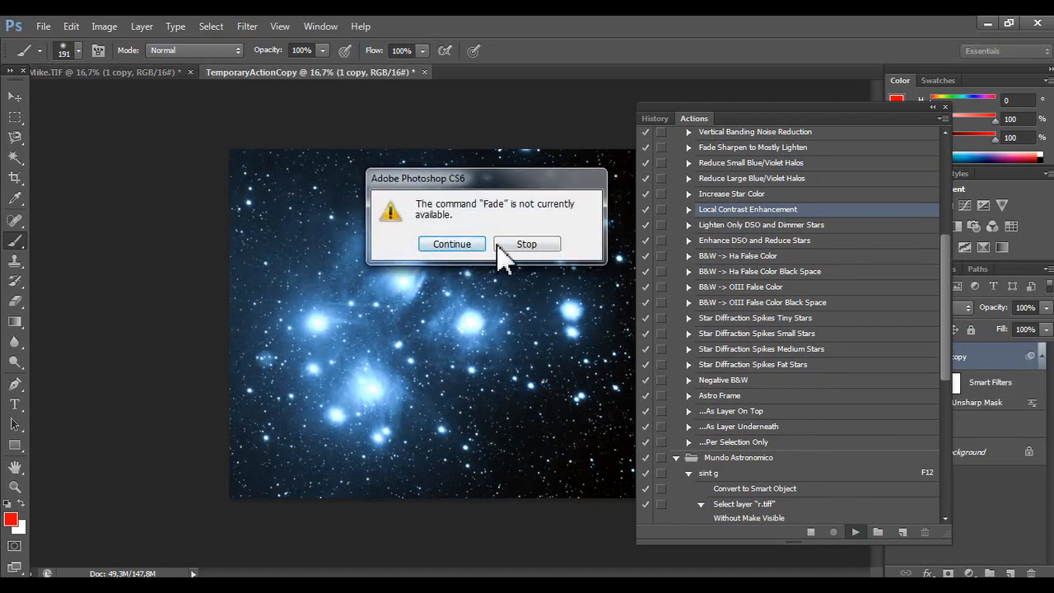
{"action": "left_click", "coordinate": [451, 244]}
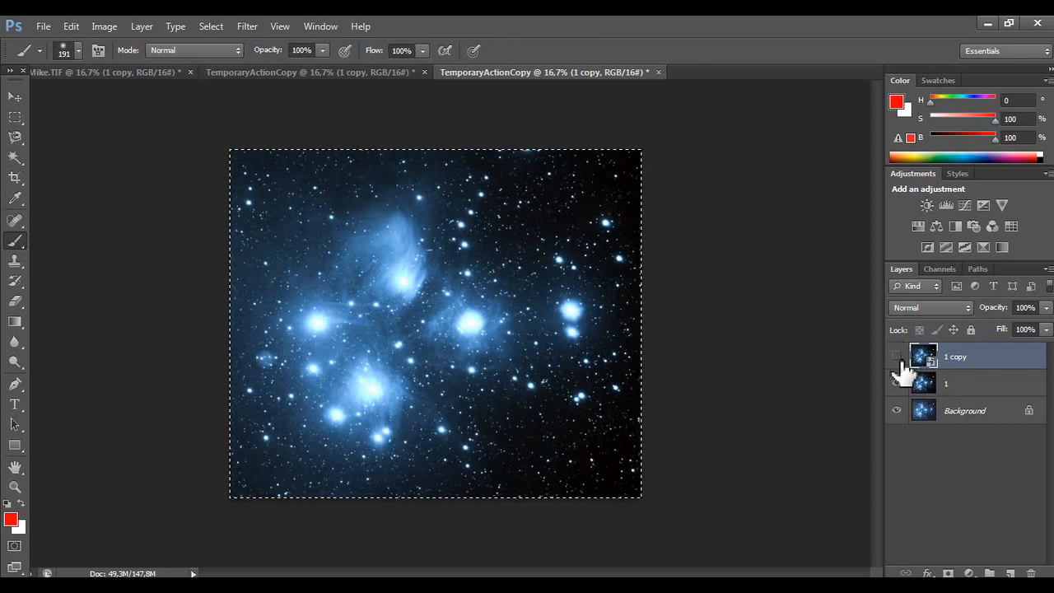
Toggle the 1 copy layer's visibility, then flatten the document into a single Background layer.
{"action": "left_click", "coordinate": [896, 355]}
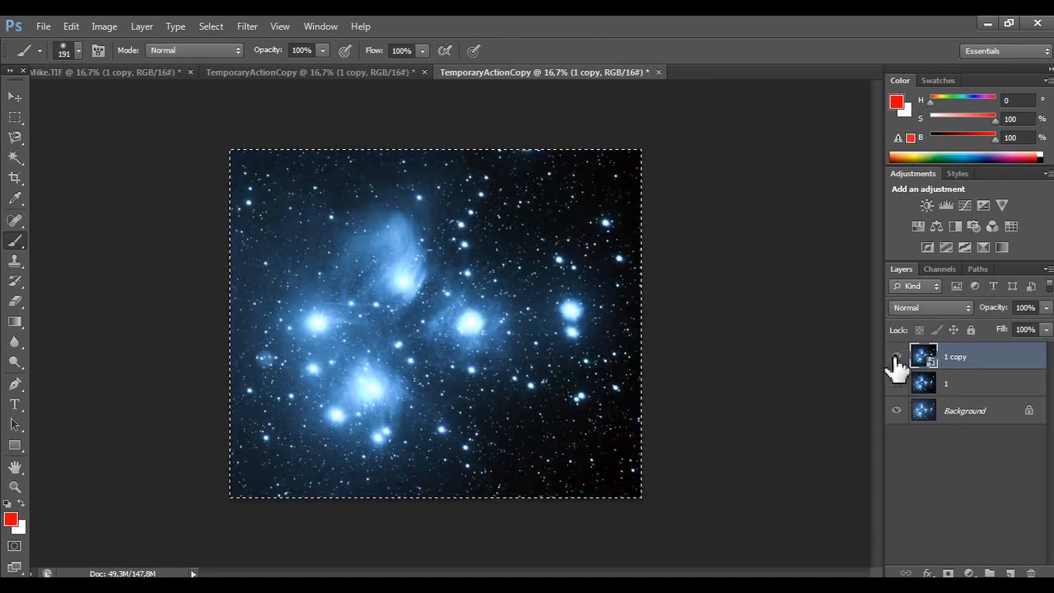
{"action": "right_click", "coordinate": [954, 356]}
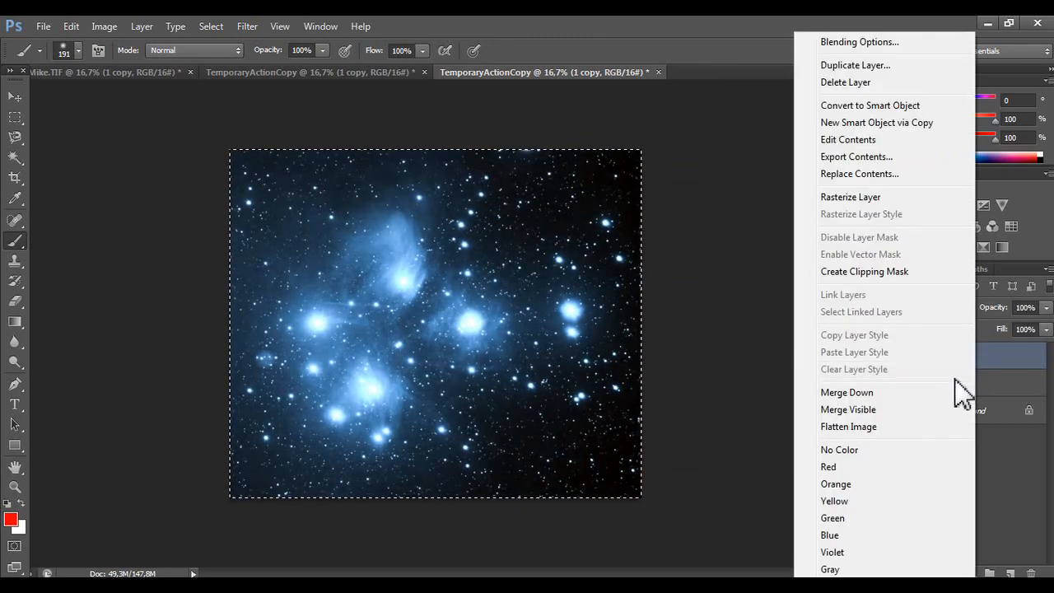
{"action": "left_click", "coordinate": [848, 426]}
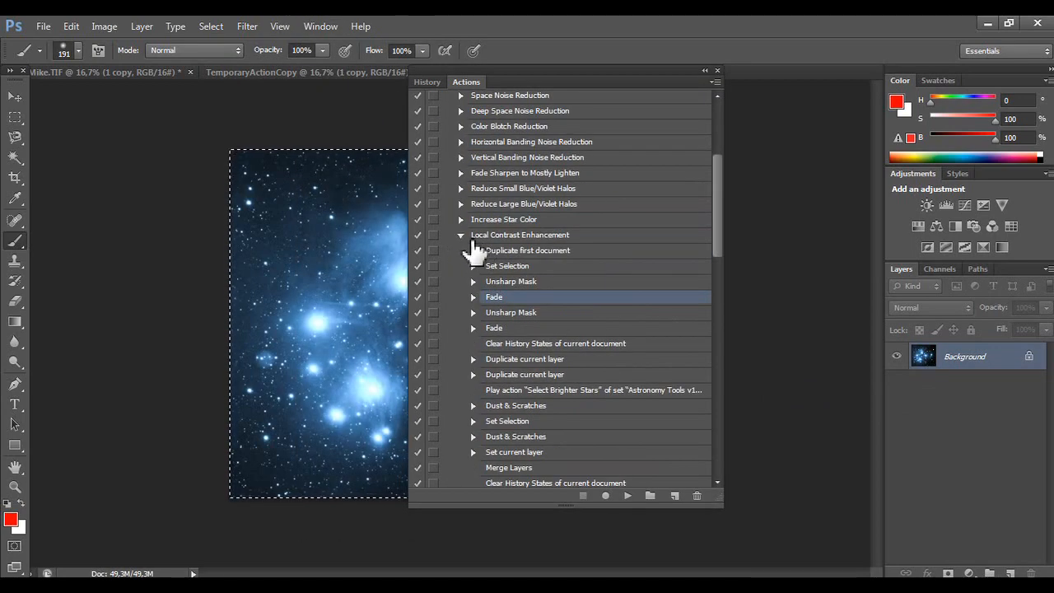
Collapse the Local Contrast Enhancement steps and play the '...As Layer On Top' astro action.
{"action": "left_click", "coordinate": [461, 235]}
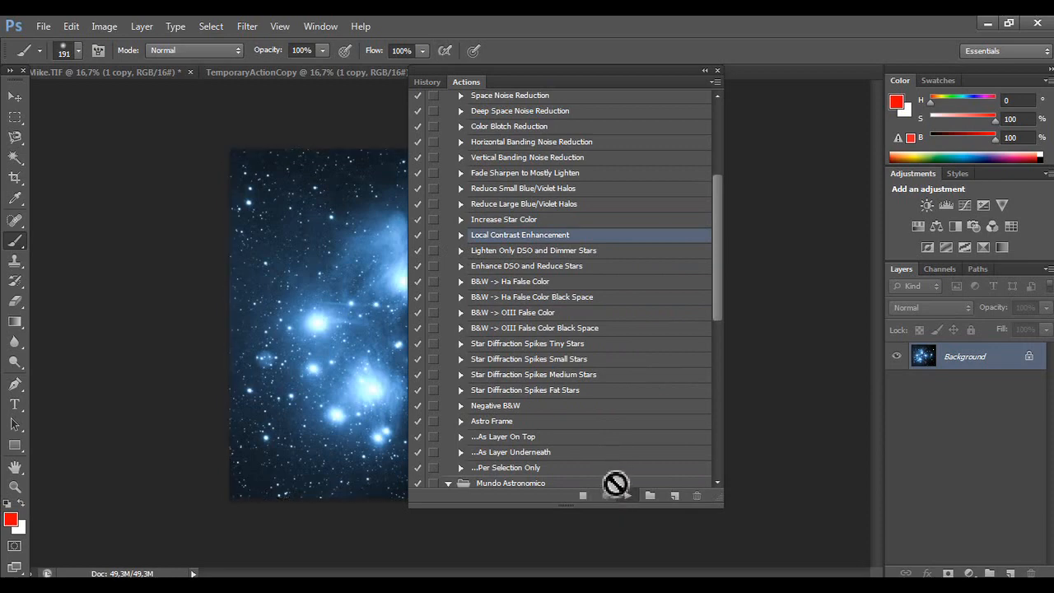
{"action": "left_click", "coordinate": [605, 495]}
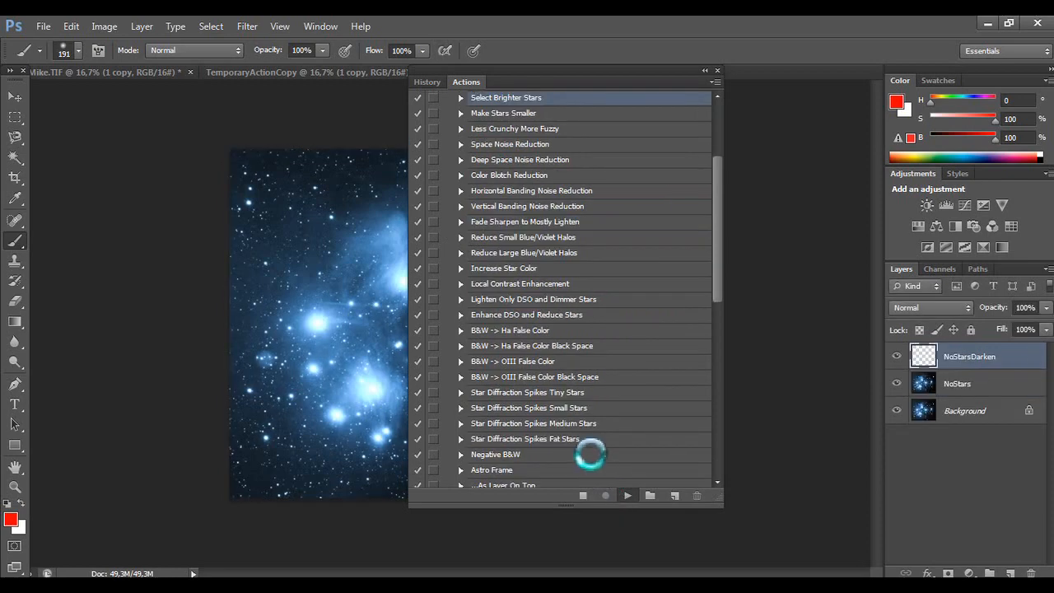
{"action": "mouse_move", "coordinate": [581, 411]}
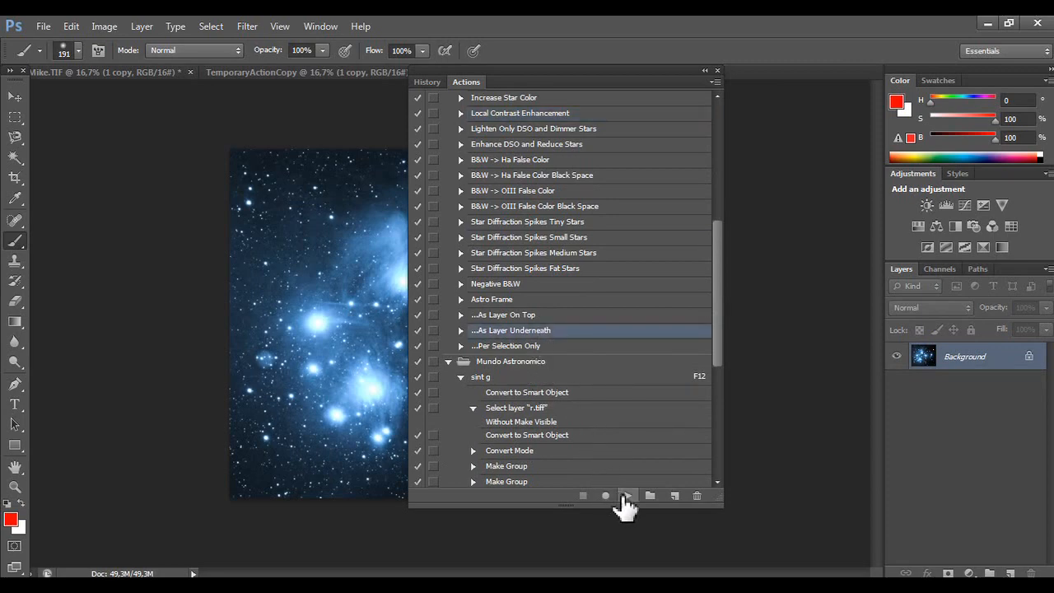
{"action": "left_click", "coordinate": [503, 314]}
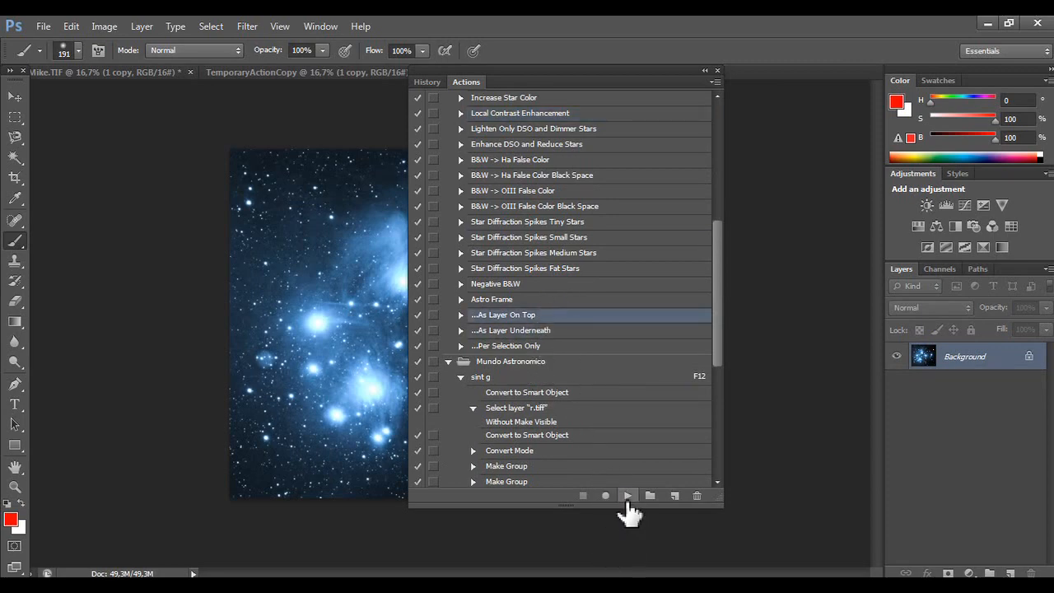
{"action": "left_click", "coordinate": [627, 495]}
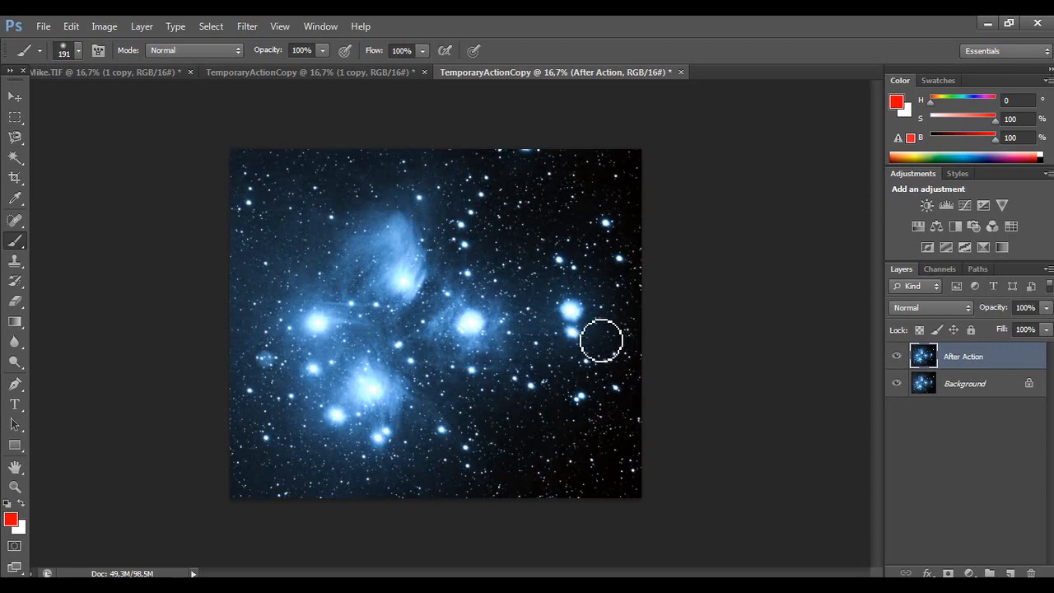
{"action": "mouse_move", "coordinate": [1003, 352]}
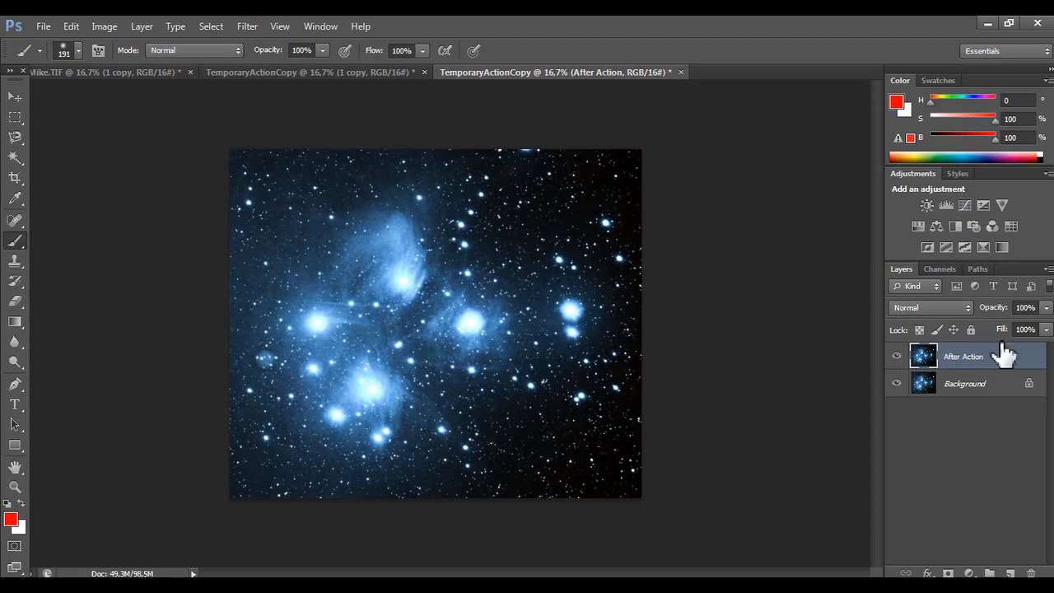
{"action": "mouse_move", "coordinate": [1024, 405]}
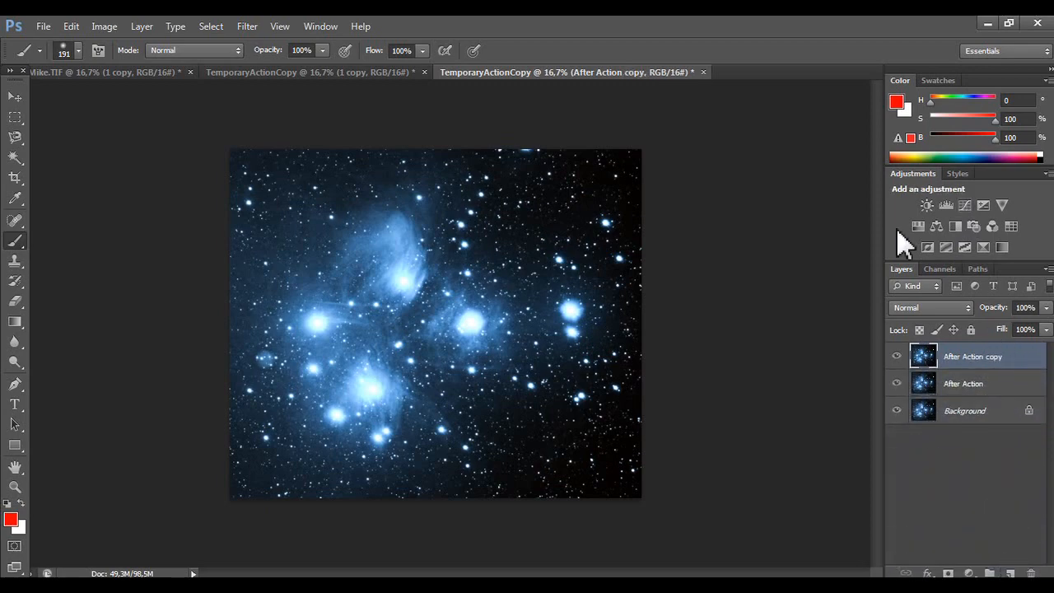
Try a Curves adjustment with an S-shaped contrast curve, then close its properties panel.
{"action": "left_click", "coordinate": [926, 205]}
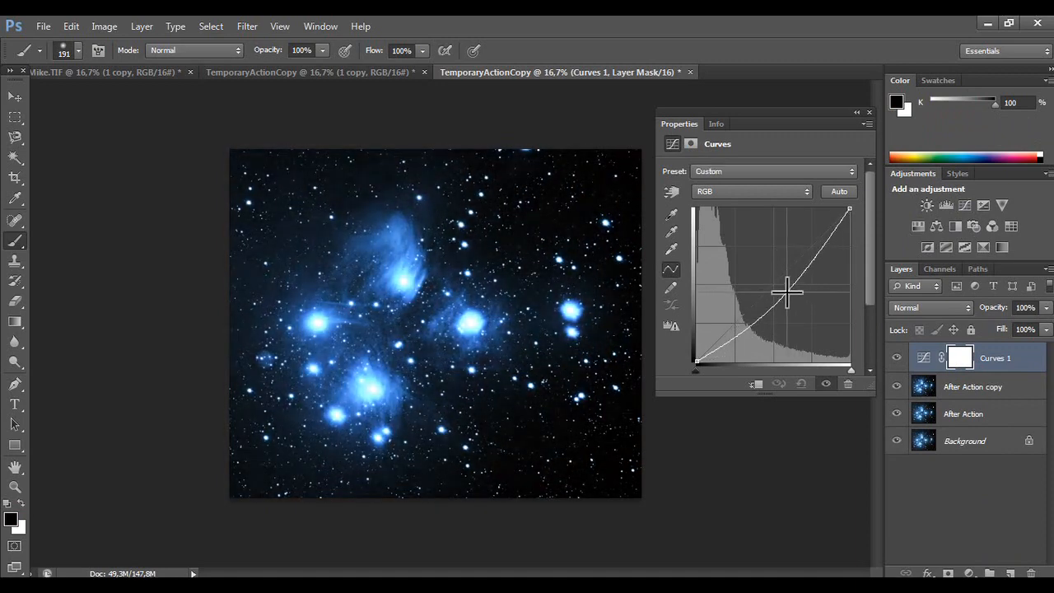
{"action": "left_click_drag", "start_coordinate": [786, 292], "coordinate": [765, 279]}
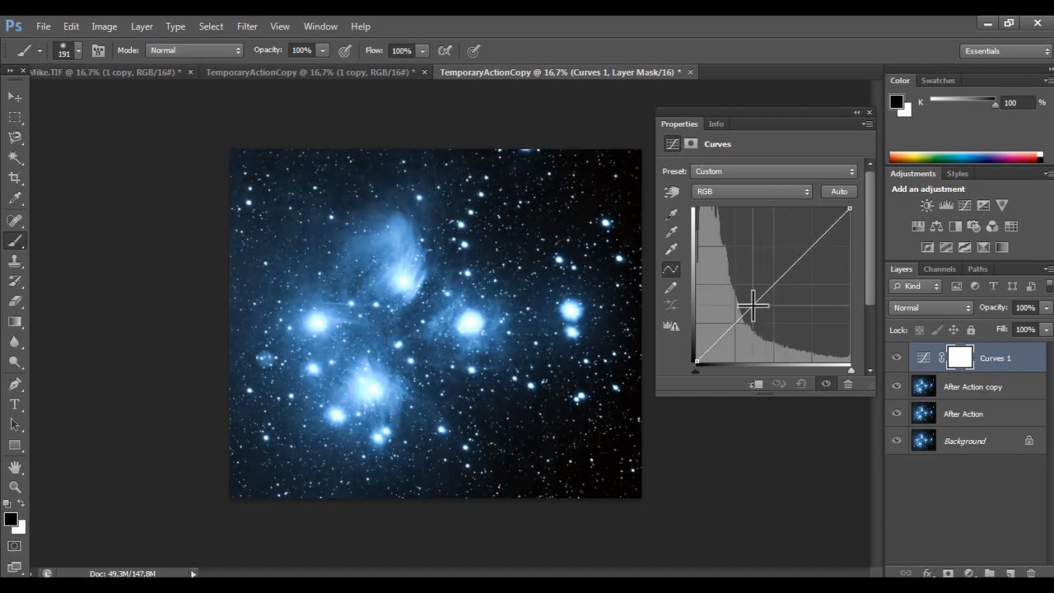
{"action": "left_click_drag", "start_coordinate": [753, 305], "coordinate": [786, 247]}
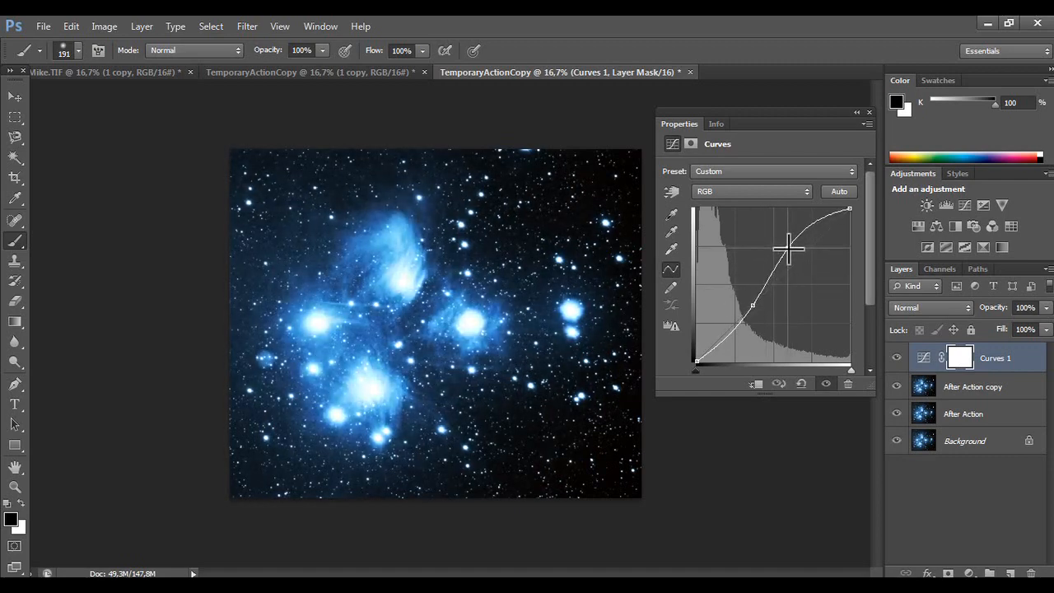
{"action": "left_click_drag", "start_coordinate": [788, 249], "coordinate": [802, 265]}
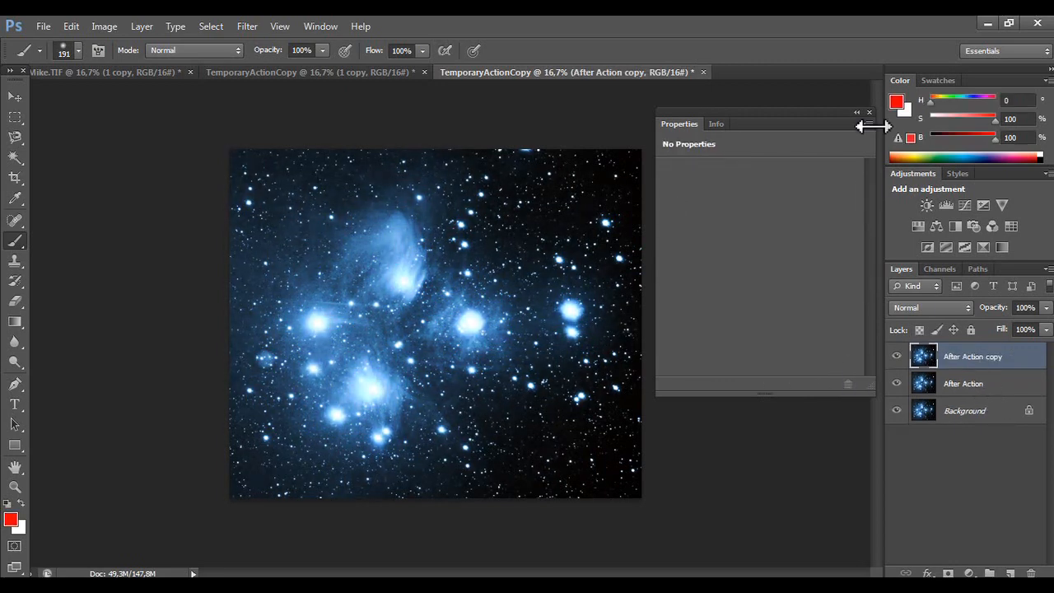
{"action": "left_click", "coordinate": [869, 112]}
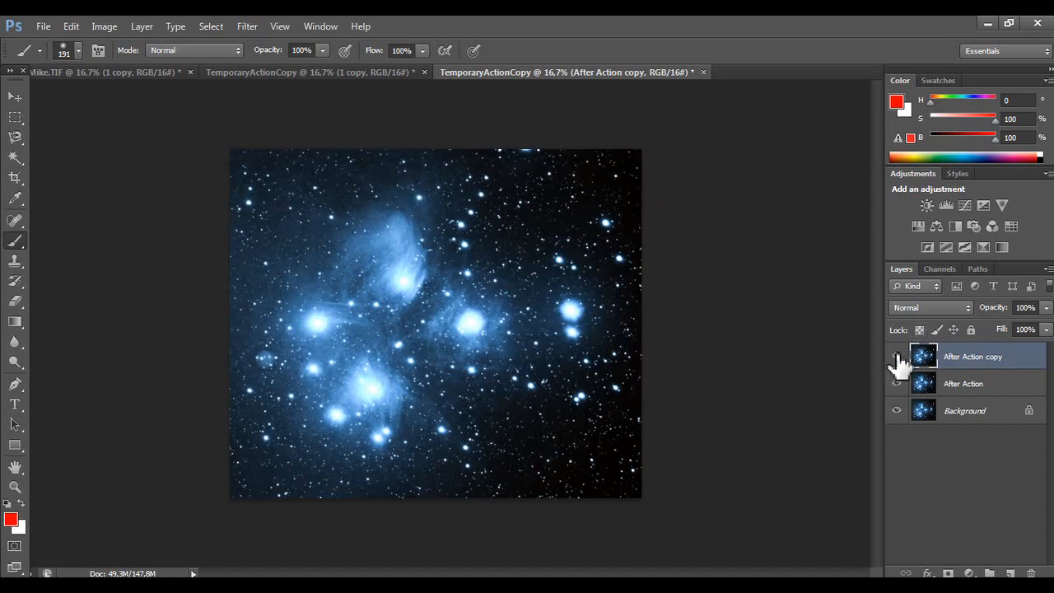
Compare the After Action layers' visibility and launch Topaz Clarity on the copy.
{"action": "left_click", "coordinate": [897, 355]}
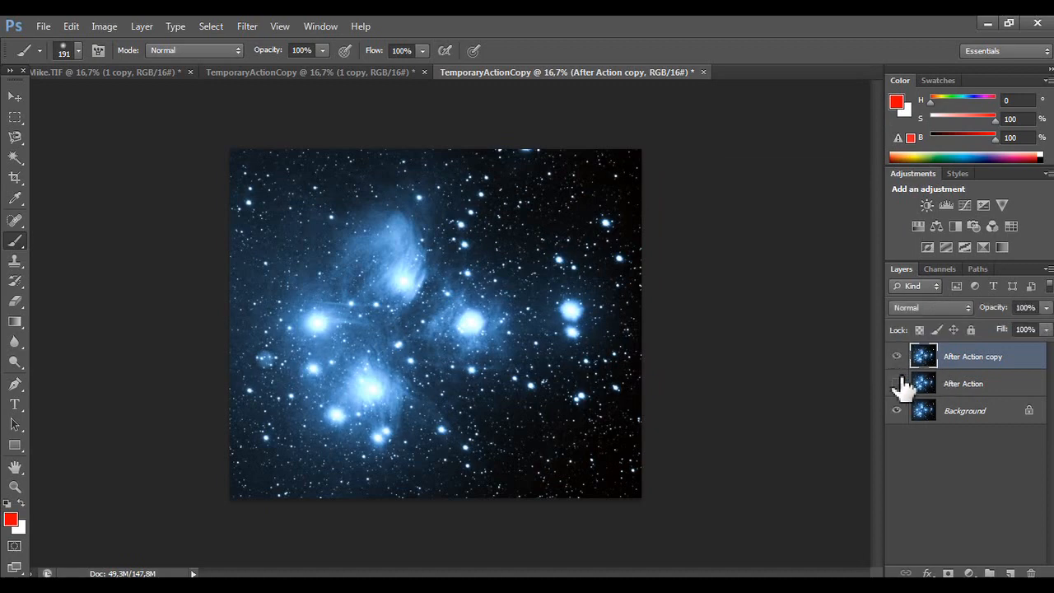
{"action": "left_click", "coordinate": [247, 27]}
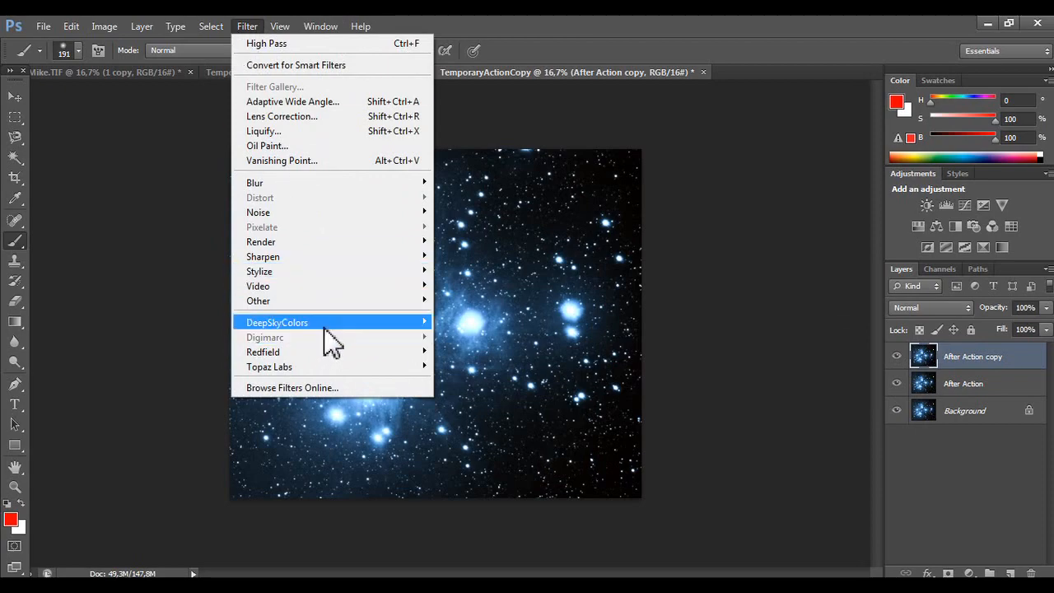
{"action": "mouse_move", "coordinate": [269, 366]}
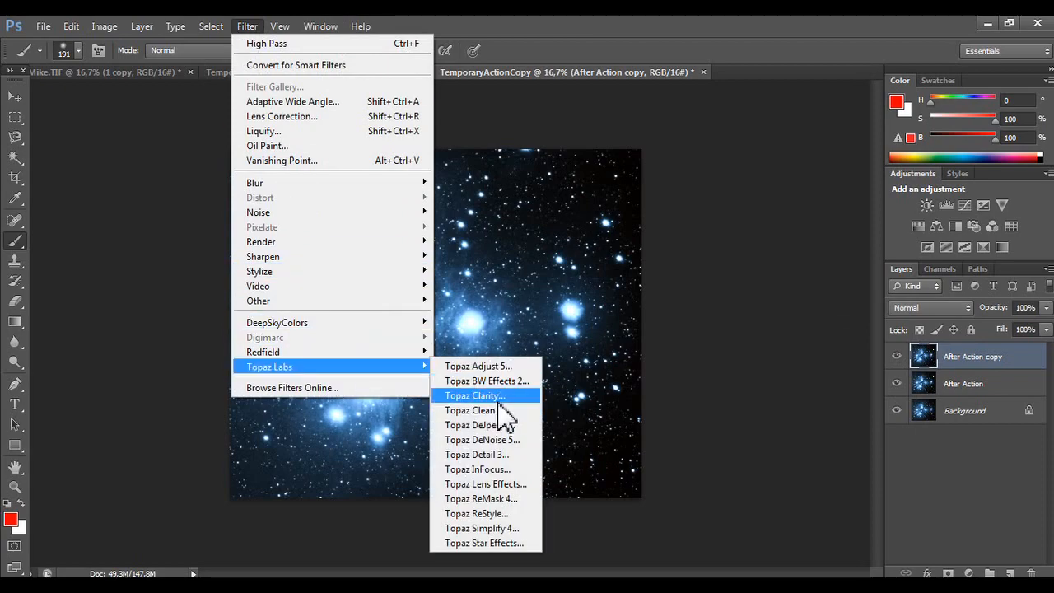
{"action": "left_click", "coordinate": [474, 396]}
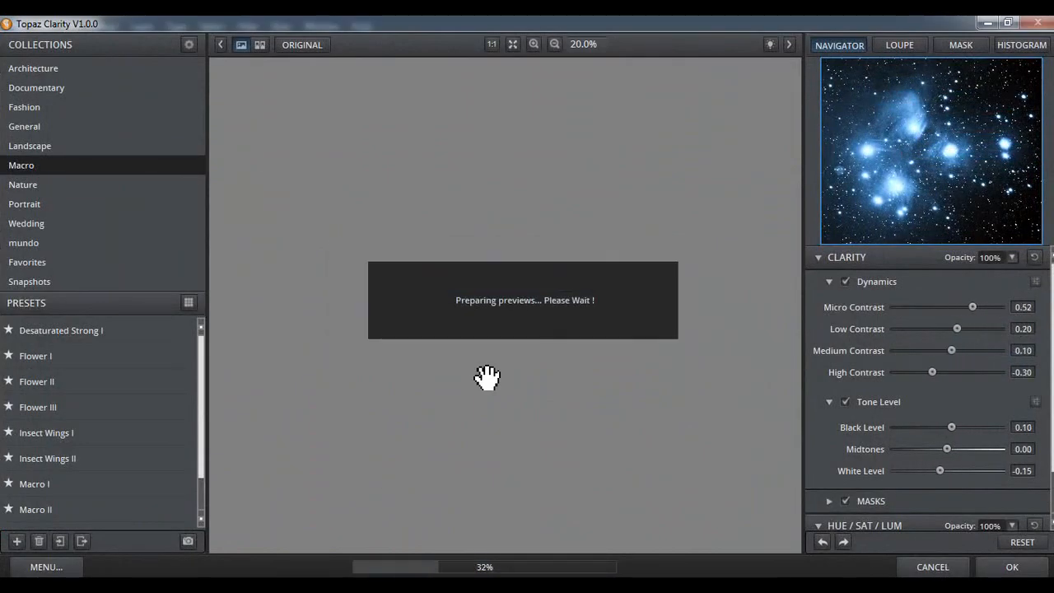
Apply Clarity's Macro III preset and check the result in the close-up Loupe view.
{"action": "left_click", "coordinate": [1020, 542]}
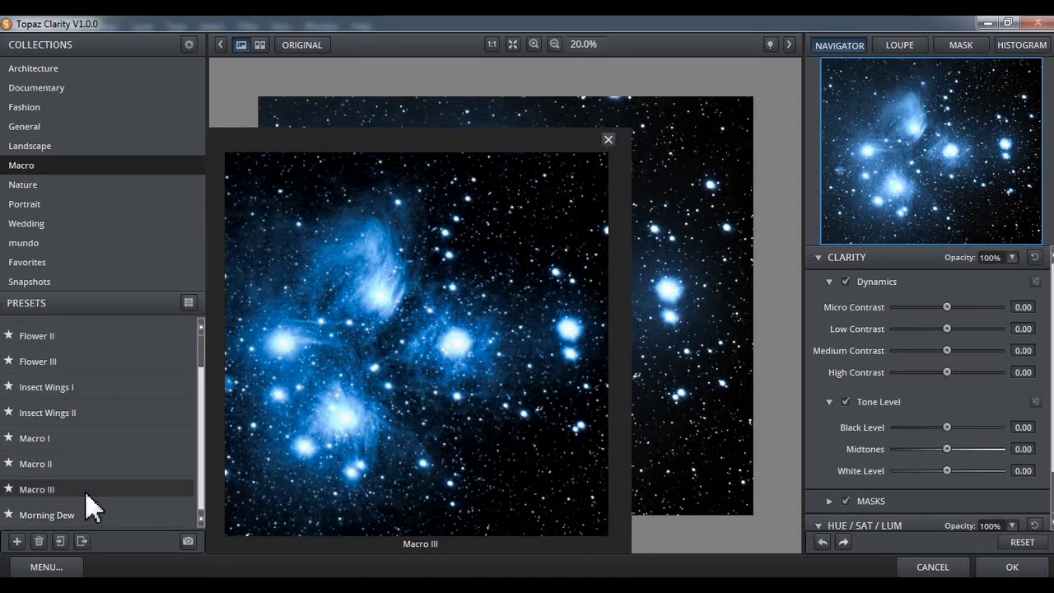
{"action": "double_click", "coordinate": [37, 489]}
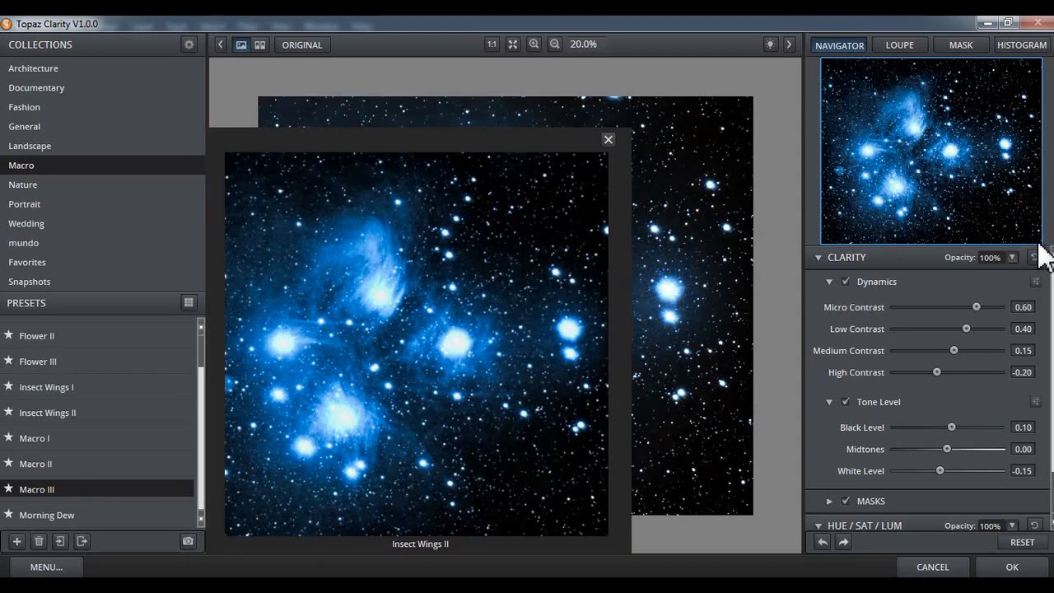
{"action": "left_click", "coordinate": [608, 139]}
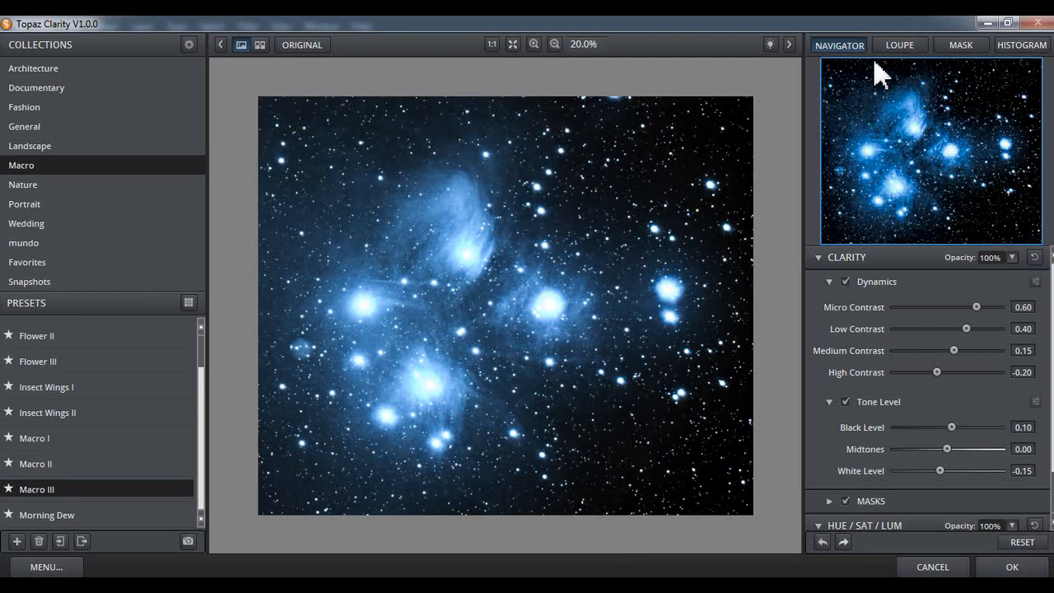
{"action": "left_click", "coordinate": [899, 44]}
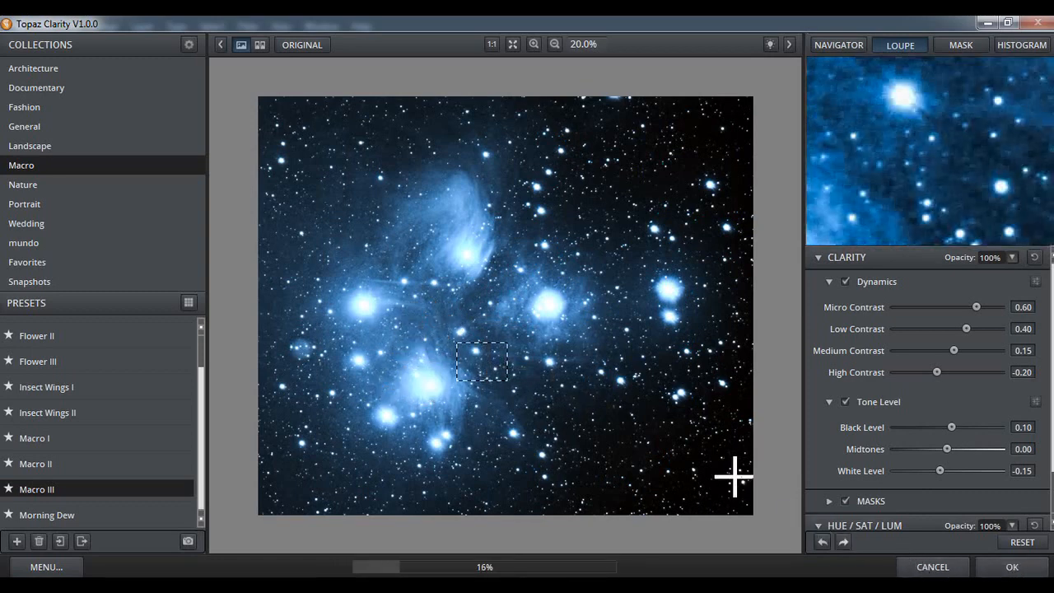
{"action": "mouse_move", "coordinate": [567, 420]}
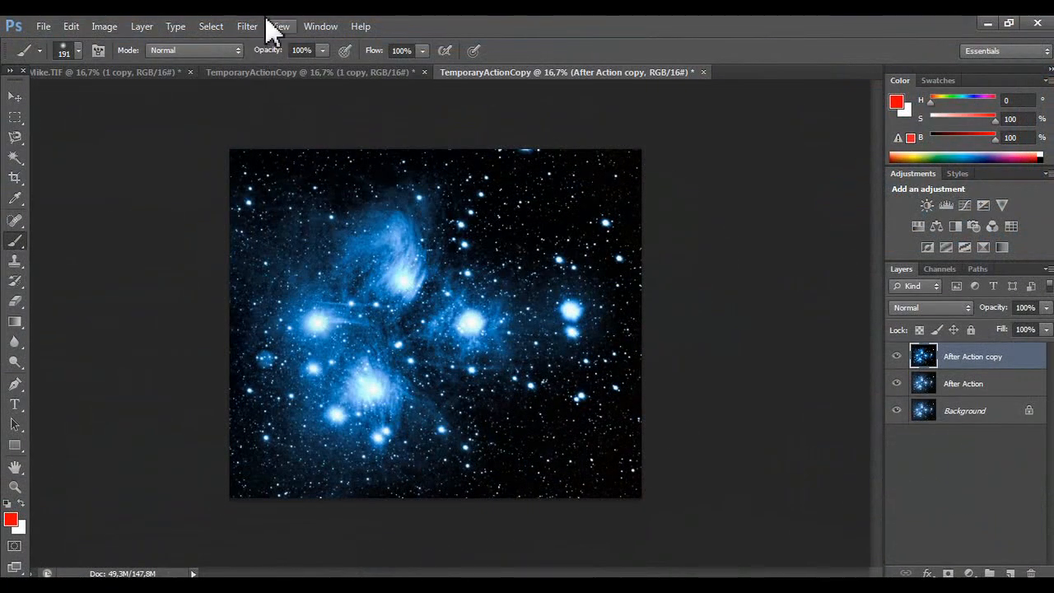
Launch Topaz DeNoise 5, choose the RAW - strong preset after testing RAW - strongest, and apply it.
{"action": "left_click", "coordinate": [247, 26]}
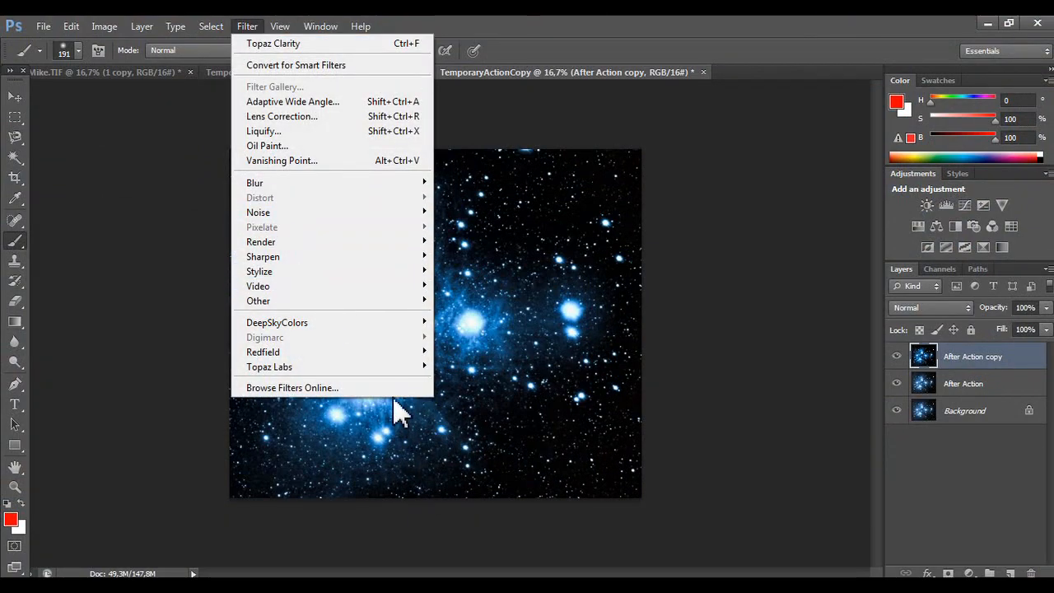
{"action": "mouse_move", "coordinate": [269, 367]}
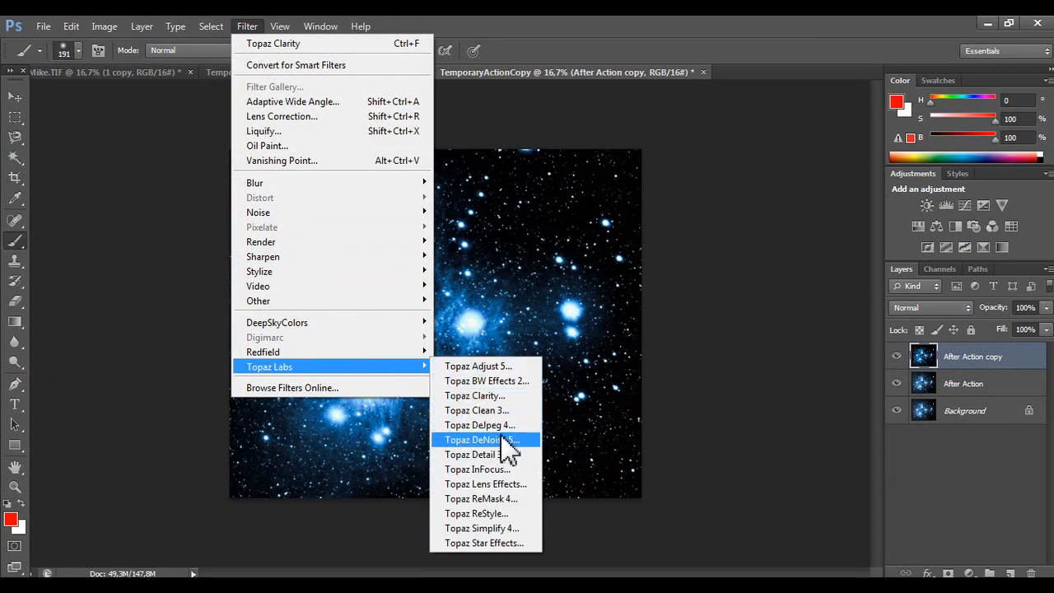
{"action": "left_click", "coordinate": [471, 438]}
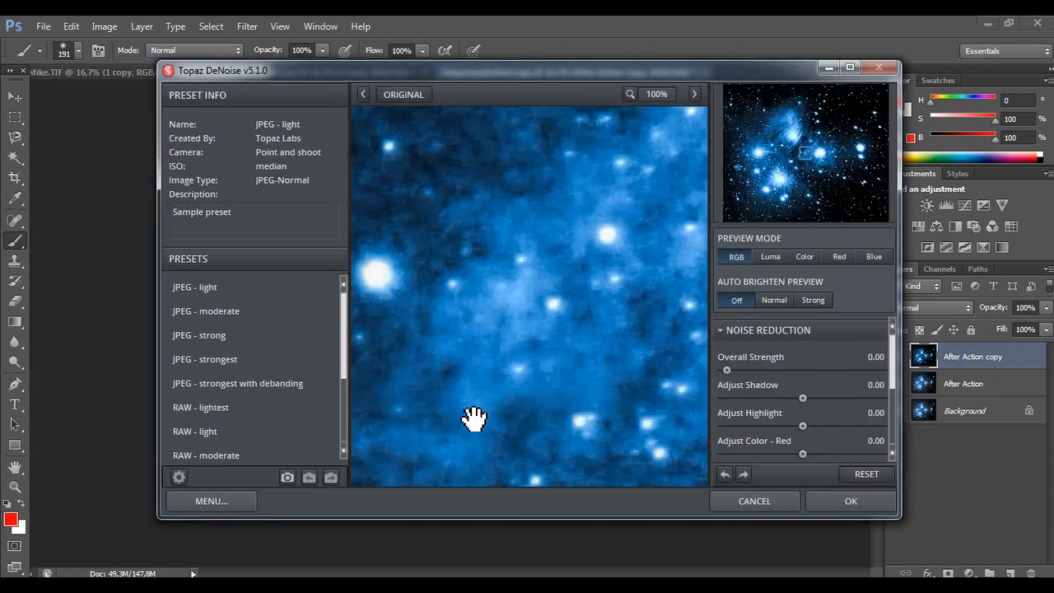
{"action": "left_click", "coordinate": [200, 407]}
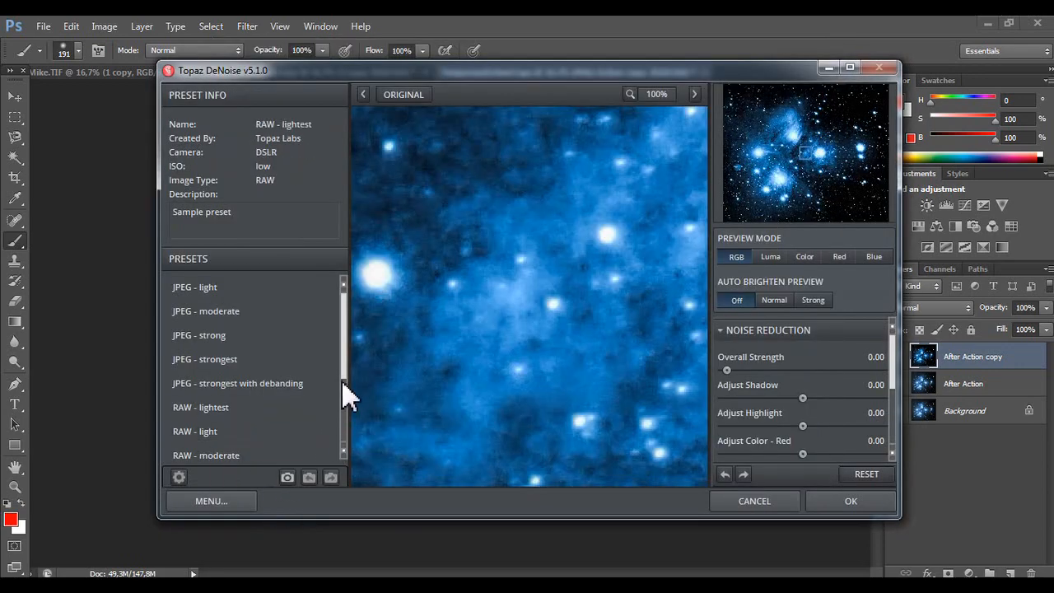
{"action": "left_click", "coordinate": [204, 407]}
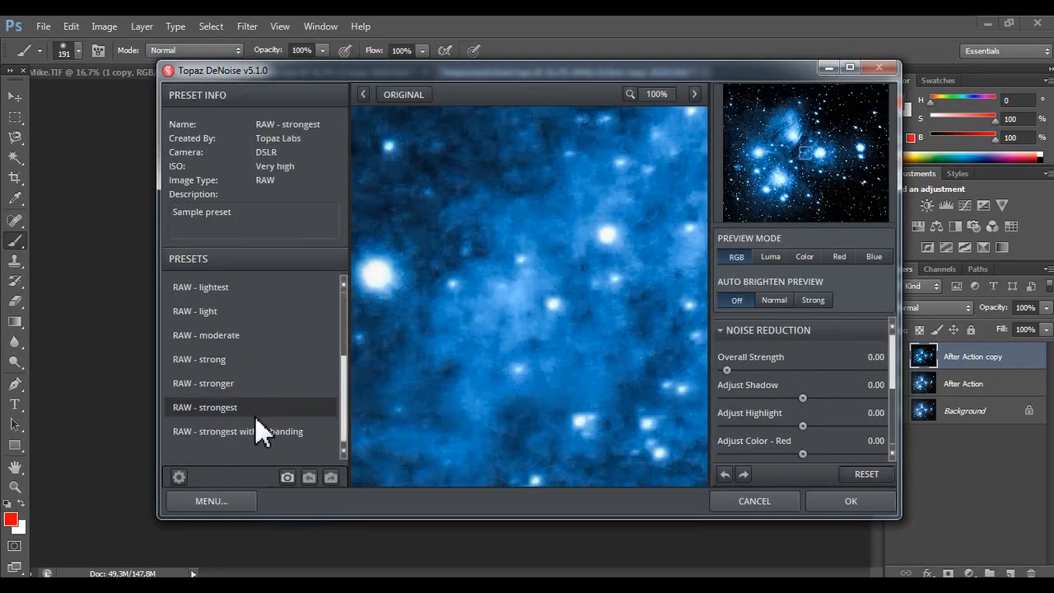
{"action": "left_click", "coordinate": [203, 382]}
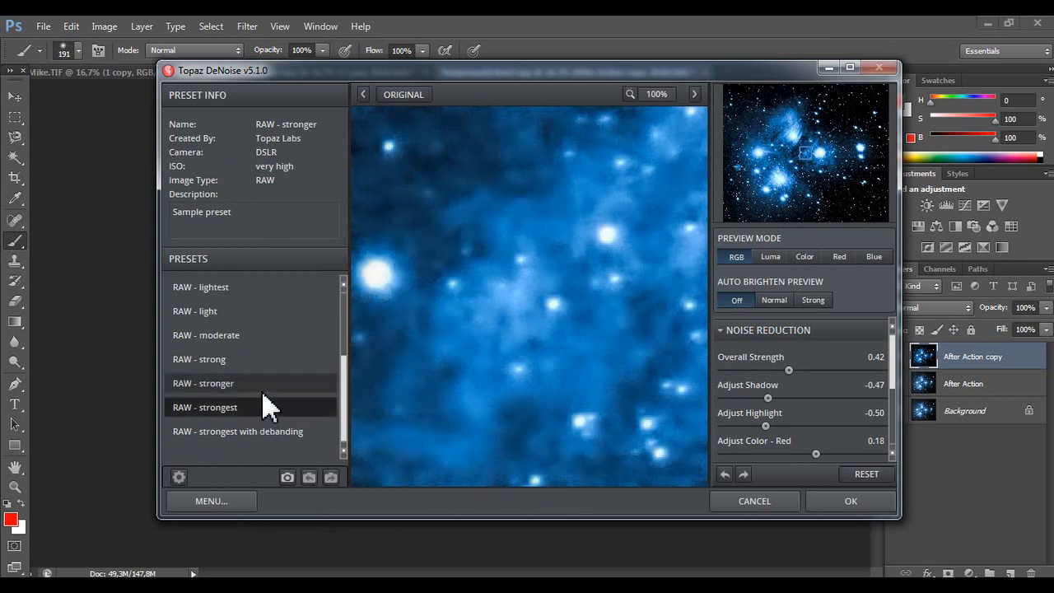
{"action": "left_click", "coordinate": [198, 358]}
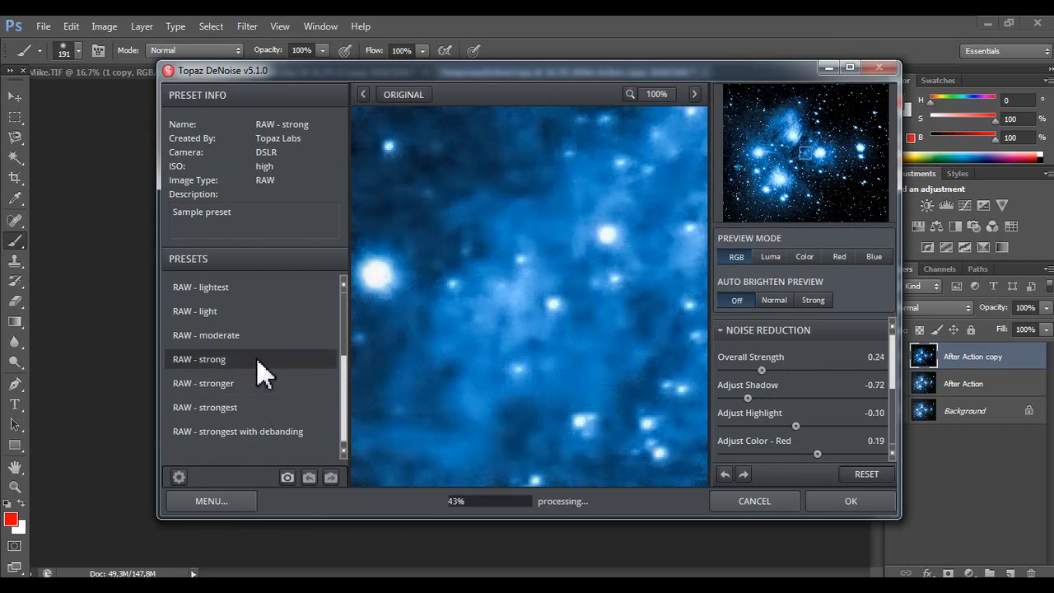
{"action": "left_click", "coordinate": [198, 358]}
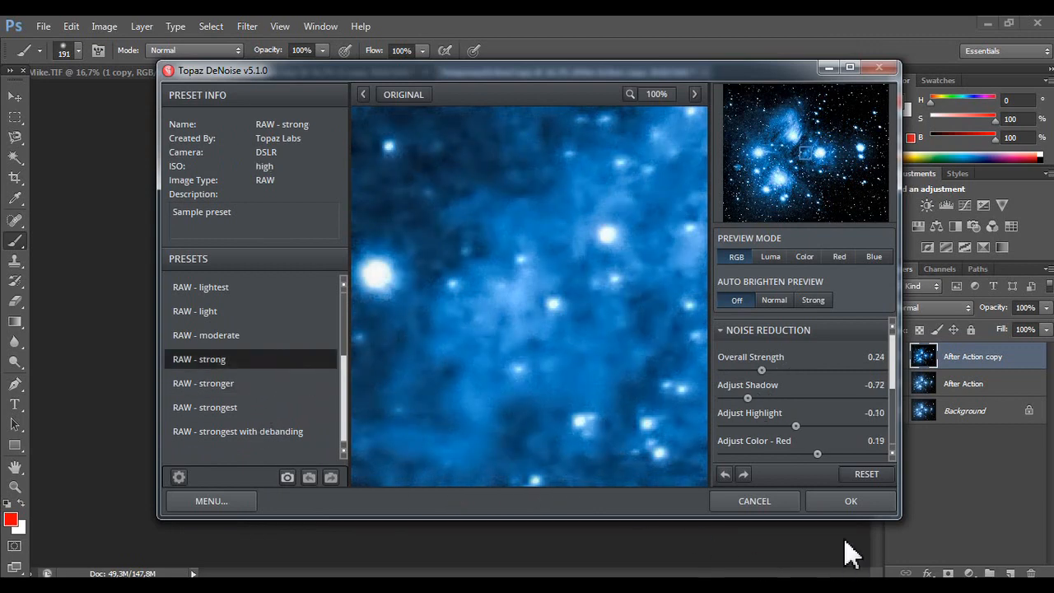
{"action": "left_click", "coordinate": [851, 500]}
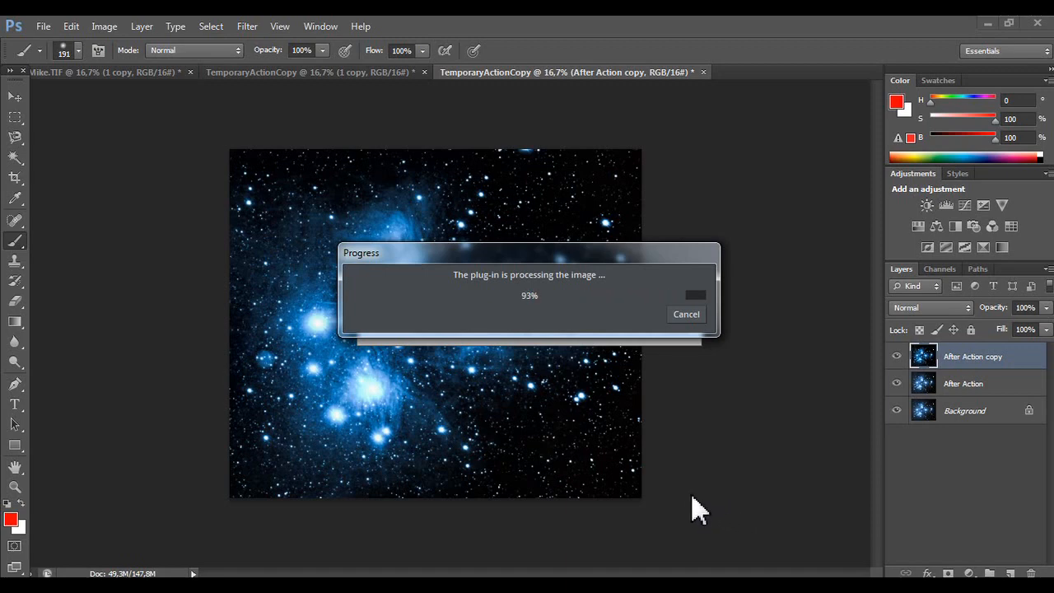
{"action": "mouse_move", "coordinate": [440, 423]}
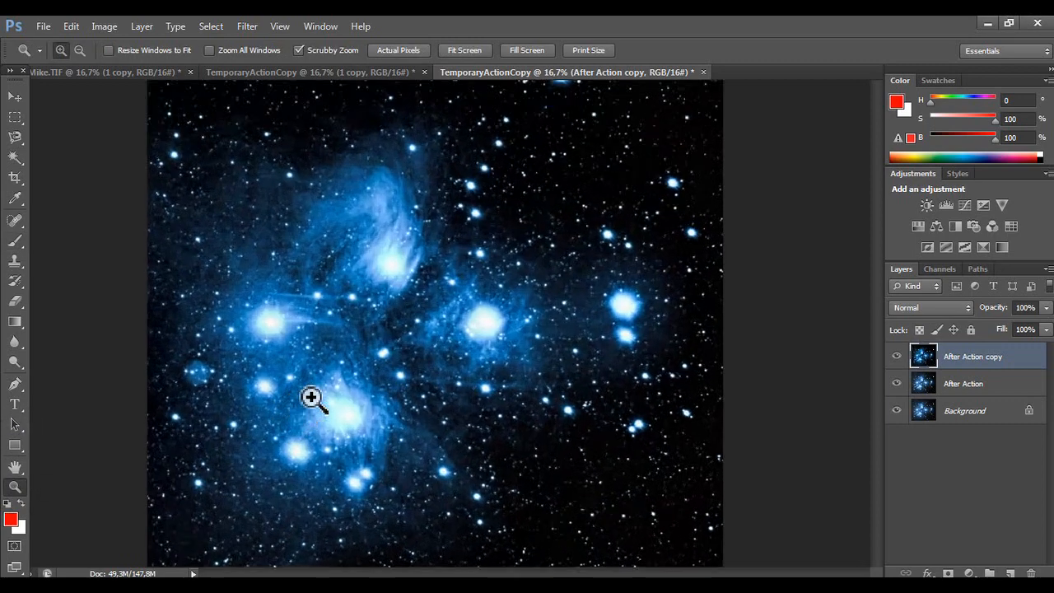
Zoom into the nebula detail, then zoom back out to the whole cluster.
{"action": "left_click", "coordinate": [311, 397]}
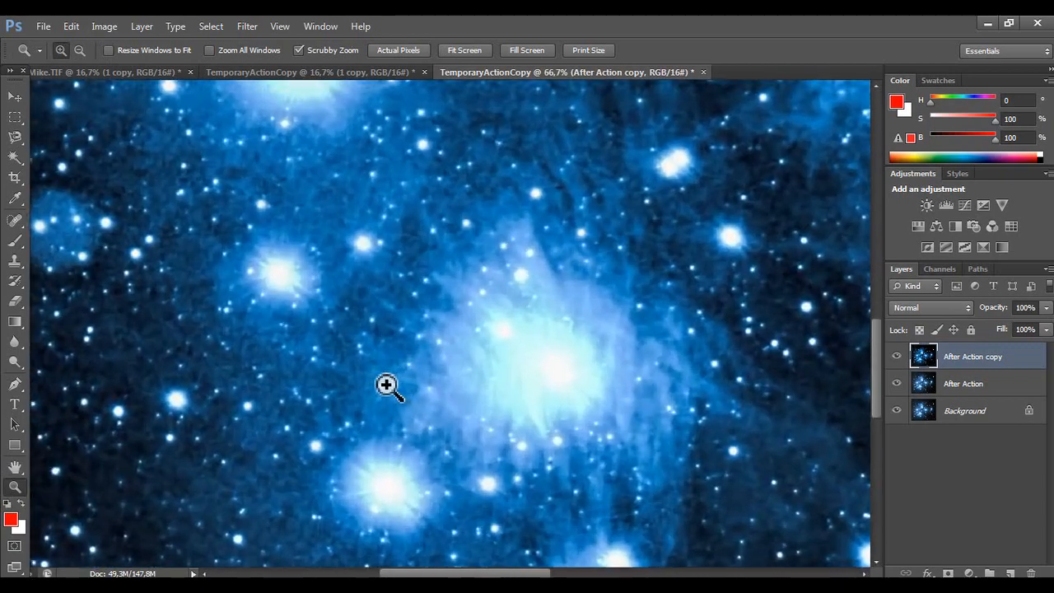
{"action": "left_click", "coordinate": [402, 391]}
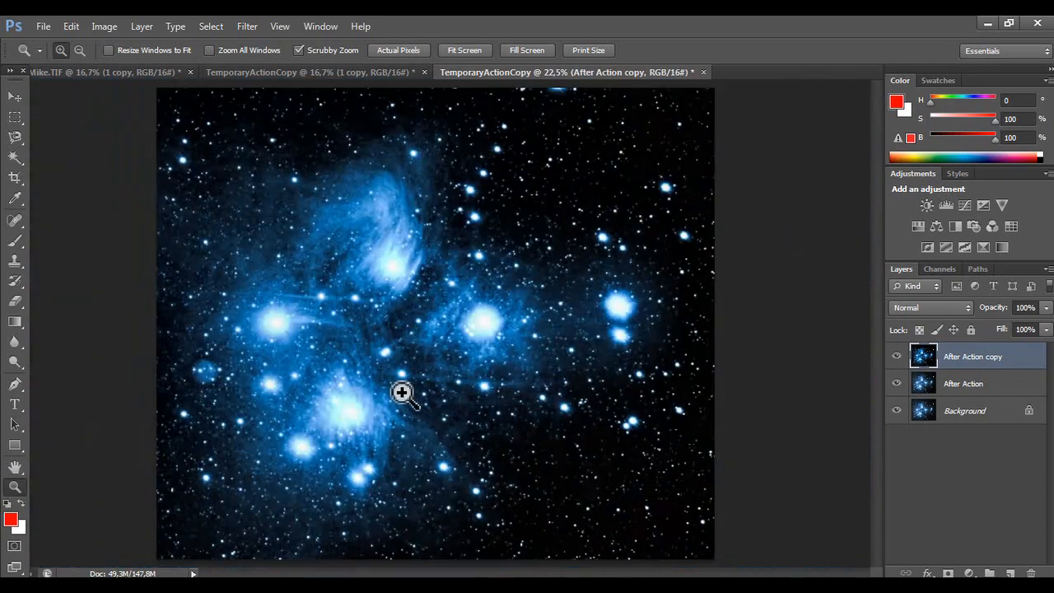
{"action": "mouse_move", "coordinate": [411, 412]}
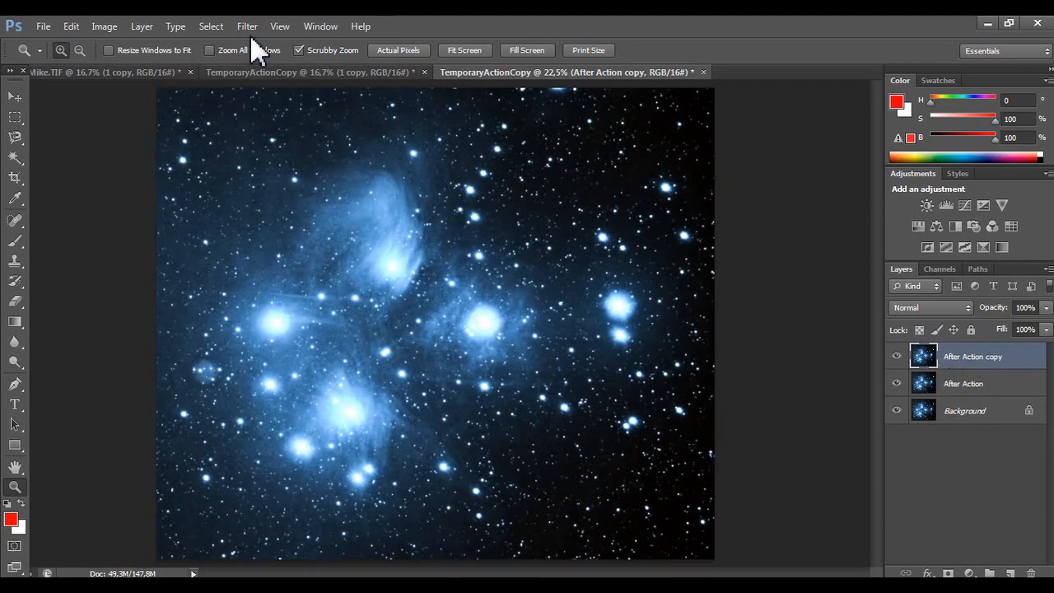
{"action": "left_click", "coordinate": [211, 25]}
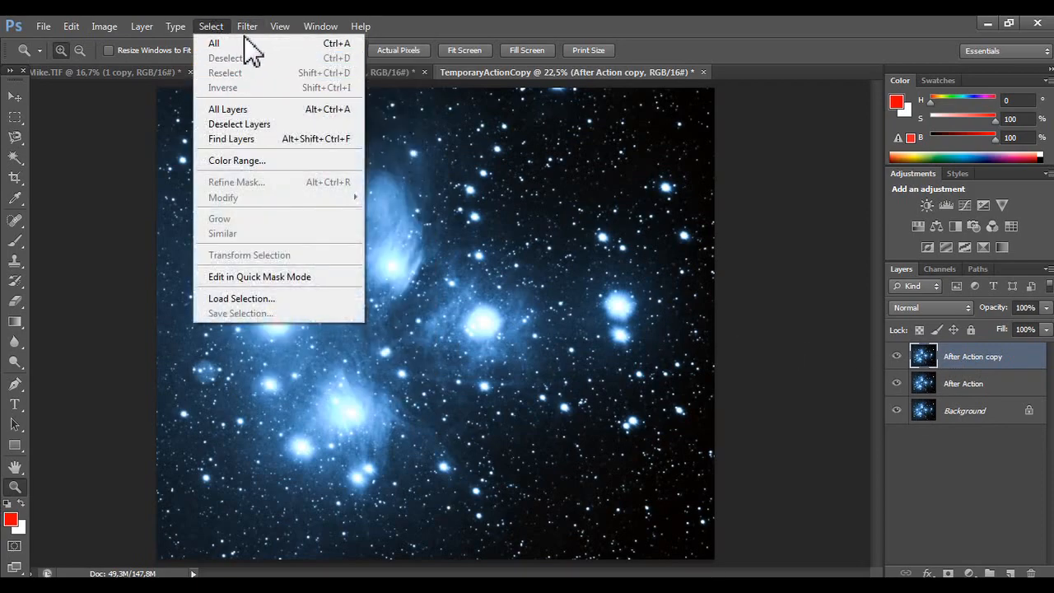
{"action": "left_click", "coordinate": [247, 25]}
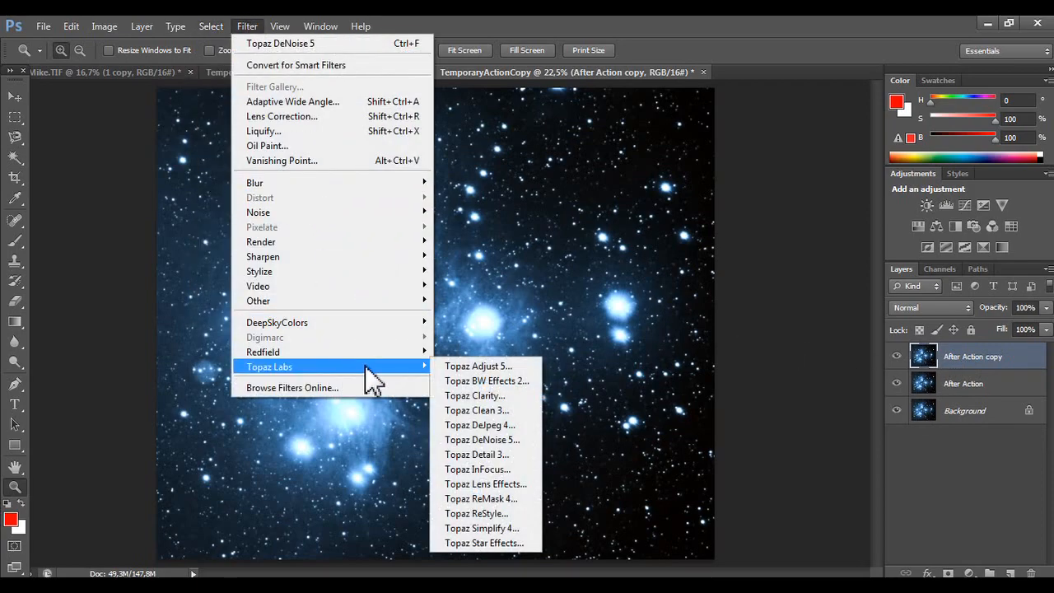
{"action": "left_click", "coordinate": [475, 395]}
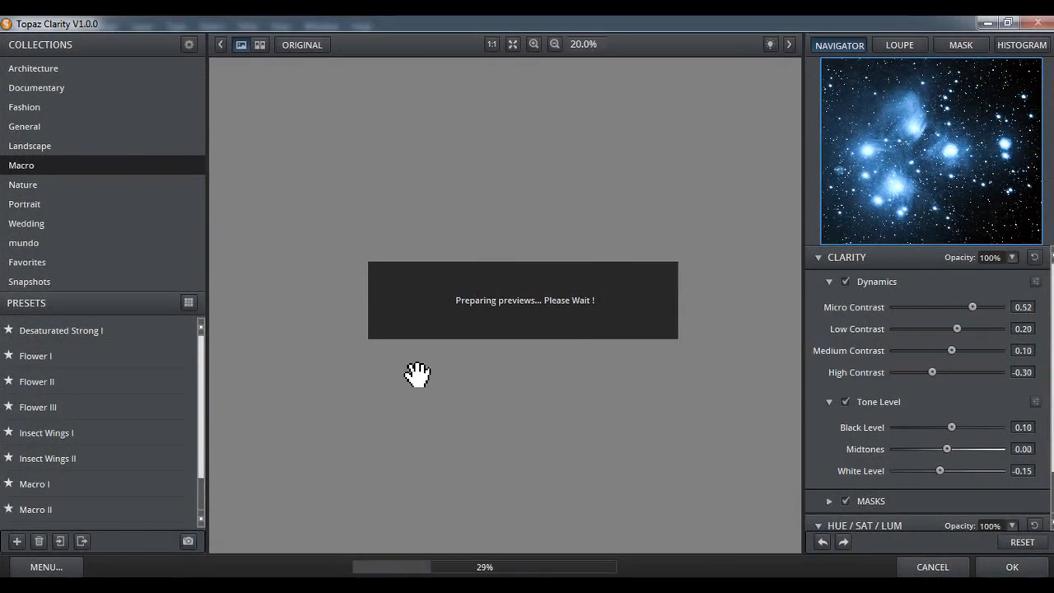
{"action": "left_click", "coordinate": [37, 381]}
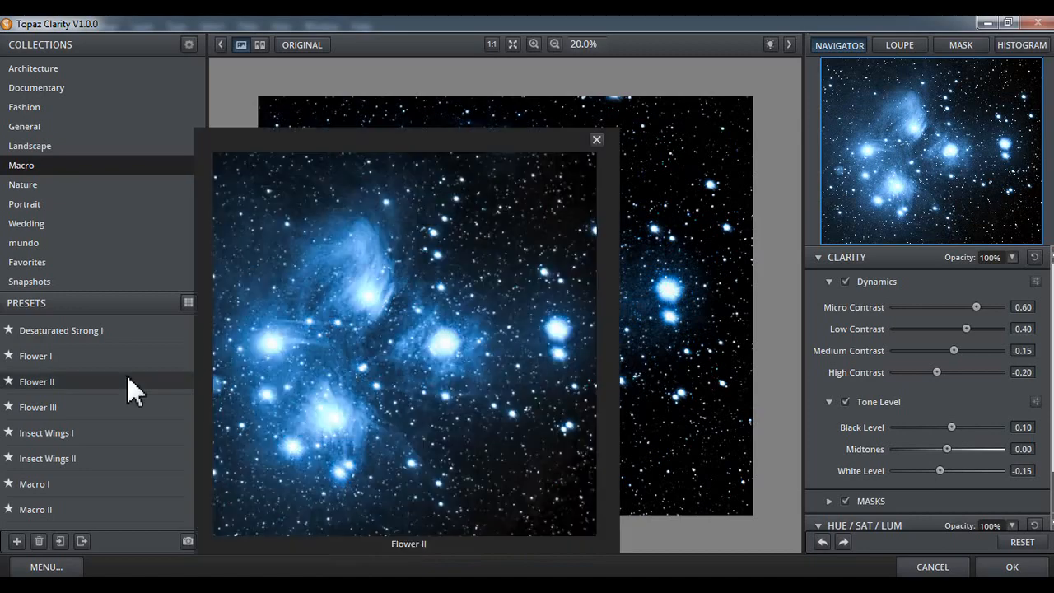
{"action": "left_click", "coordinate": [36, 381]}
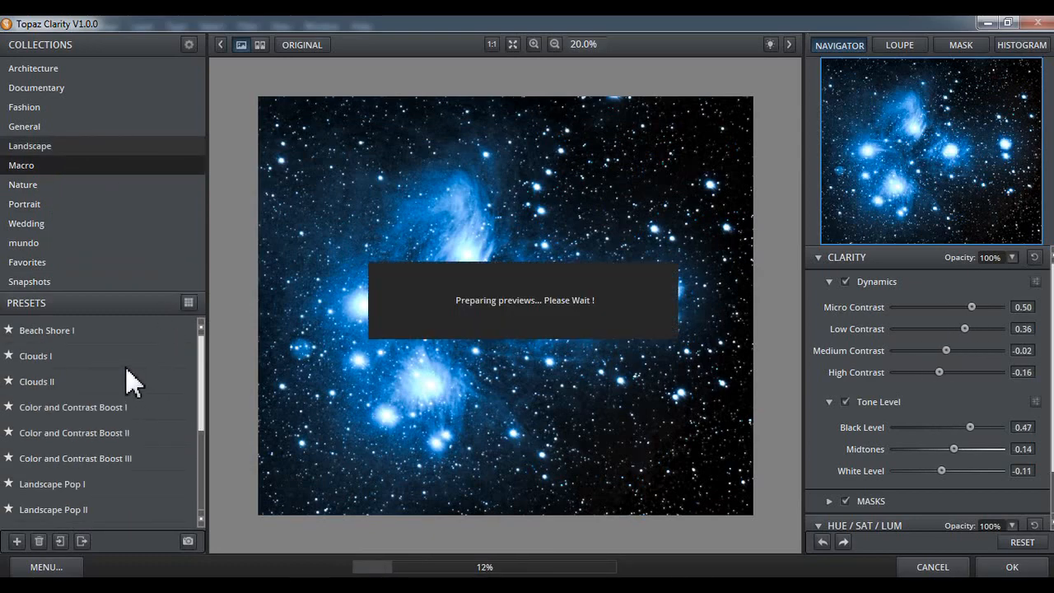
{"action": "left_click", "coordinate": [36, 356]}
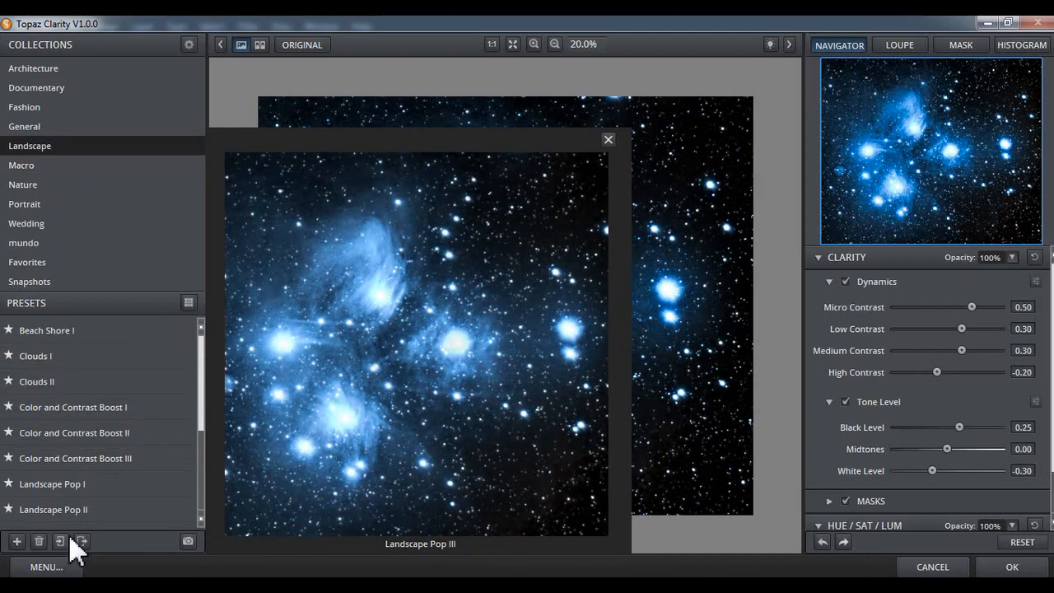
{"action": "left_click", "coordinate": [80, 540]}
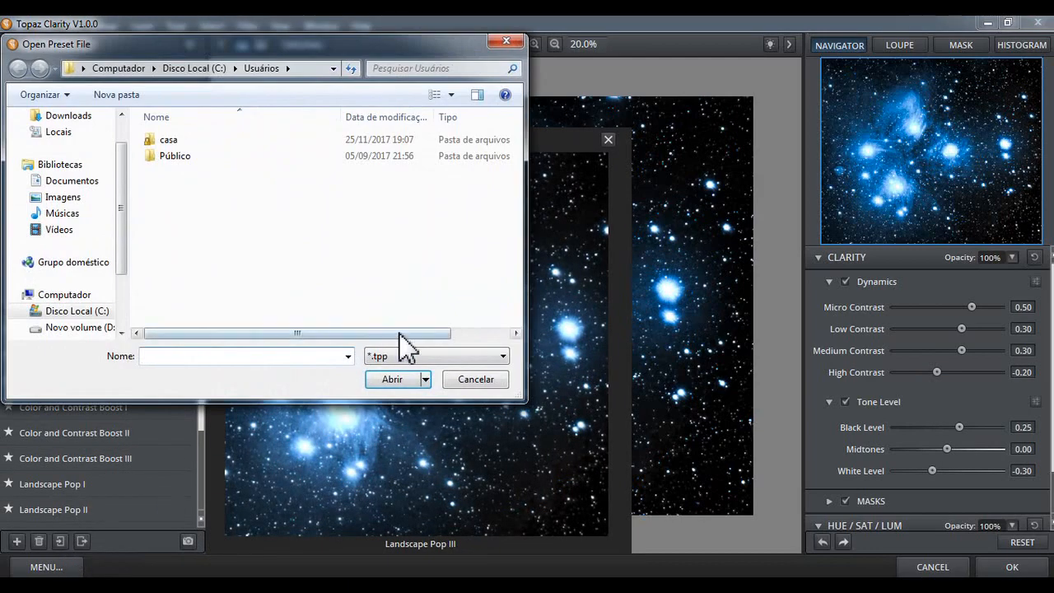
{"action": "left_click", "coordinate": [475, 379]}
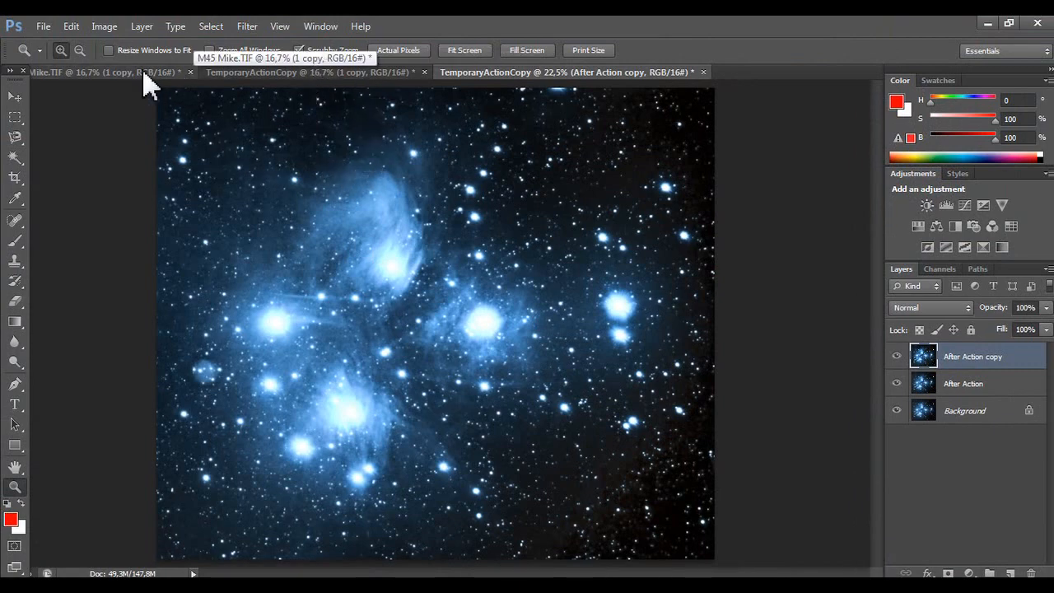
Close the 1 copy document without saving and answer M45 Mike.TIF's save prompt.
{"action": "left_click", "coordinate": [313, 72]}
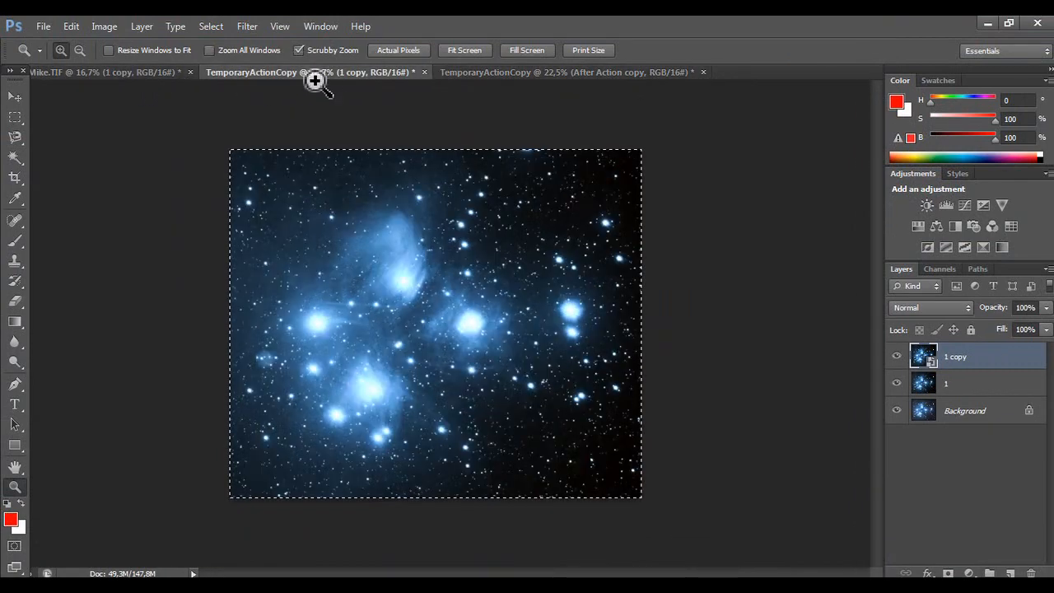
{"action": "left_click", "coordinate": [423, 71]}
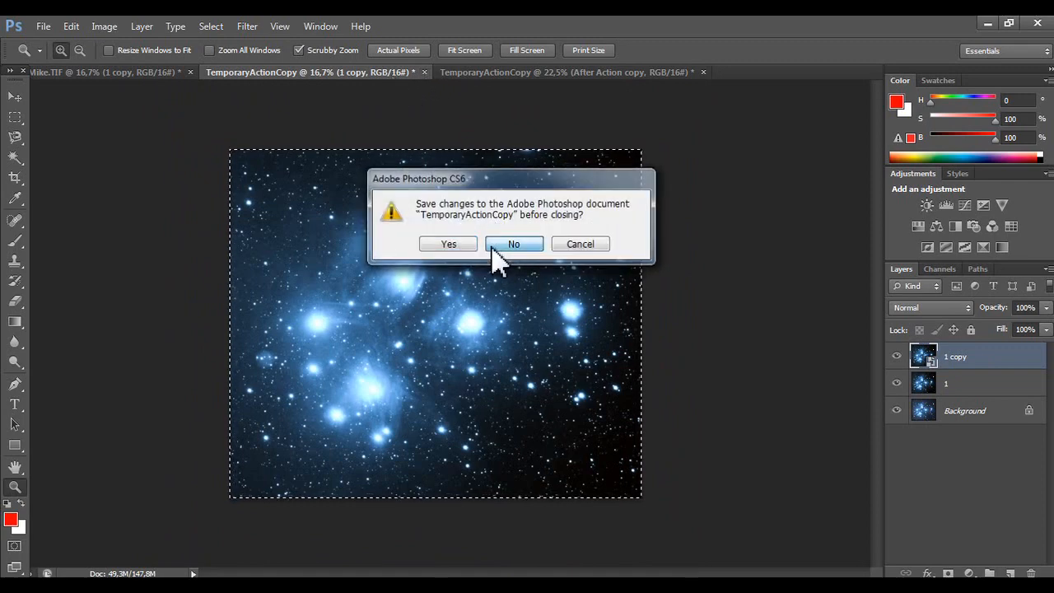
{"action": "left_click", "coordinate": [514, 244]}
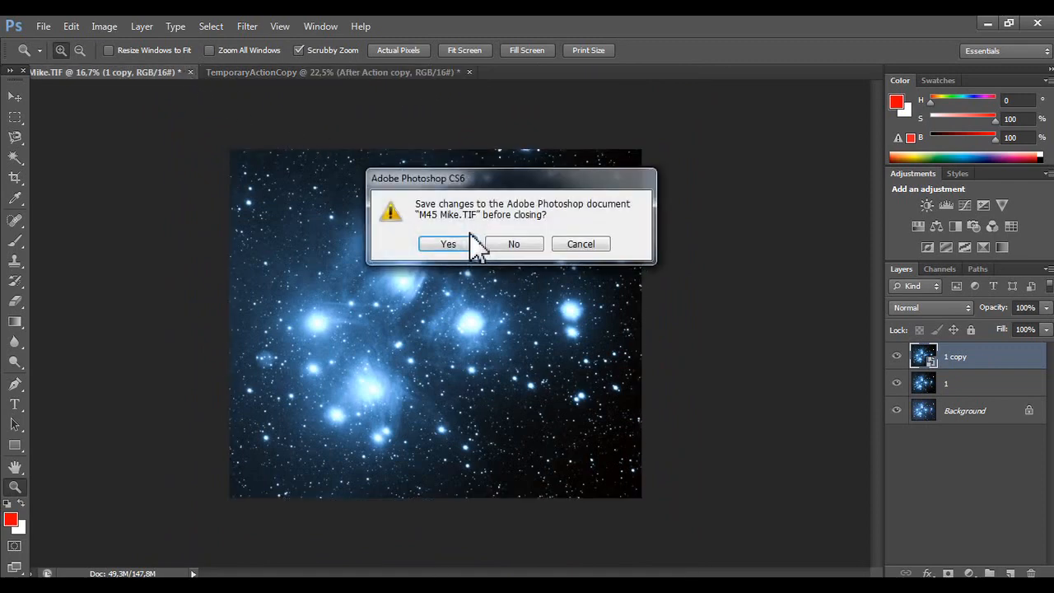
{"action": "left_click", "coordinate": [512, 244]}
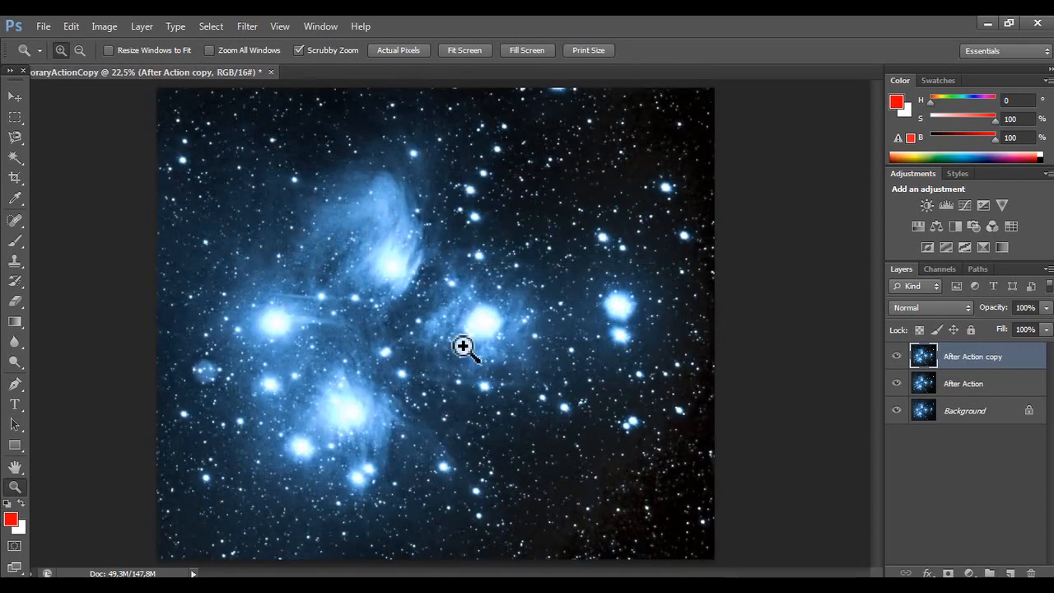
{"action": "mouse_move", "coordinate": [380, 89]}
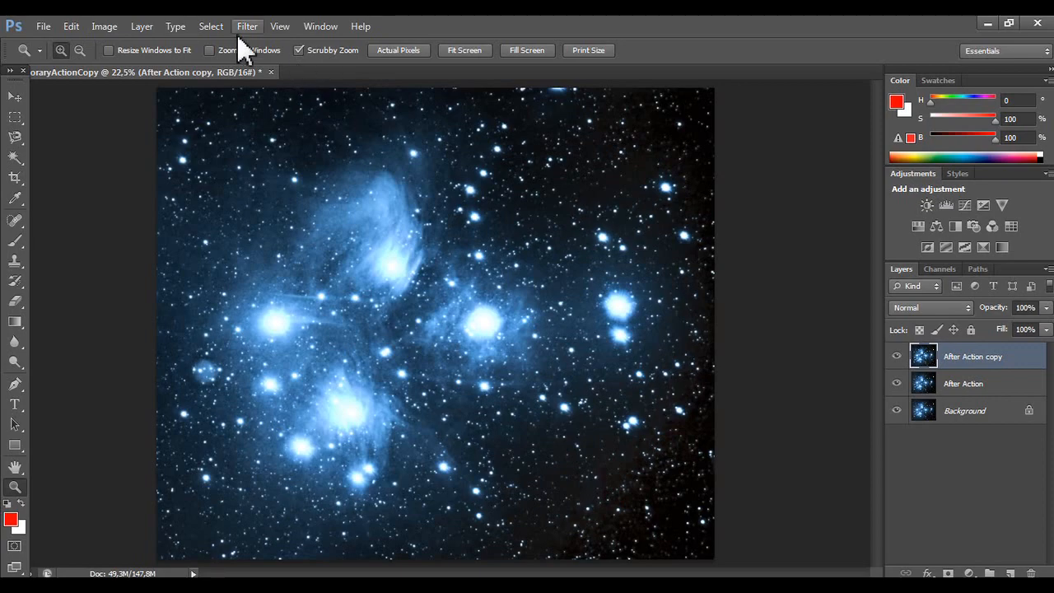
Launch Topaz Clarity on the After Action copy, reset adjustments, and open HSL saturation controls.
{"action": "left_click", "coordinate": [247, 26]}
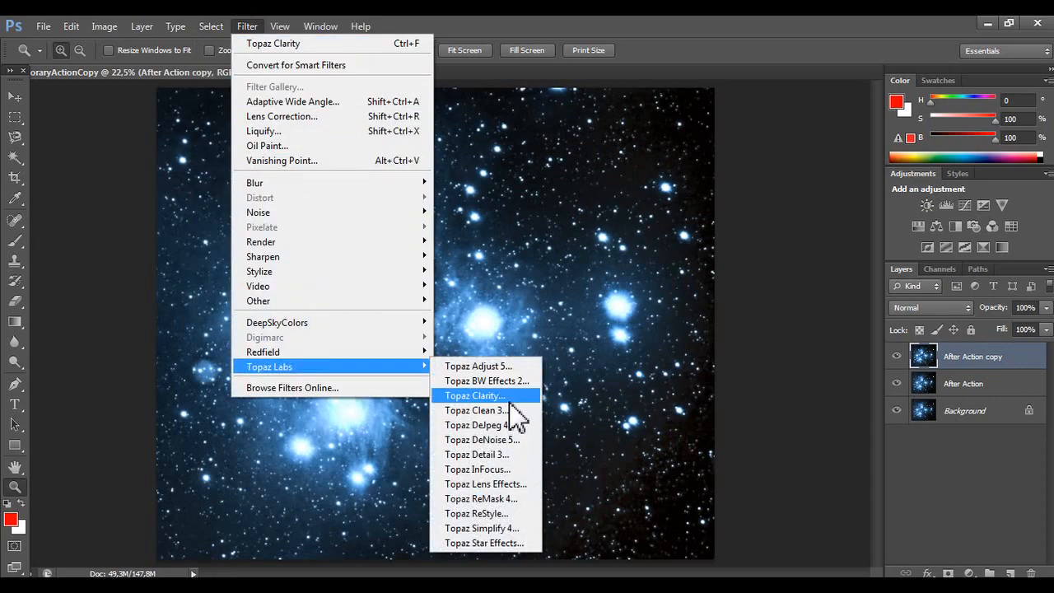
{"action": "left_click", "coordinate": [474, 395]}
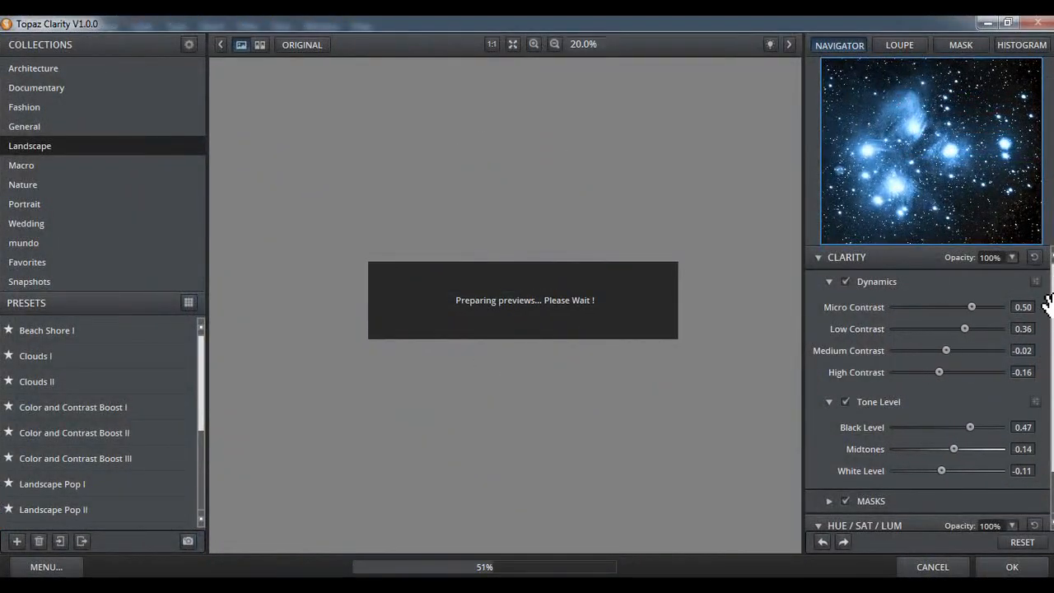
{"action": "left_click", "coordinate": [1022, 541]}
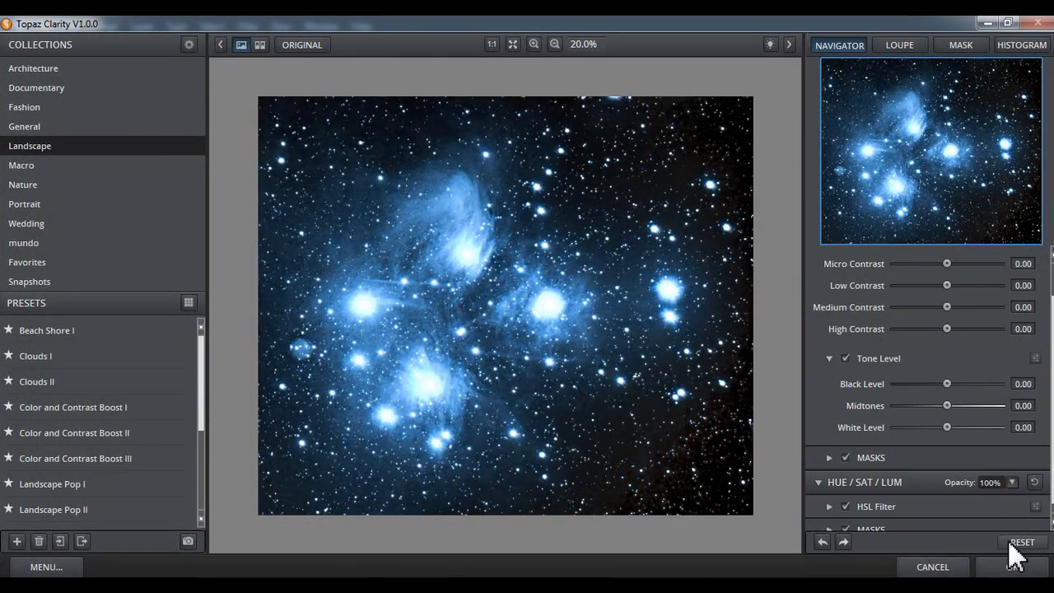
{"action": "left_click", "coordinate": [829, 495]}
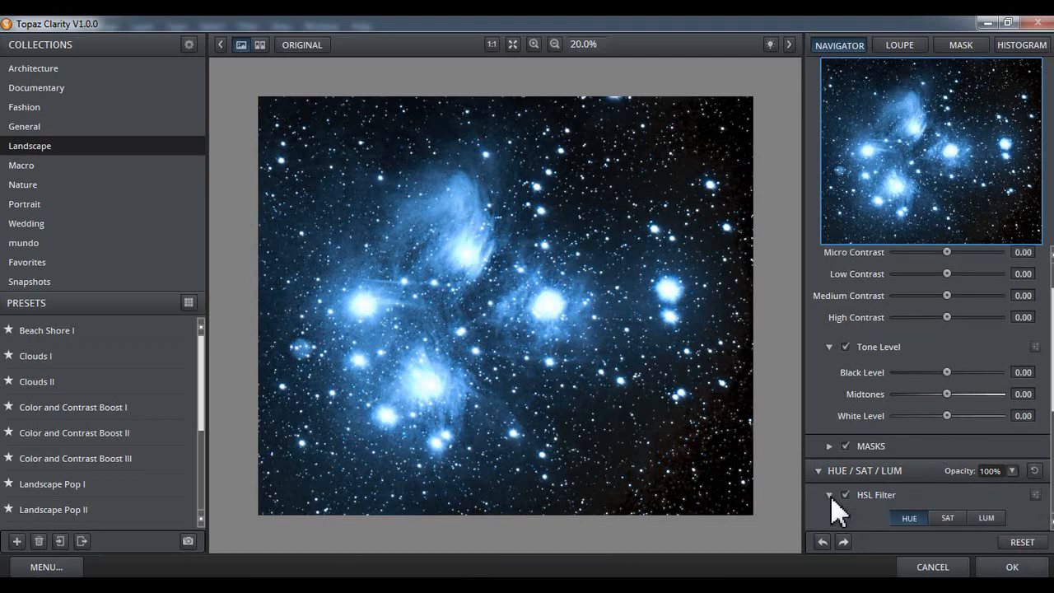
{"action": "left_click", "coordinate": [948, 285]}
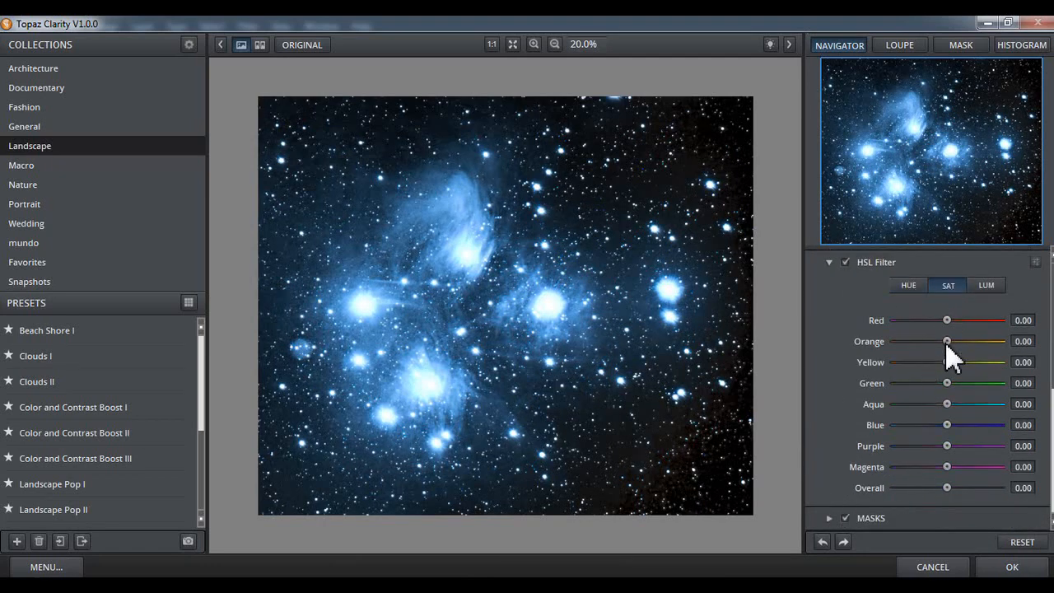
Desaturate red, orange and yellow, keep blue saturated, and readjust overall saturation.
{"action": "left_click_drag", "start_coordinate": [946, 319], "coordinate": [897, 319]}
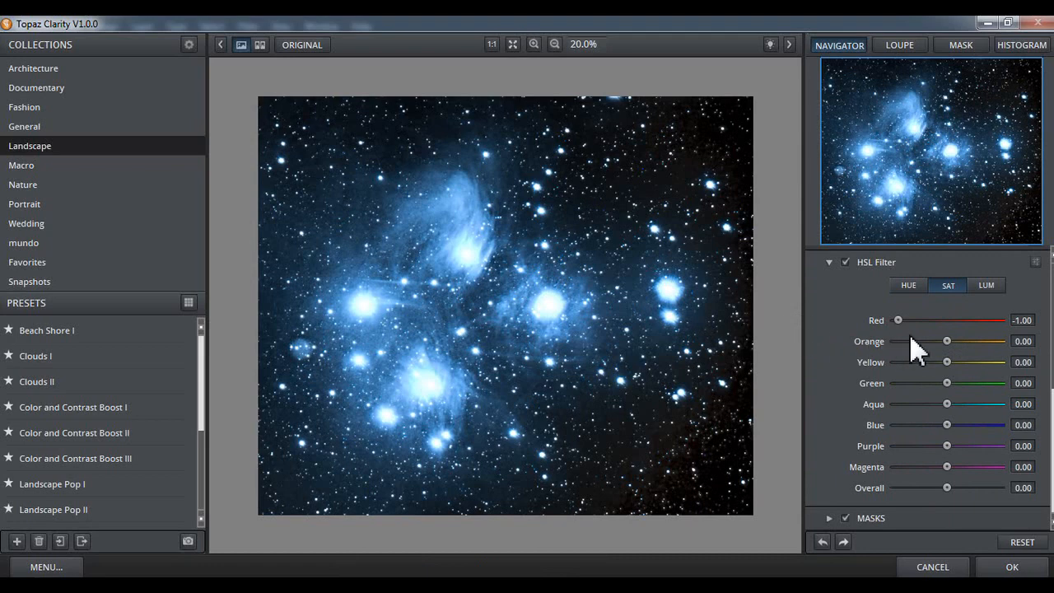
{"action": "left_click_drag", "start_coordinate": [946, 341], "coordinate": [897, 341]}
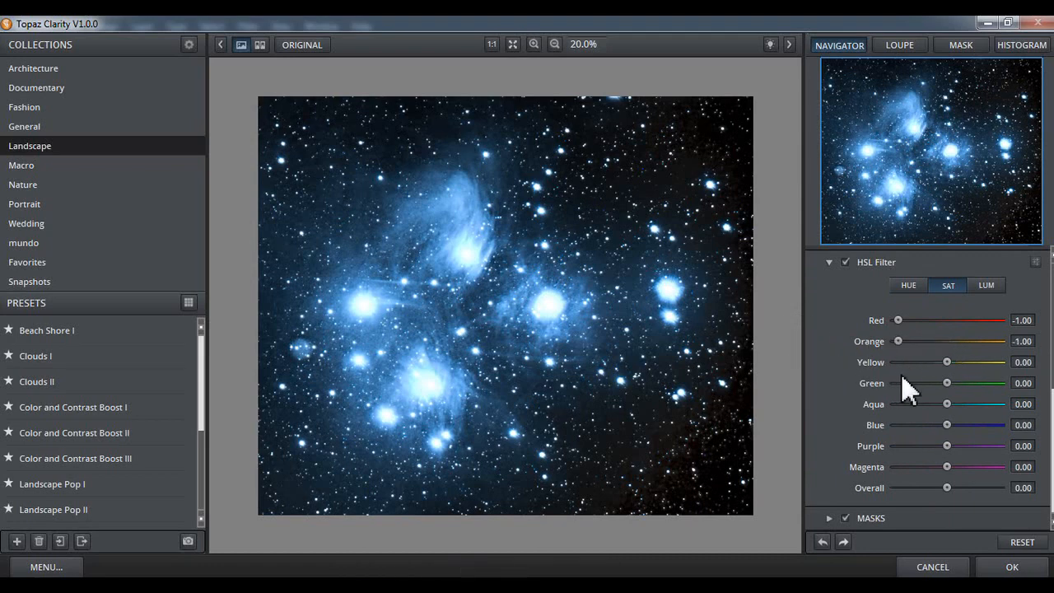
{"action": "left_click_drag", "start_coordinate": [945, 361], "coordinate": [897, 361]}
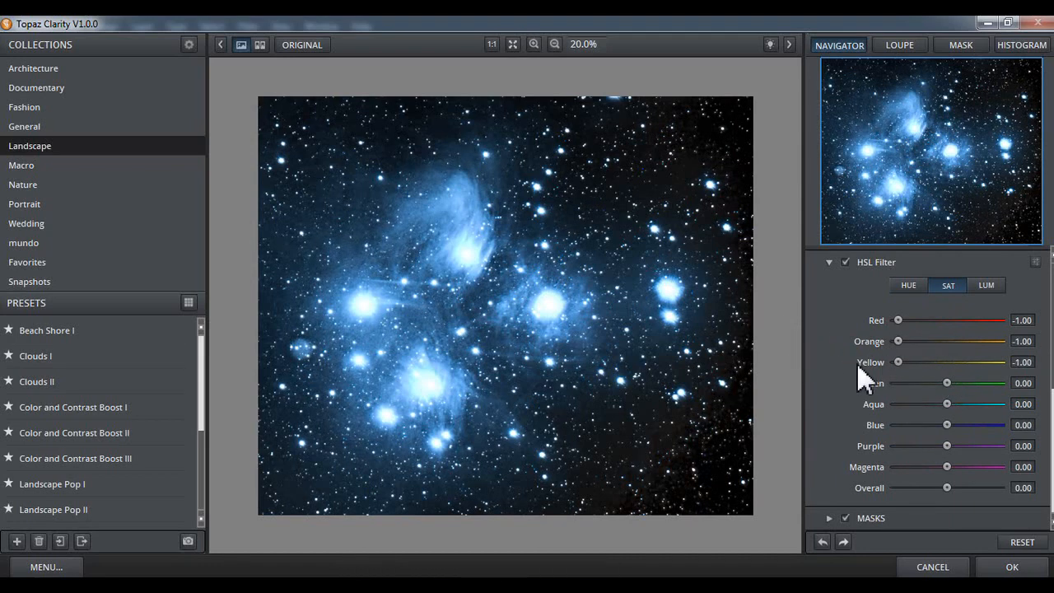
{"action": "mouse_move", "coordinate": [840, 402]}
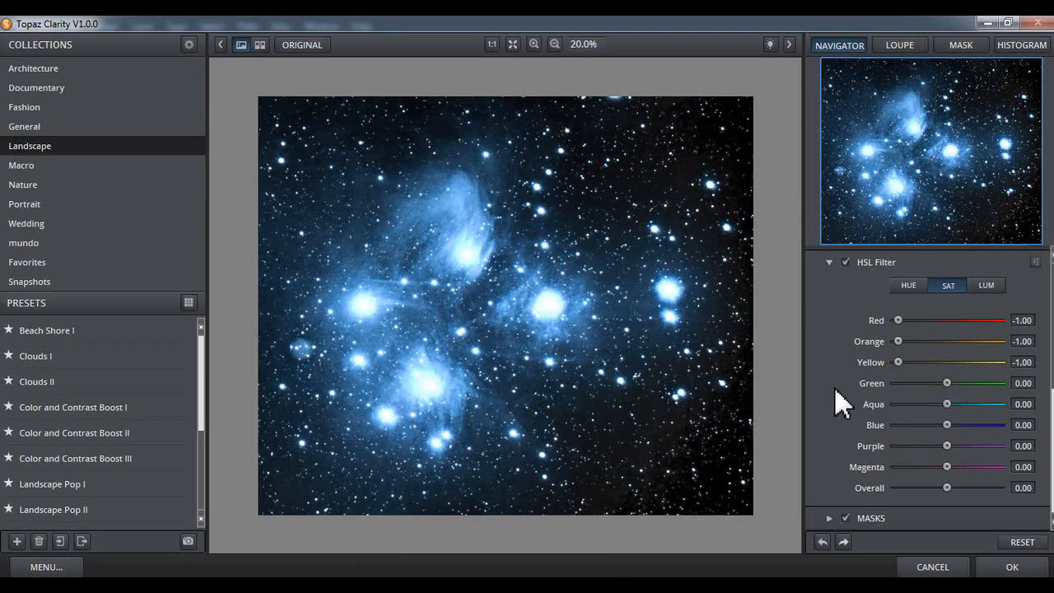
{"action": "mouse_move", "coordinate": [951, 440]}
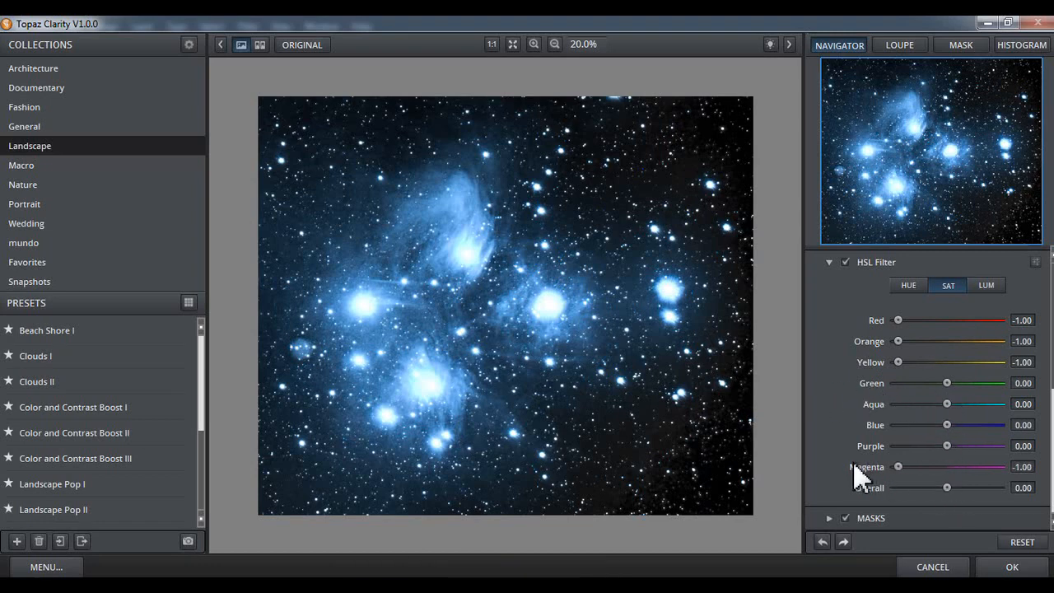
{"action": "left_click_drag", "start_coordinate": [946, 424], "coordinate": [897, 424]}
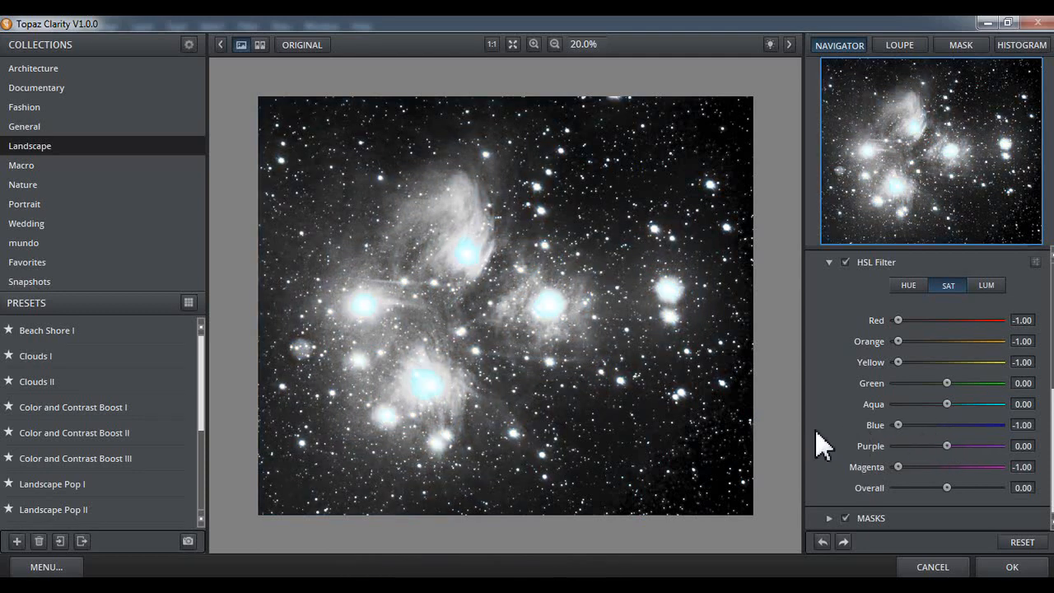
{"action": "left_click_drag", "start_coordinate": [897, 424], "coordinate": [945, 424]}
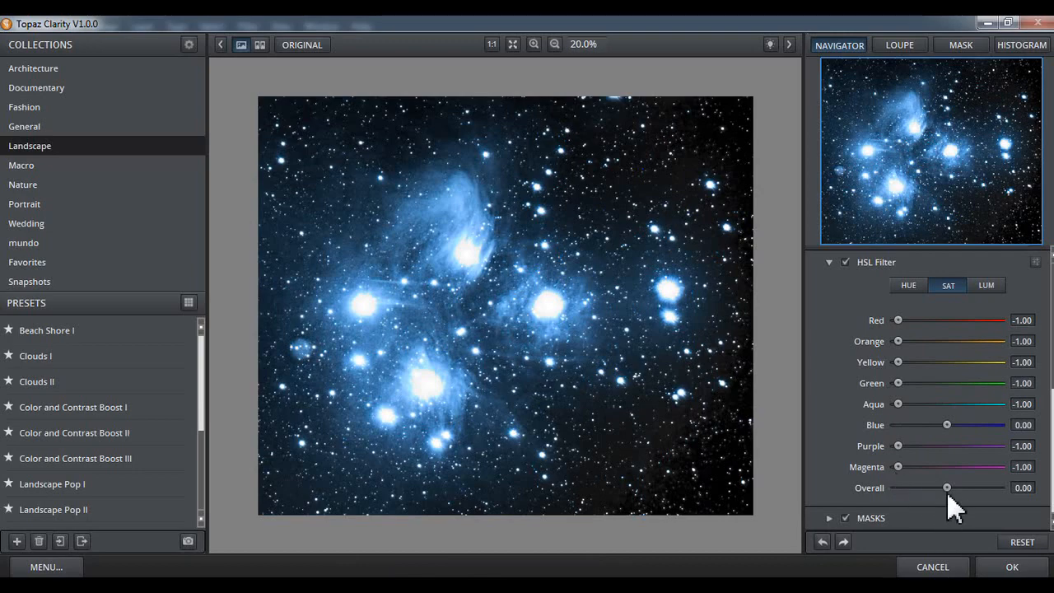
{"action": "left_click_drag", "start_coordinate": [947, 487], "coordinate": [944, 488]}
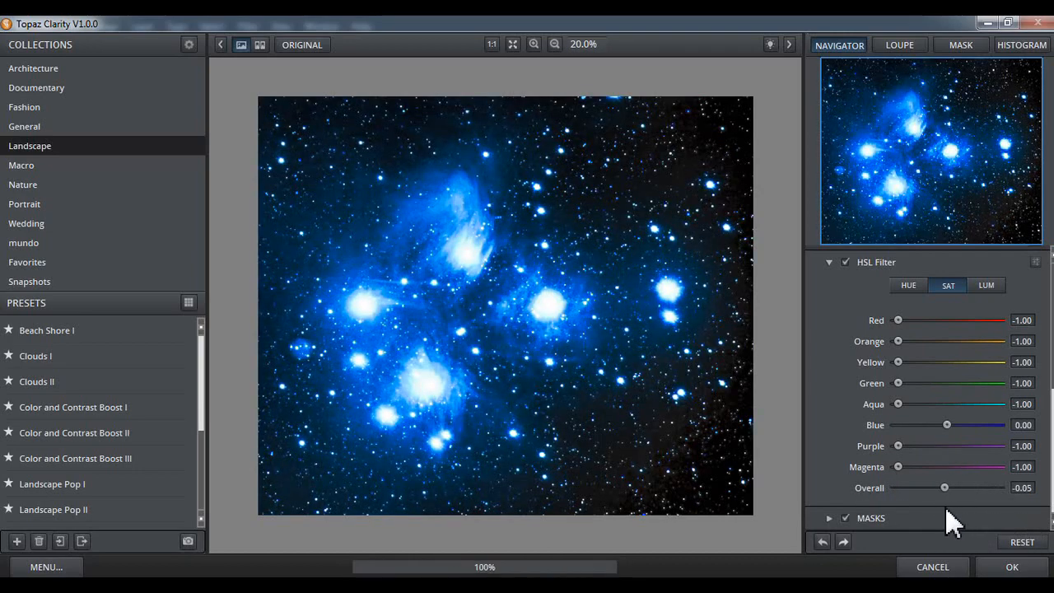
{"action": "left_click_drag", "start_coordinate": [945, 488], "coordinate": [931, 487]}
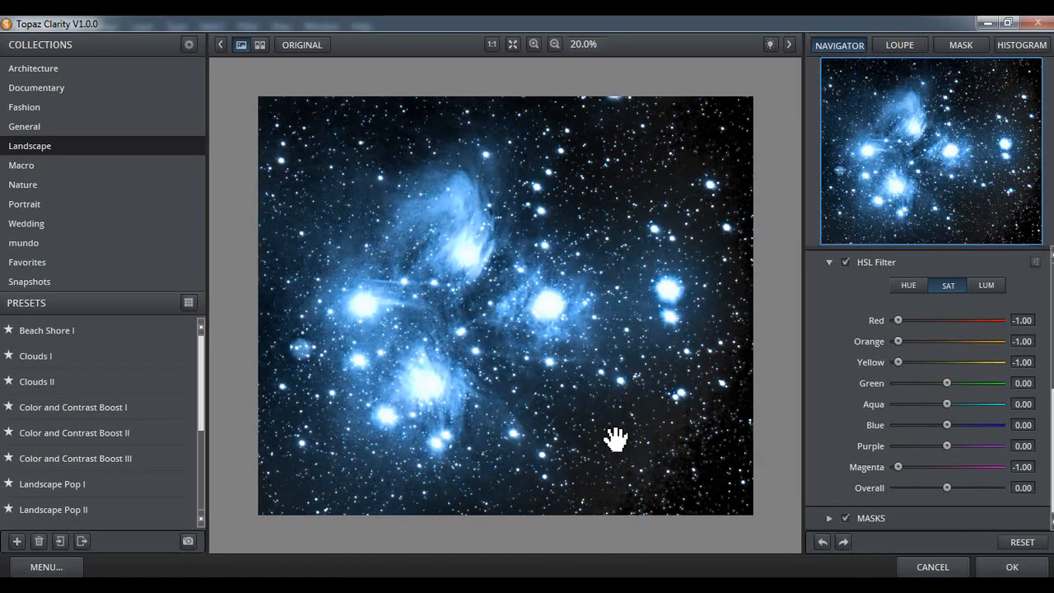
{"action": "mouse_move", "coordinate": [690, 506]}
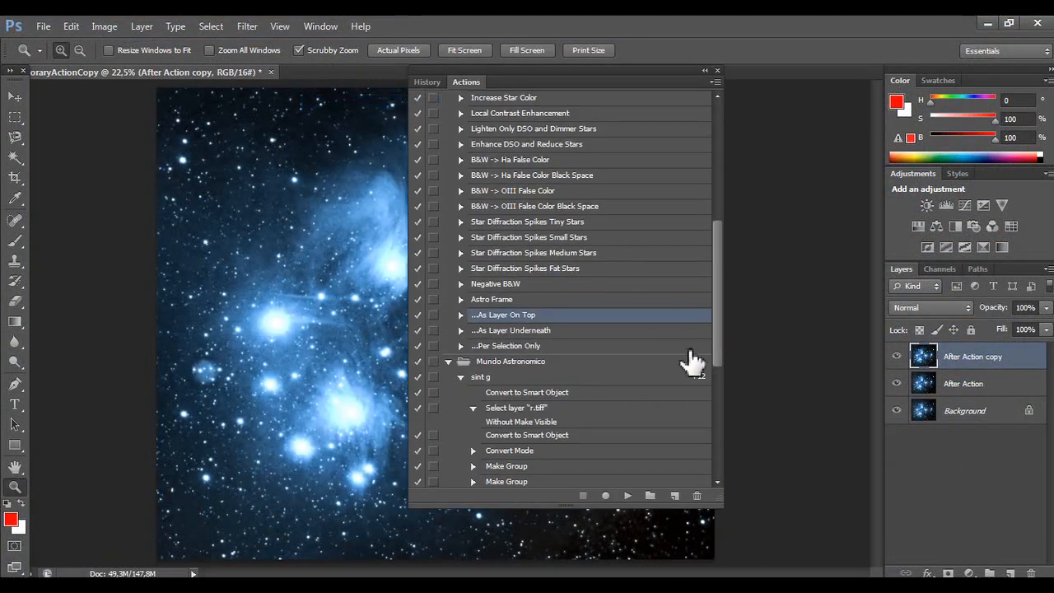
{"action": "scroll", "scroll_direction": "up", "scroll_amount": 3}
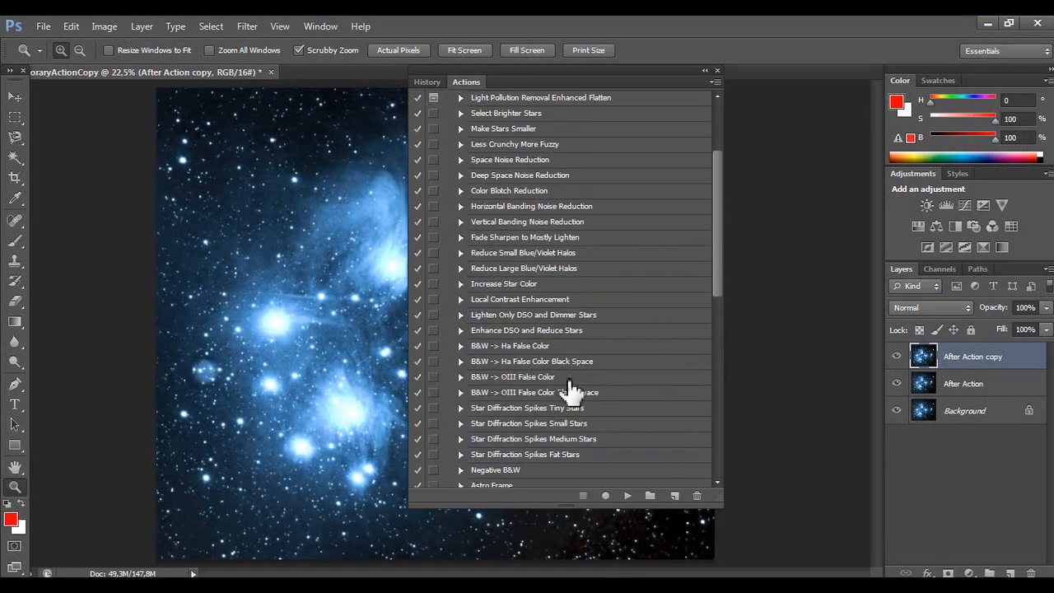
{"action": "scroll", "scroll_direction": "up", "scroll_amount": 3}
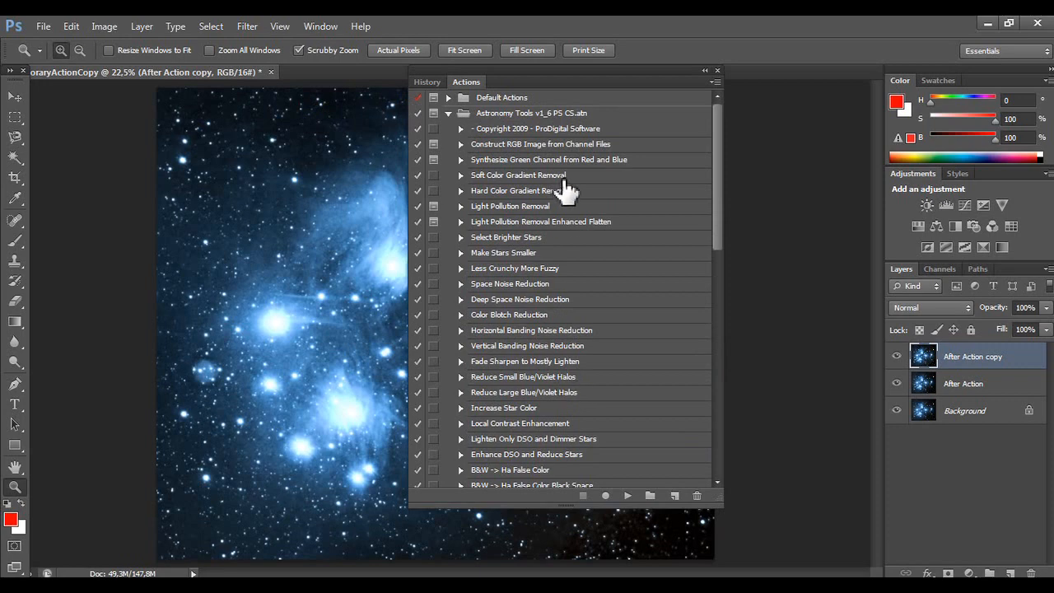
{"action": "mouse_move", "coordinate": [543, 202]}
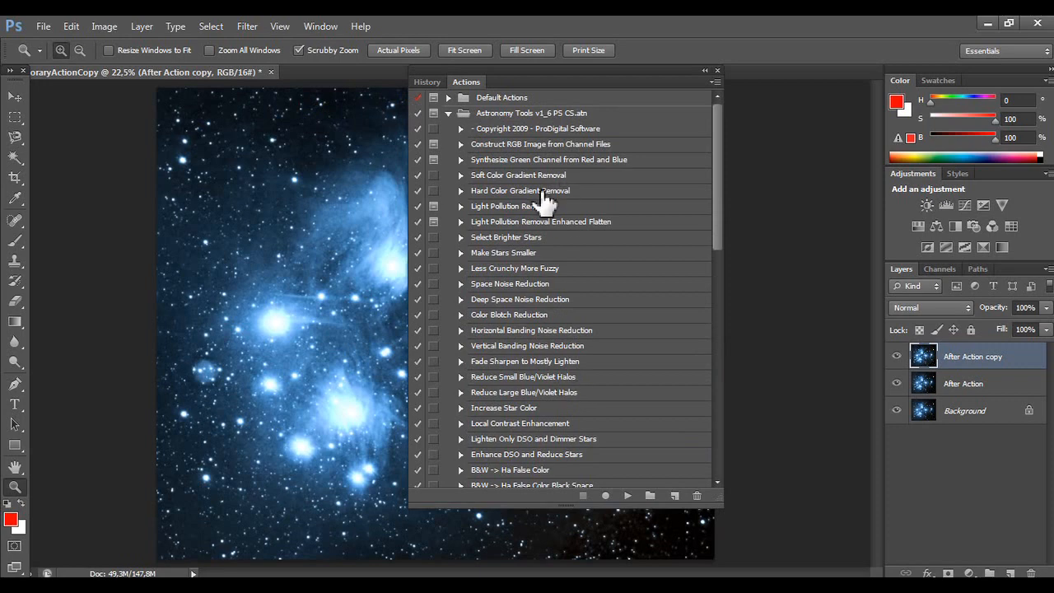
{"action": "left_click", "coordinate": [627, 494]}
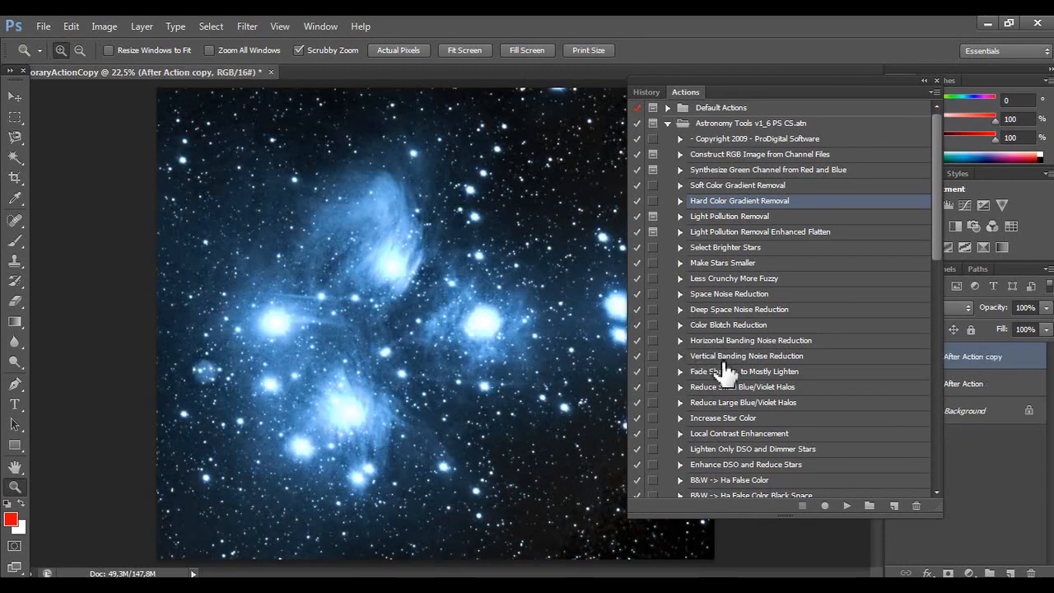
{"action": "mouse_move", "coordinate": [770, 218]}
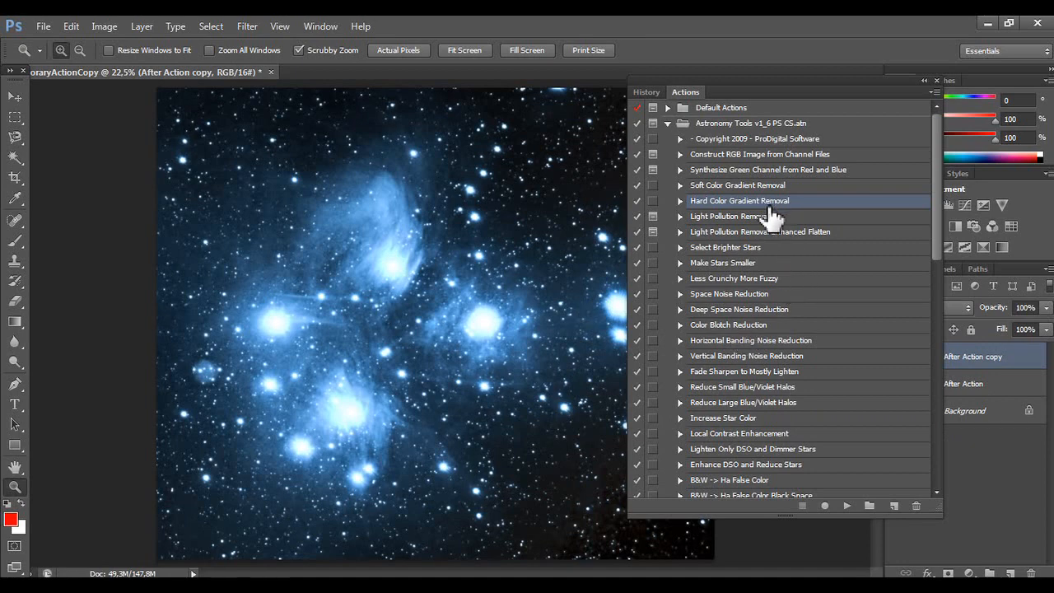
{"action": "mouse_move", "coordinate": [769, 205]}
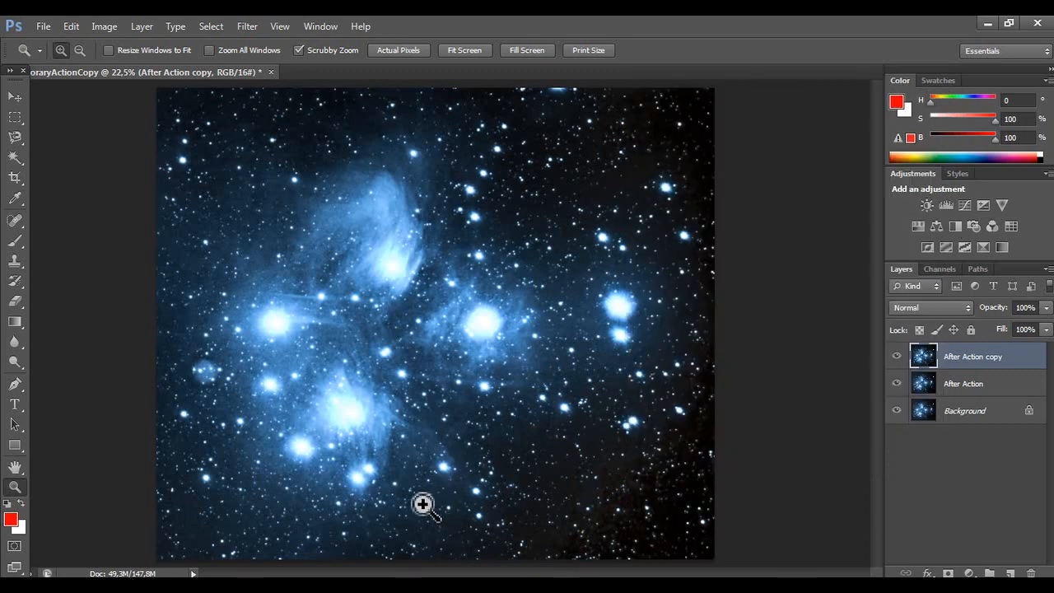
Content-aware spot-heal the dark blotches along the bottom-right corner and edge.
{"action": "left_click", "coordinate": [15, 220]}
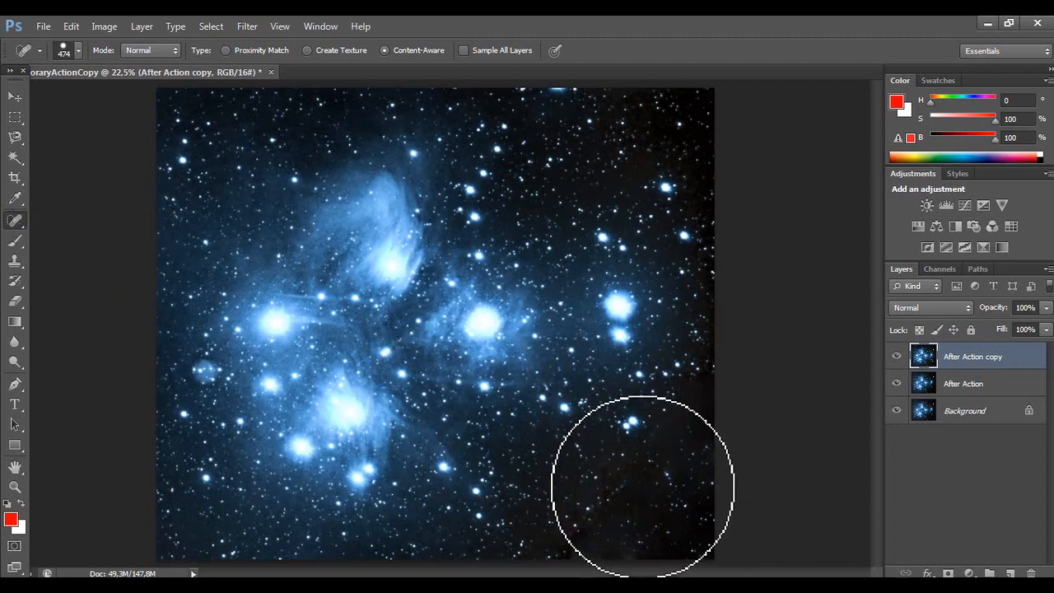
{"action": "left_click", "coordinate": [642, 485]}
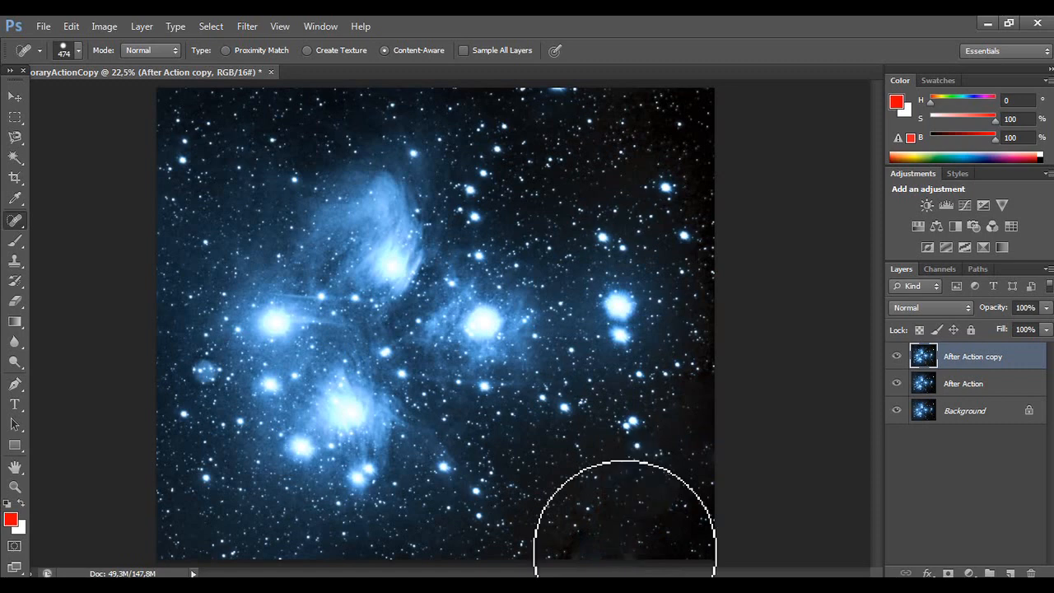
{"action": "left_click", "coordinate": [621, 539]}
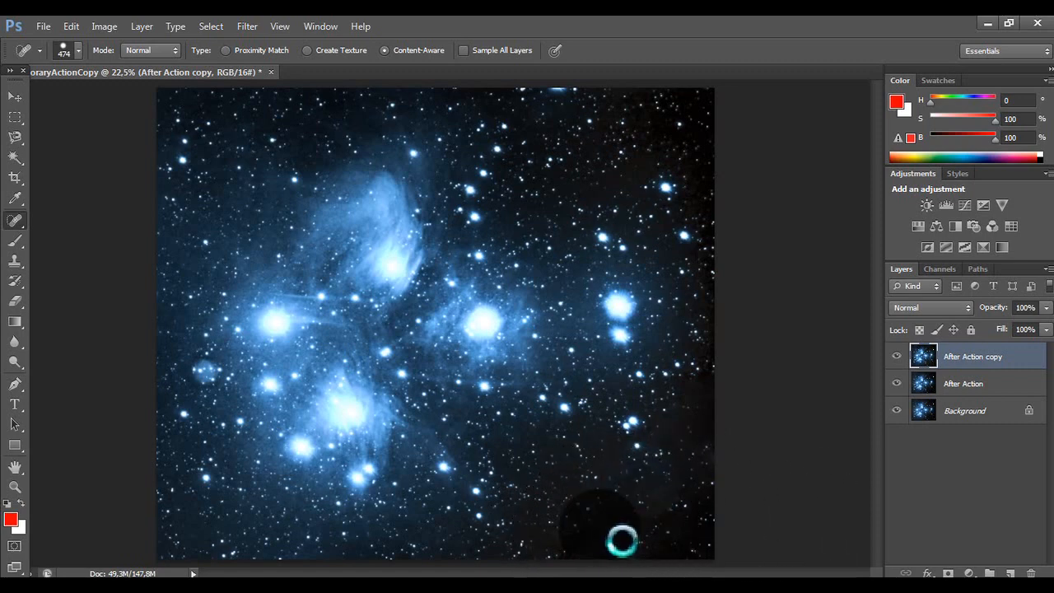
{"action": "mouse_move", "coordinate": [657, 539]}
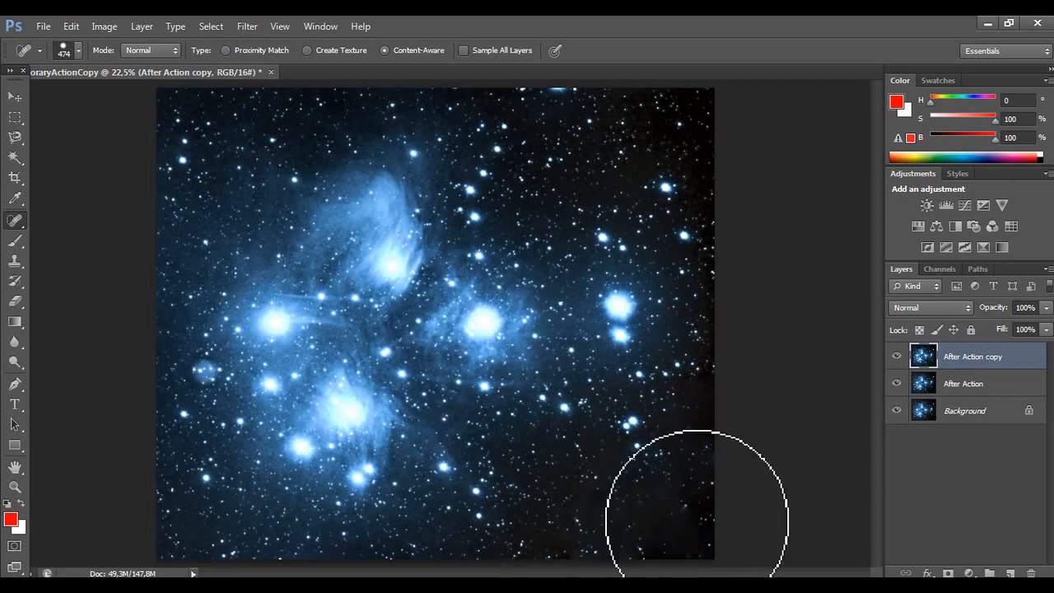
{"action": "left_click", "coordinate": [749, 554]}
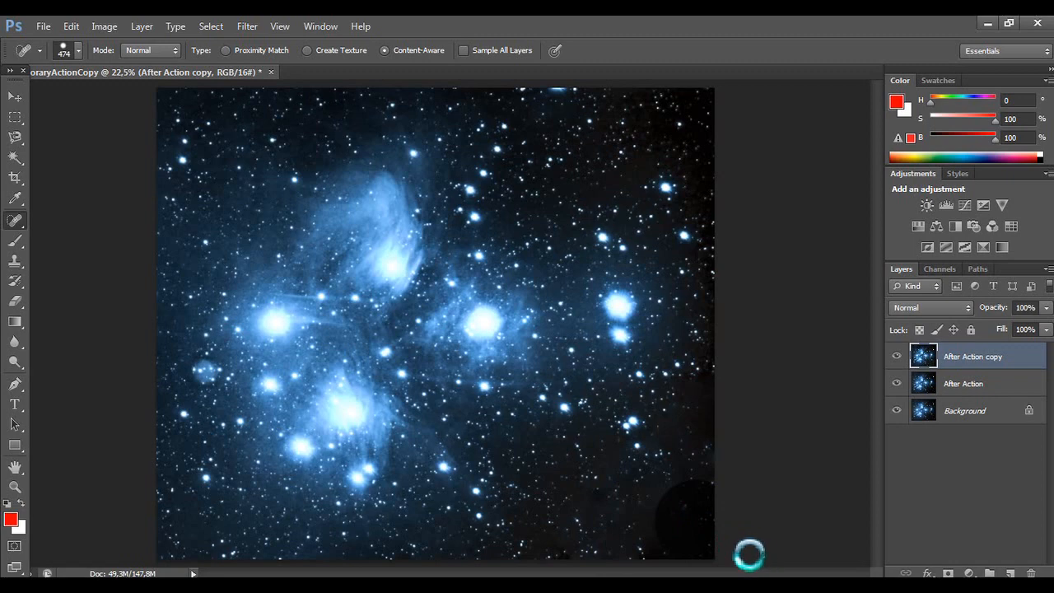
{"action": "mouse_move", "coordinate": [823, 478]}
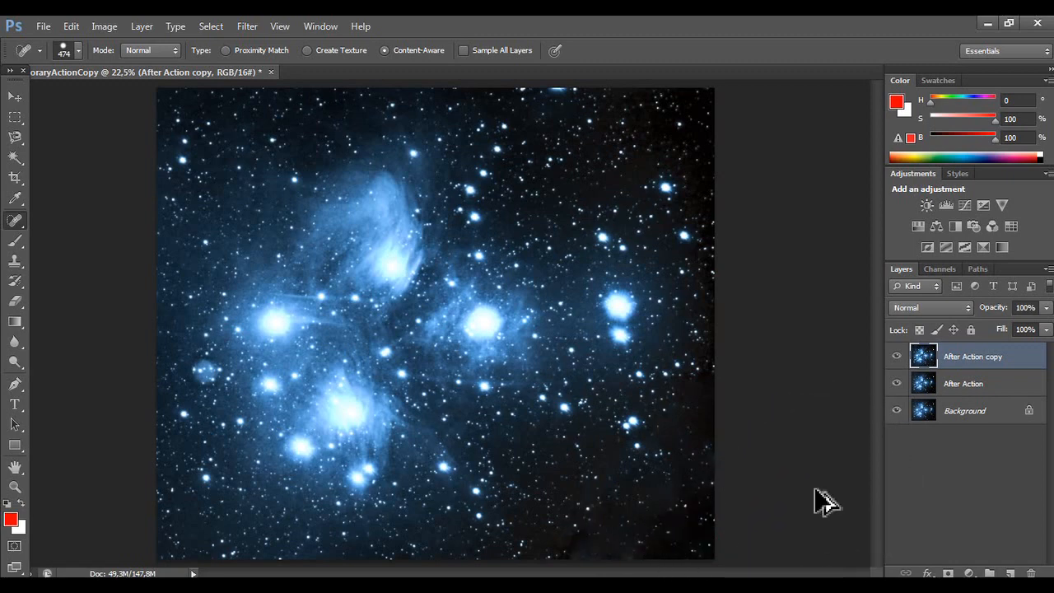
{"action": "mouse_move", "coordinate": [811, 494]}
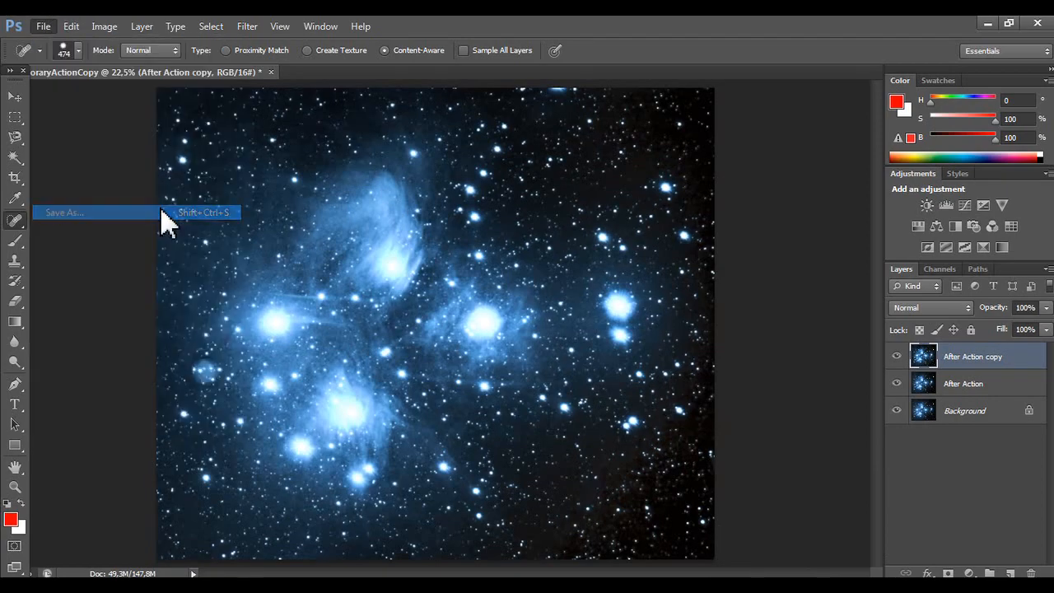
Start Save As and navigate to Desktop > mundo astro > Mike > m45.
{"action": "left_click", "coordinate": [64, 212]}
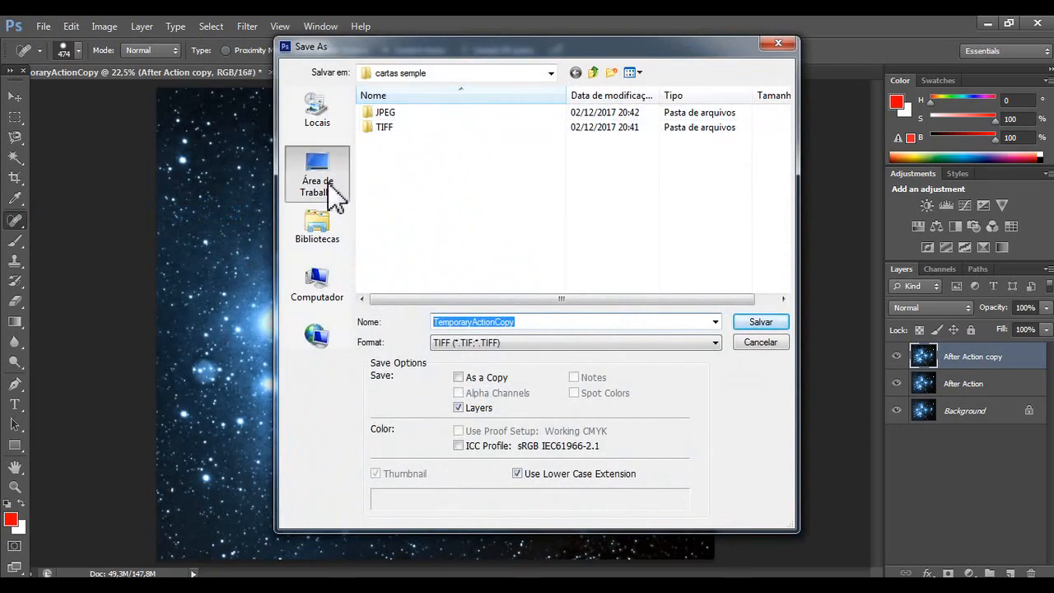
{"action": "left_click", "coordinate": [317, 173]}
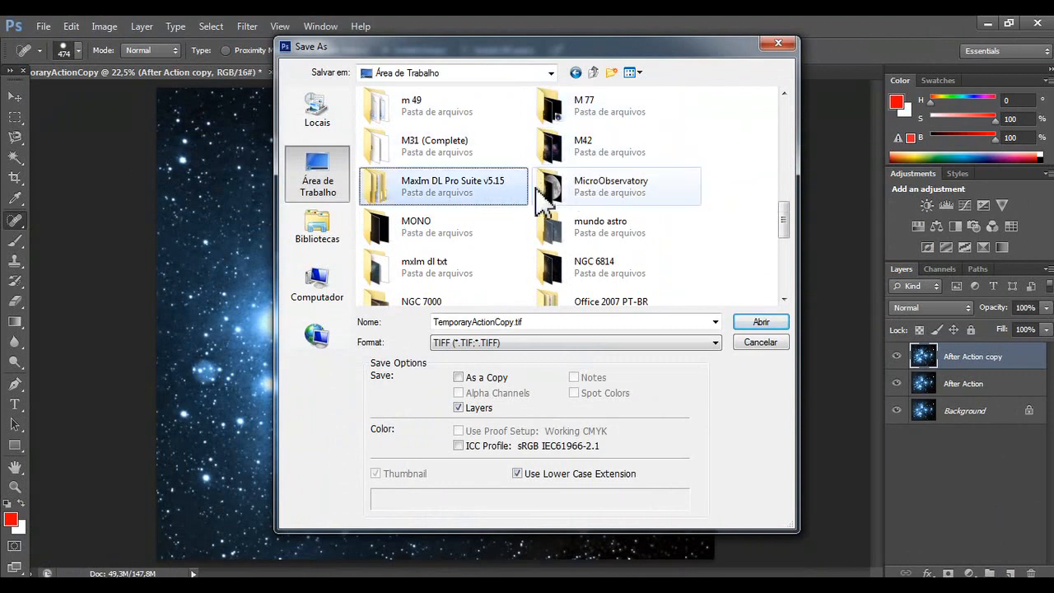
{"action": "double_click", "coordinate": [600, 226]}
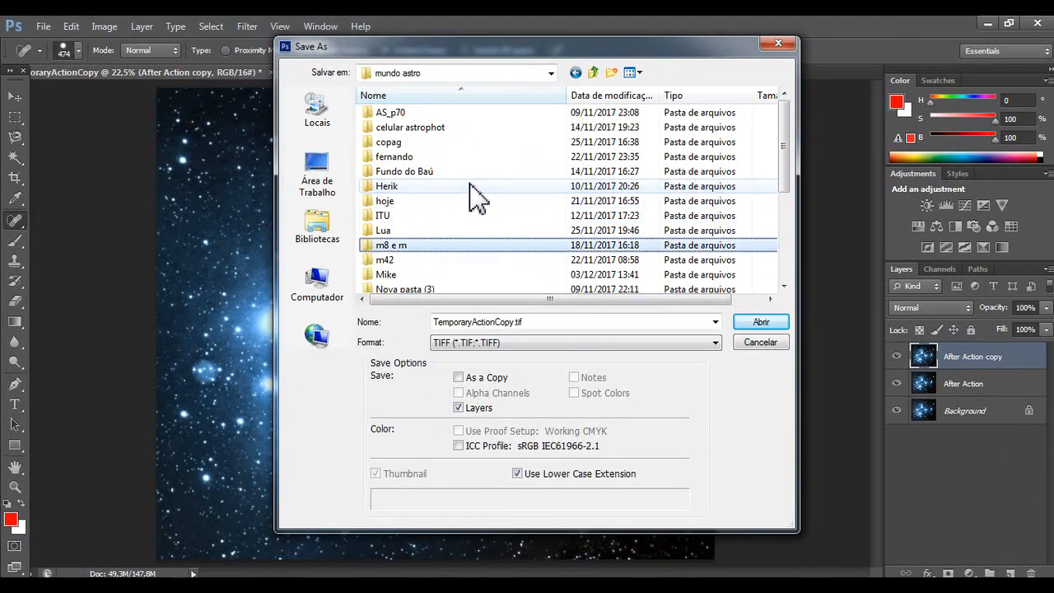
{"action": "double_click", "coordinate": [385, 274]}
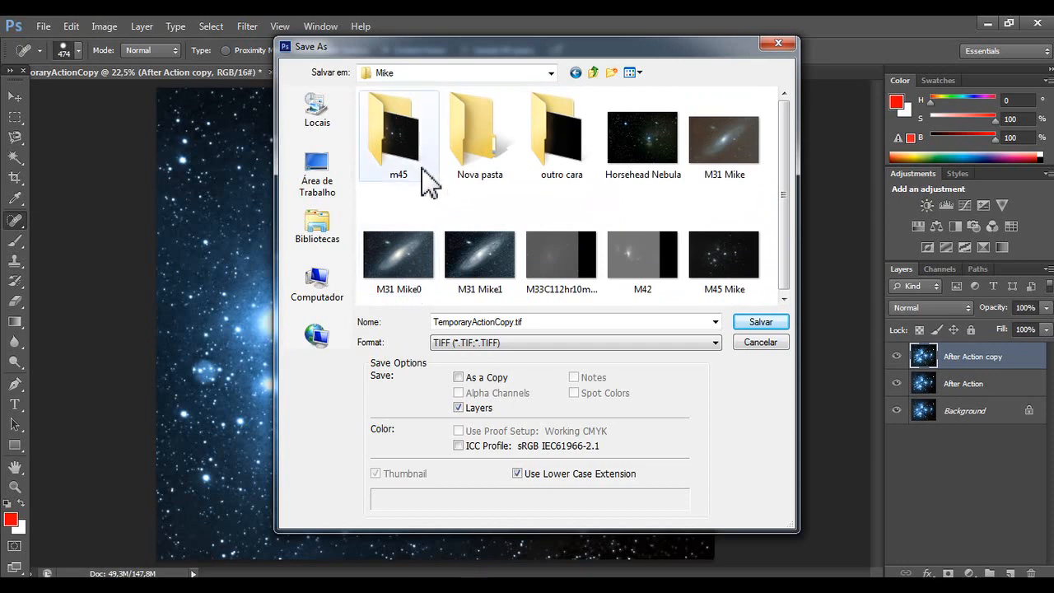
{"action": "double_click", "coordinate": [398, 135]}
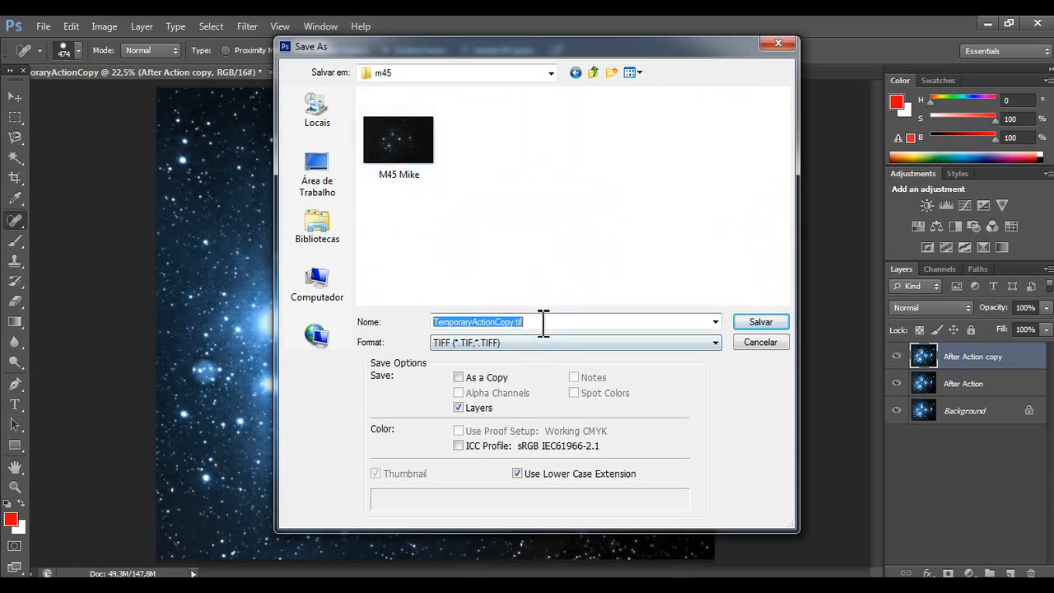
Name the file 'end', save it as a copy, and accept the uncompressed TIFF options.
{"action": "type", "text": "en"}
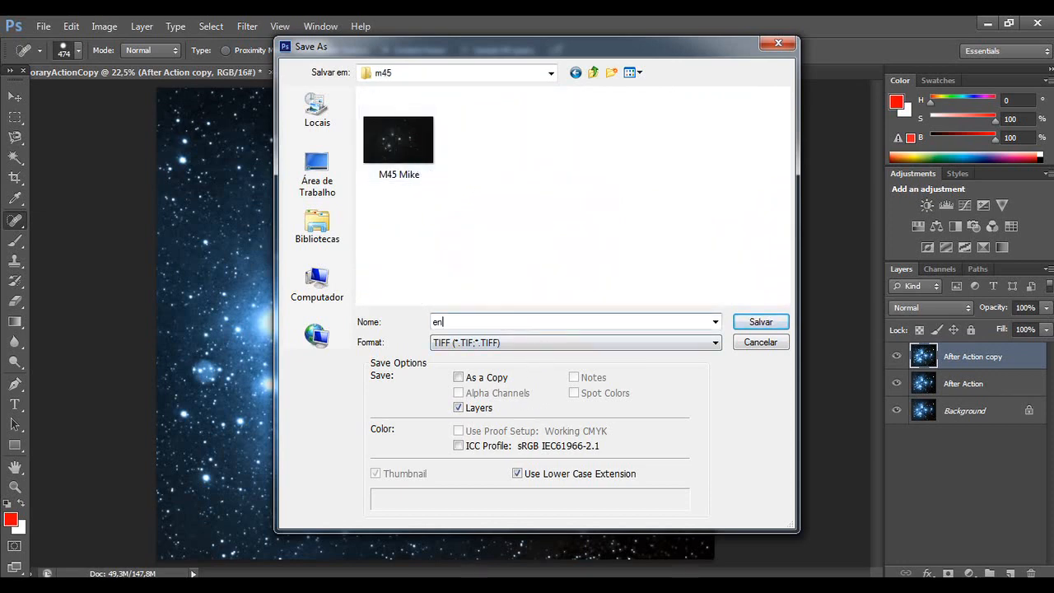
{"action": "type", "text": "d"}
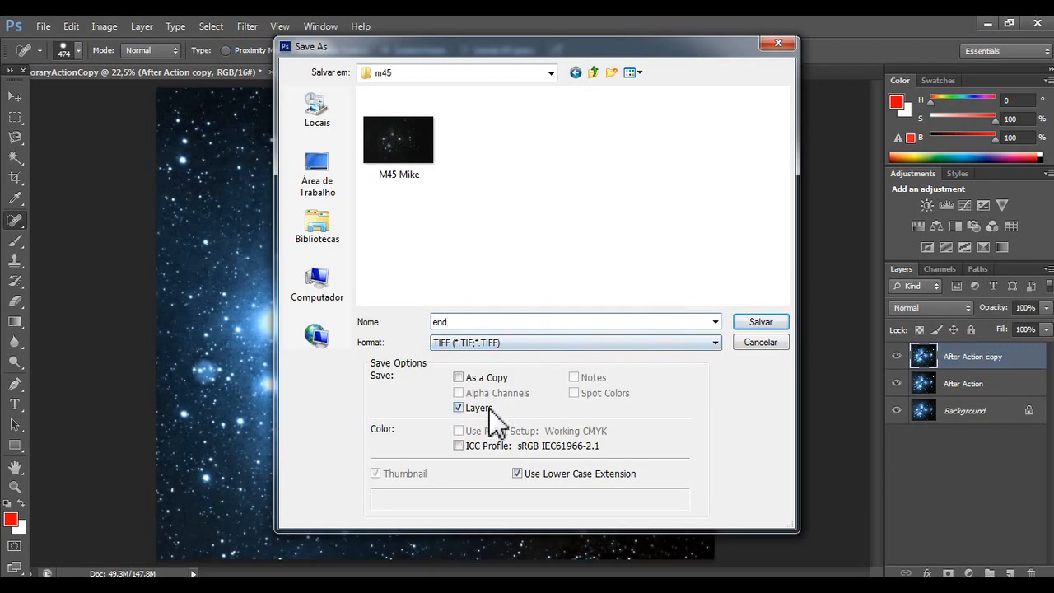
{"action": "left_click", "coordinate": [459, 375]}
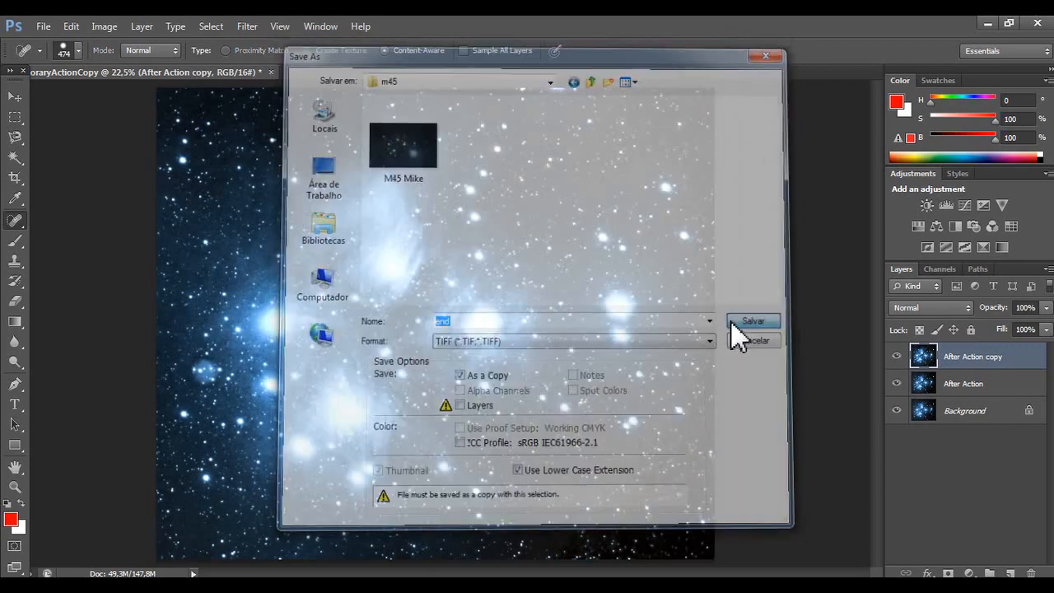
{"action": "left_click", "coordinate": [751, 320]}
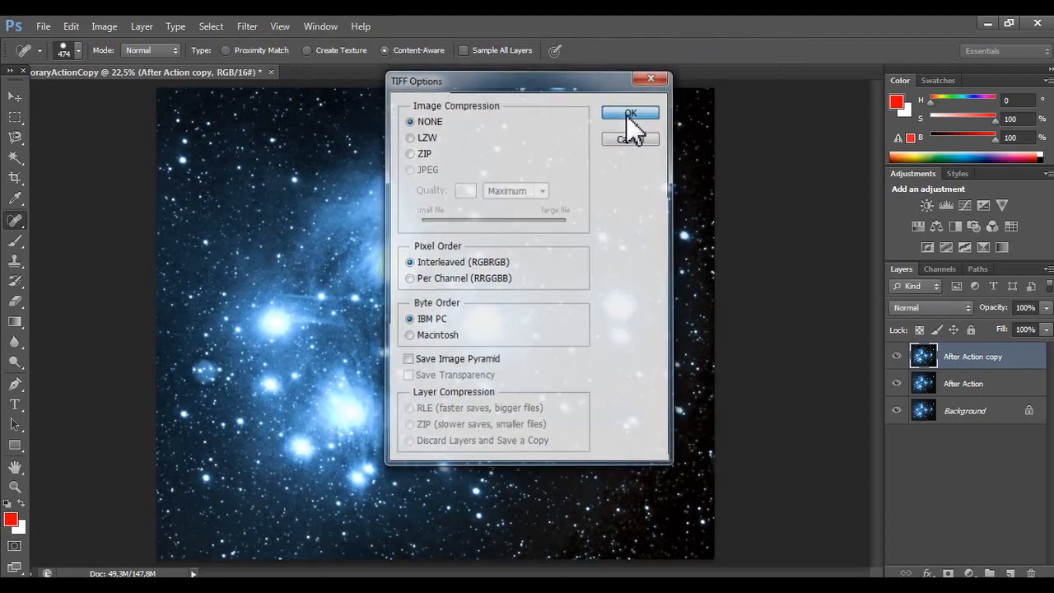
{"action": "left_click", "coordinate": [630, 113]}
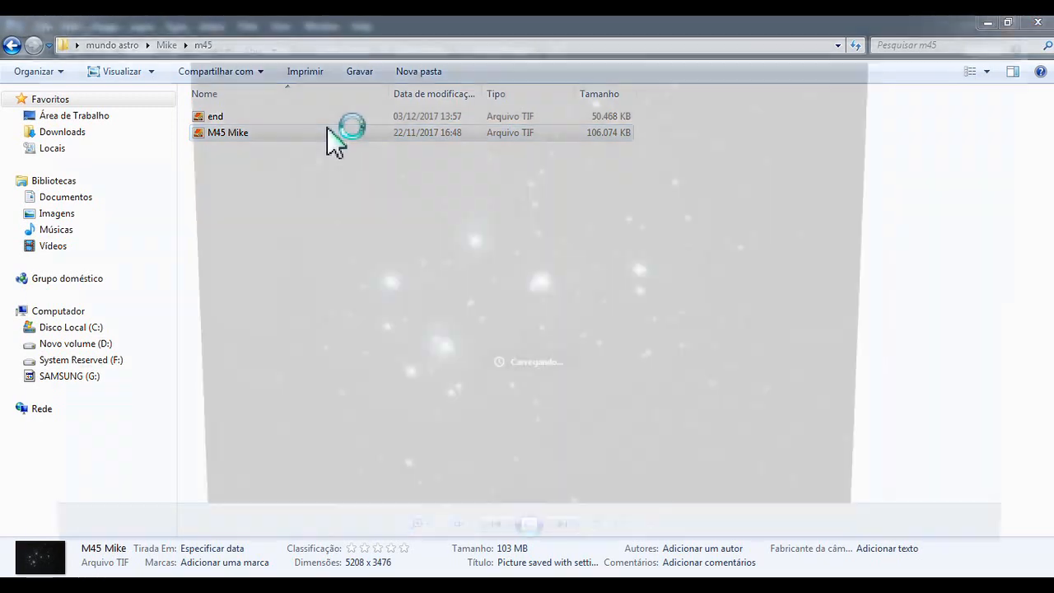
View the original grey M45 Mike photo, then the enhanced blue 'end' image.
{"action": "double_click", "coordinate": [227, 132]}
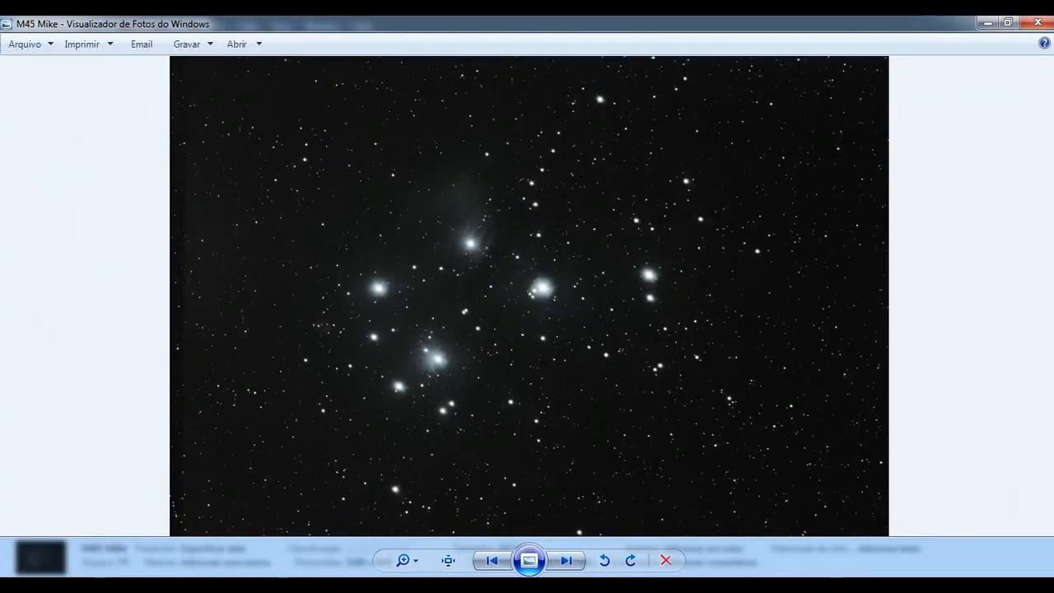
{"action": "left_click", "coordinate": [565, 561]}
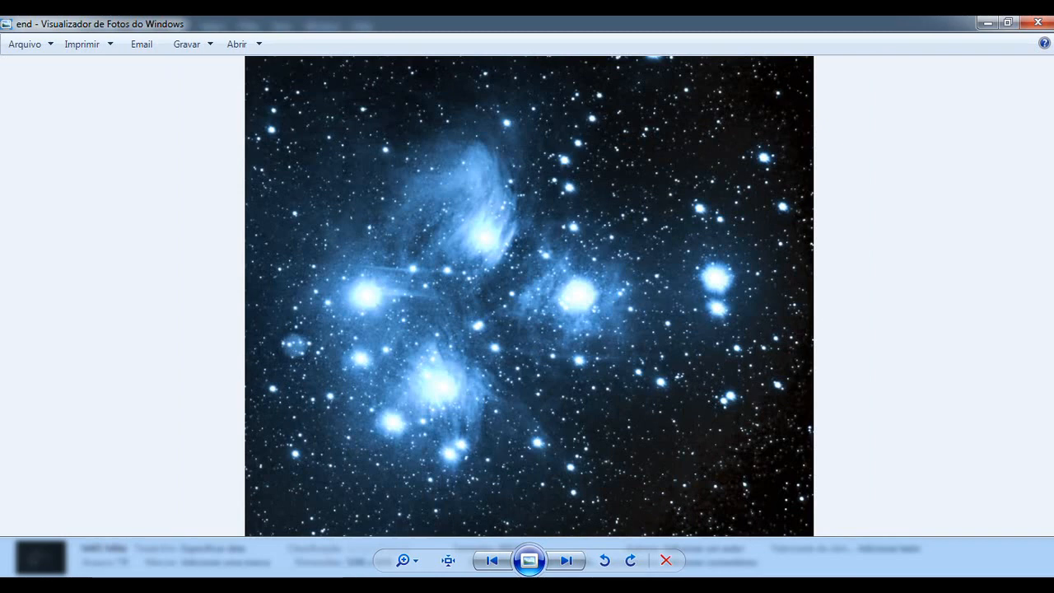